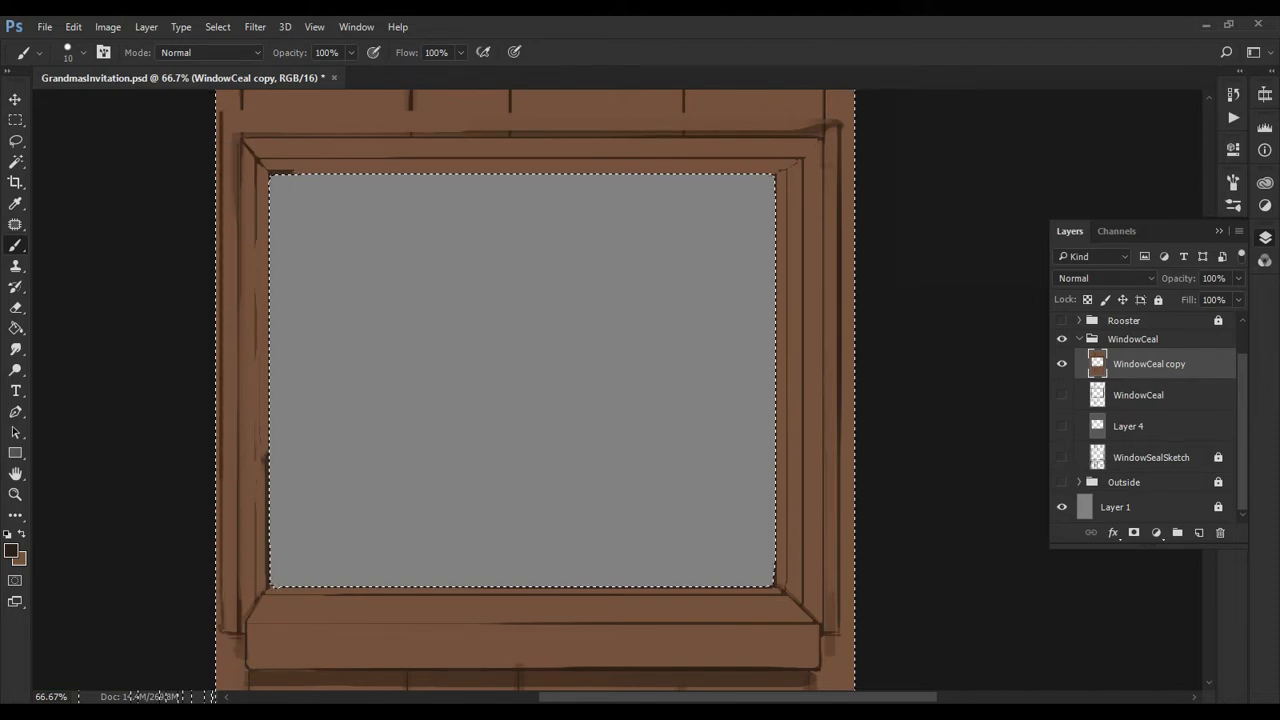
# - Open twitch-profile-template-background.psd in a new document tab
pyautogui.press('shift')
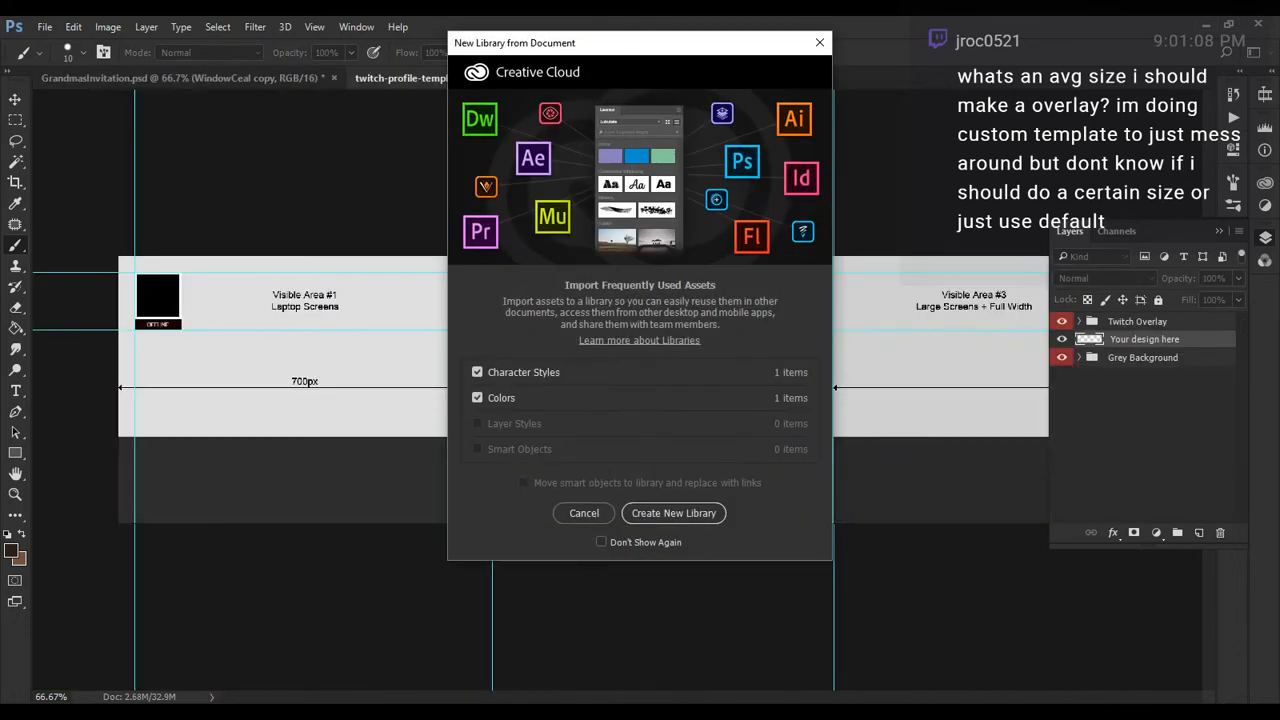
pyautogui.moveTo(819, 42)
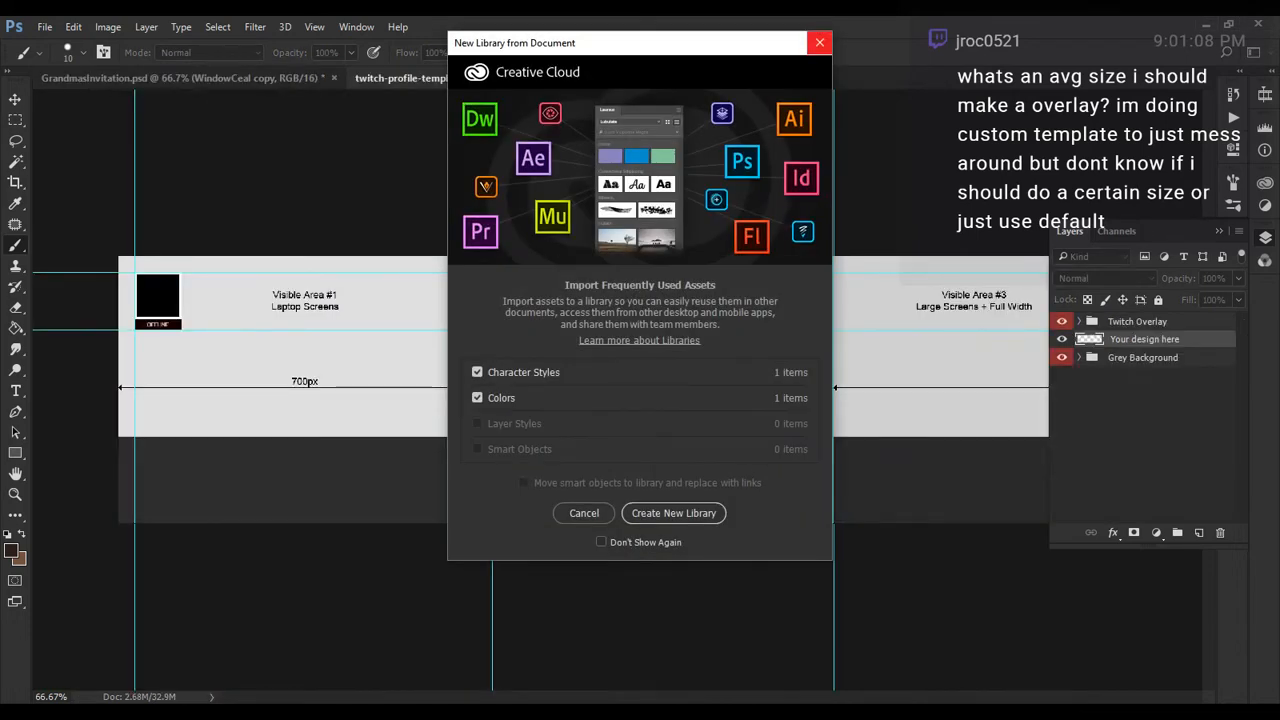
# - Dismiss the New Library prompt over the Twitch template
pyautogui.click(583, 513)
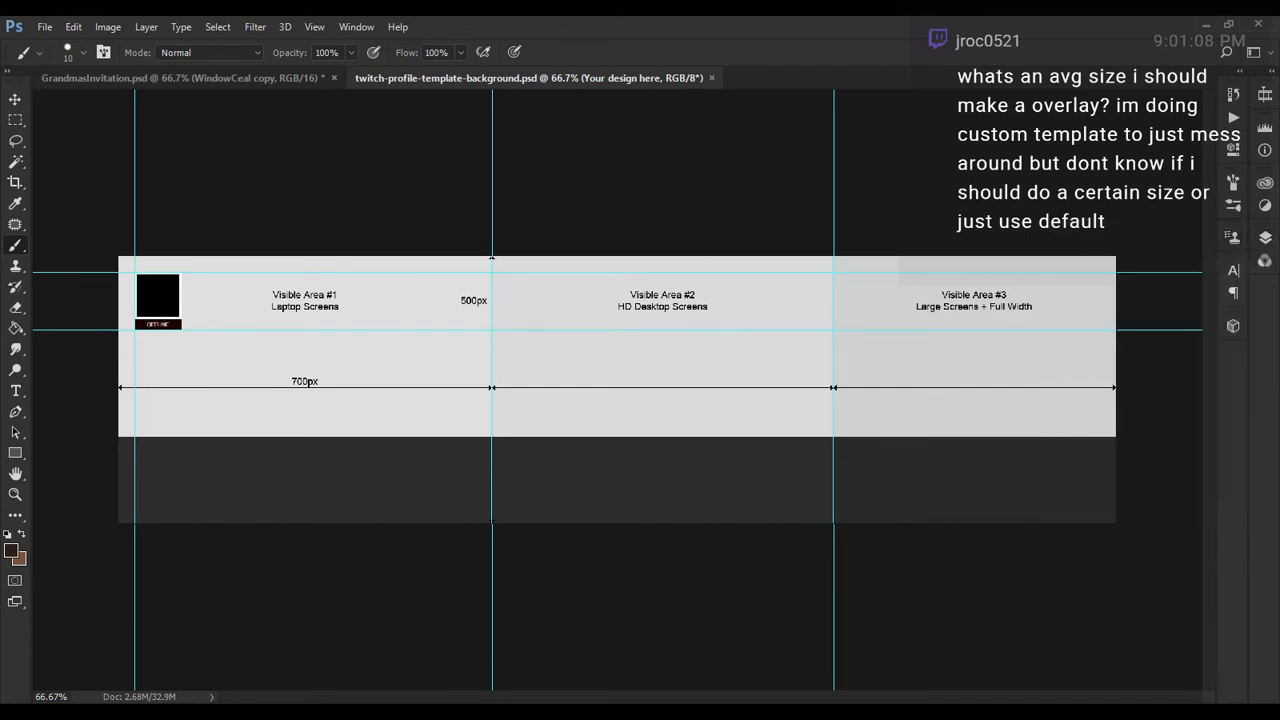
pyautogui.moveTo(530, 78)
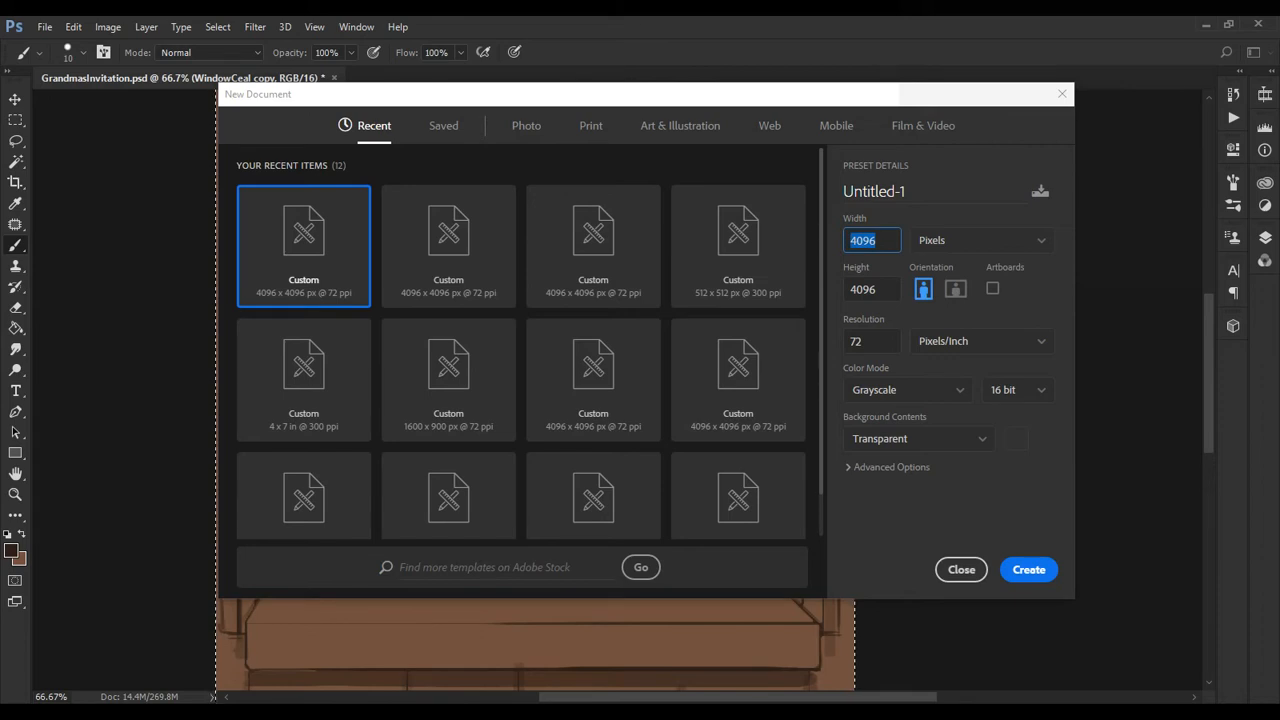
# - Enter width 1920 and height 1080 and choose landscape orientation
pyautogui.write('1920')
pyautogui.click(872, 290)
pyautogui.write('1098')
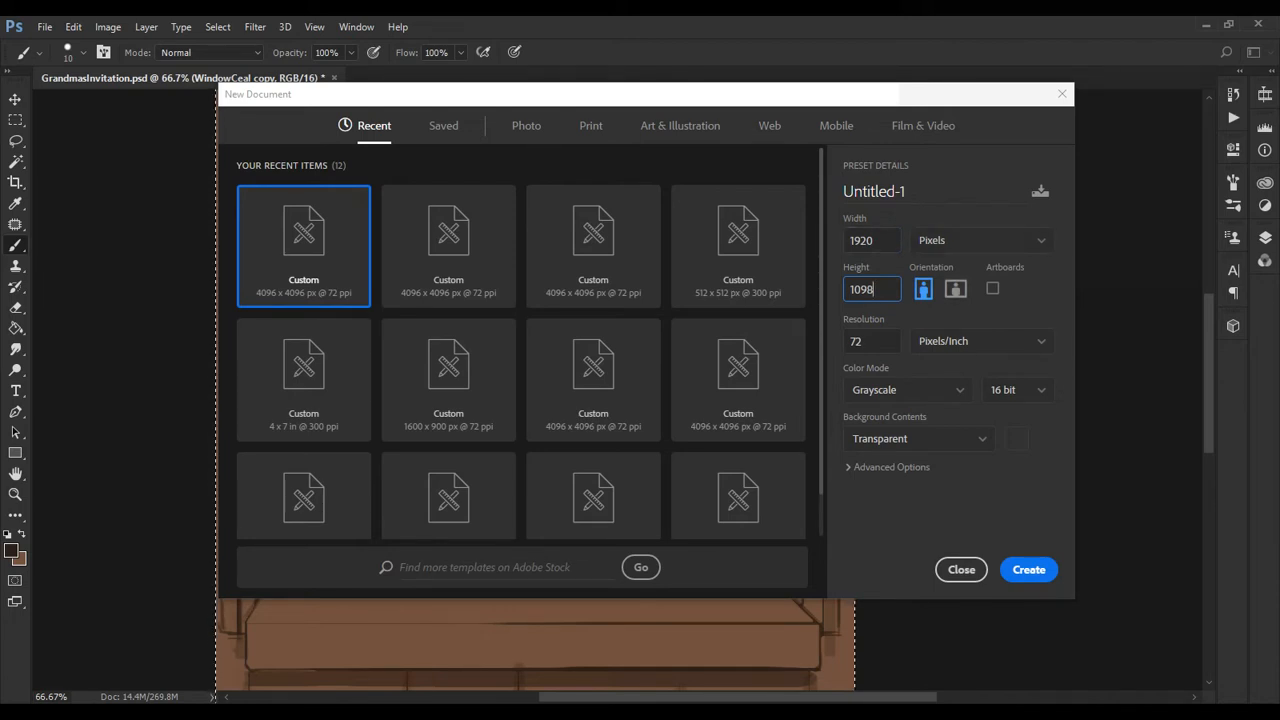
pyautogui.press('Backspace')
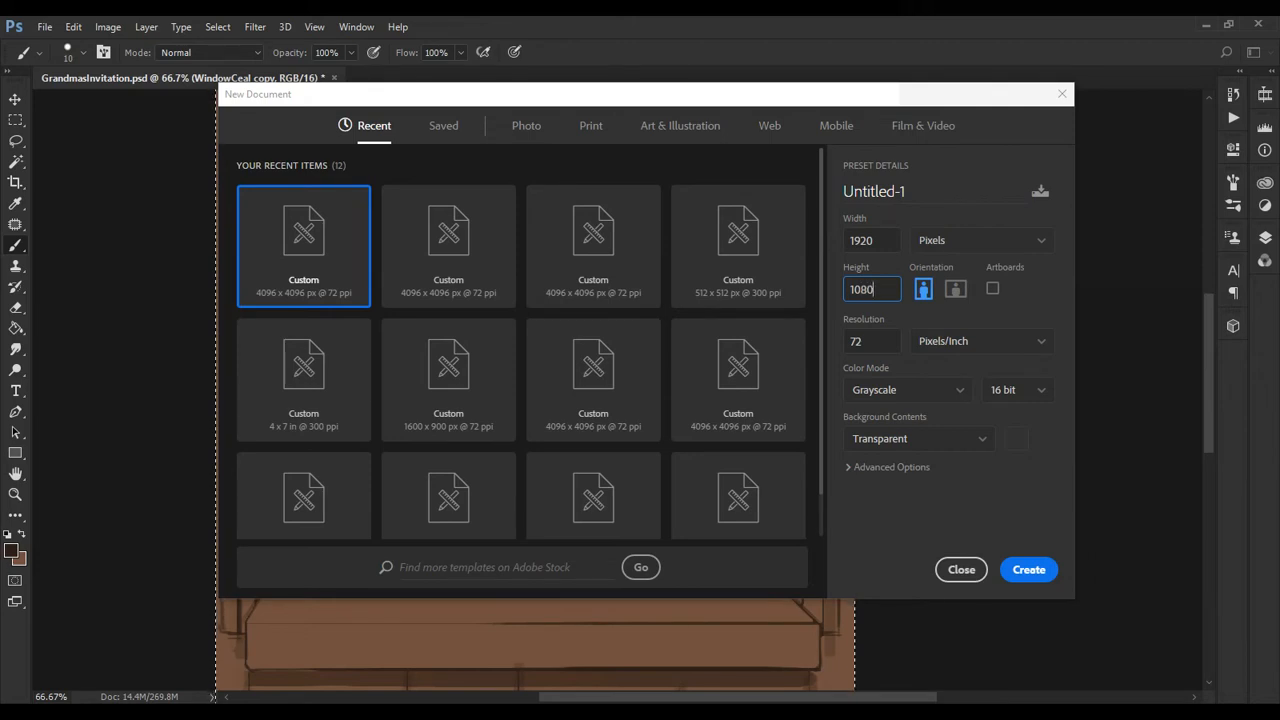
pyautogui.click(955, 289)
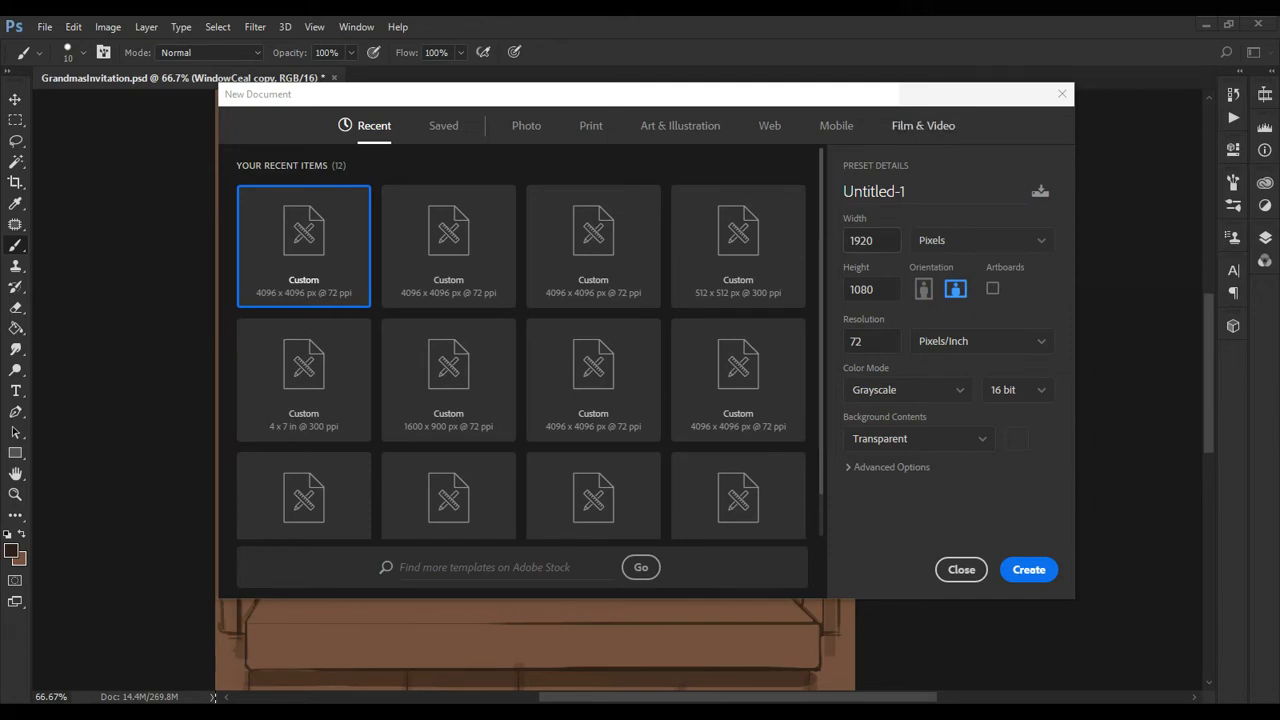
# - Change the document size to 1600 by 900, keeping Pixels as the unit
pyautogui.click(872, 240)
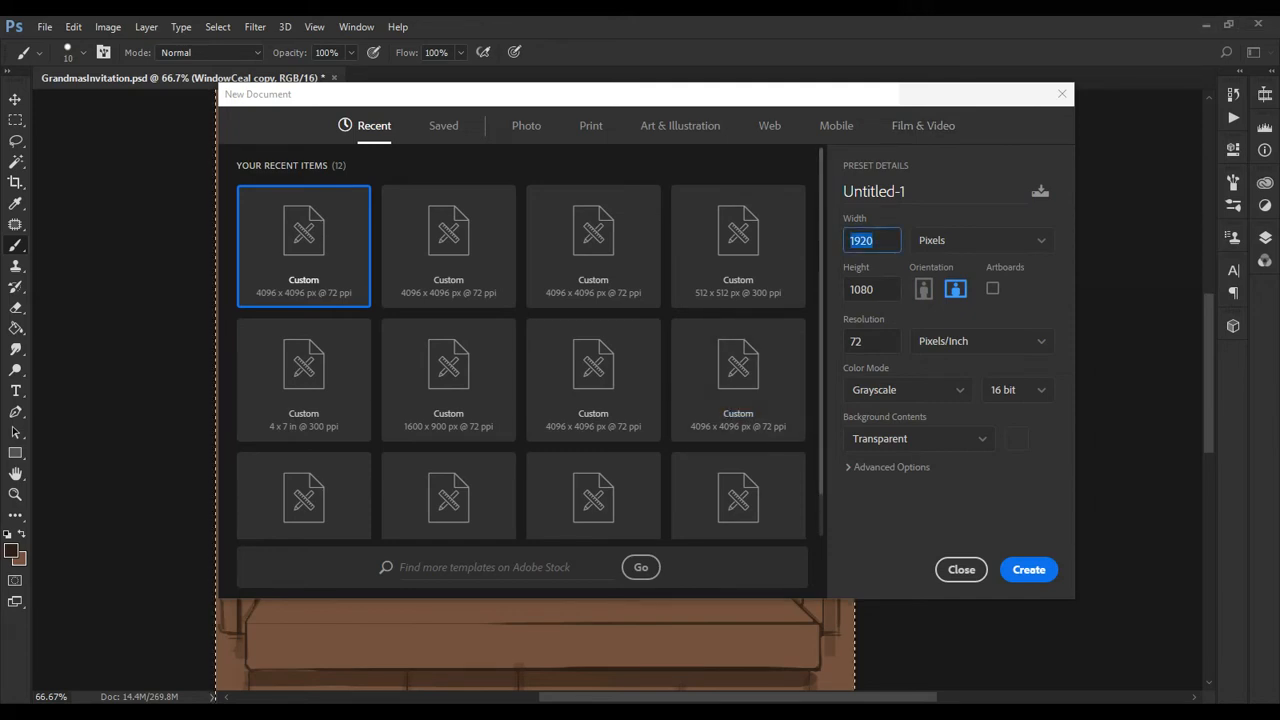
pyautogui.write('1600')
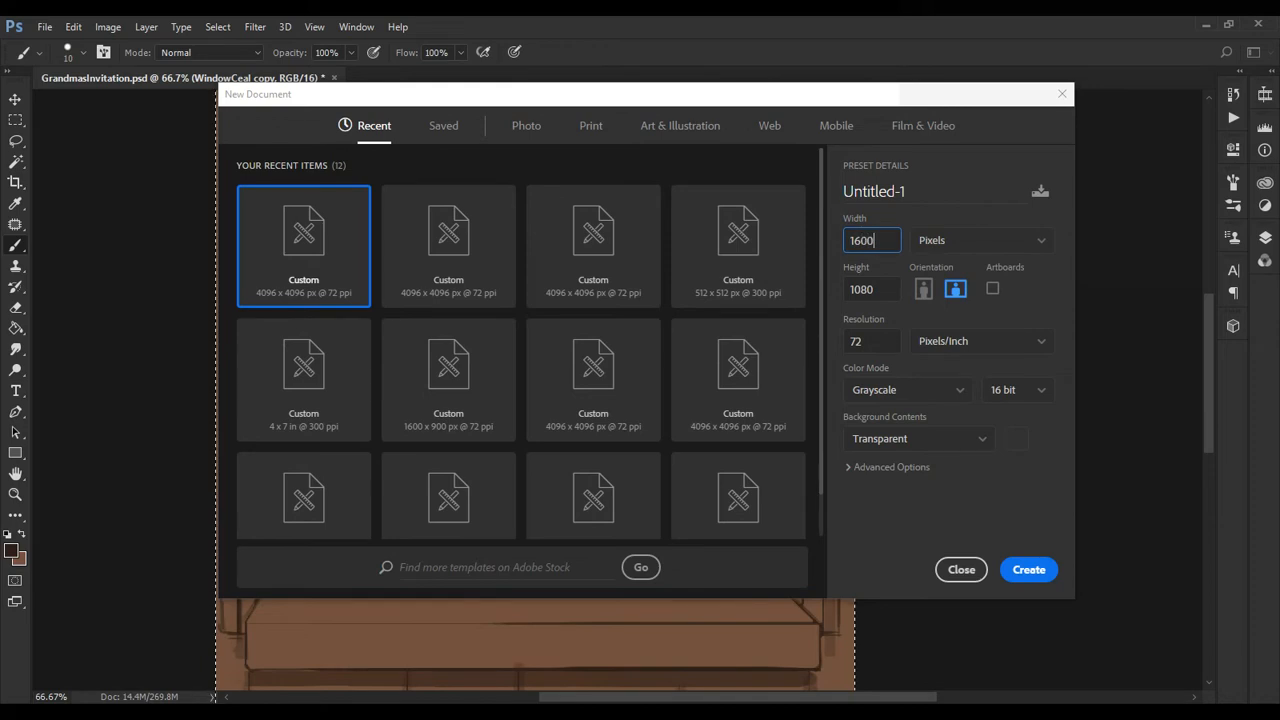
pyautogui.click(871, 289)
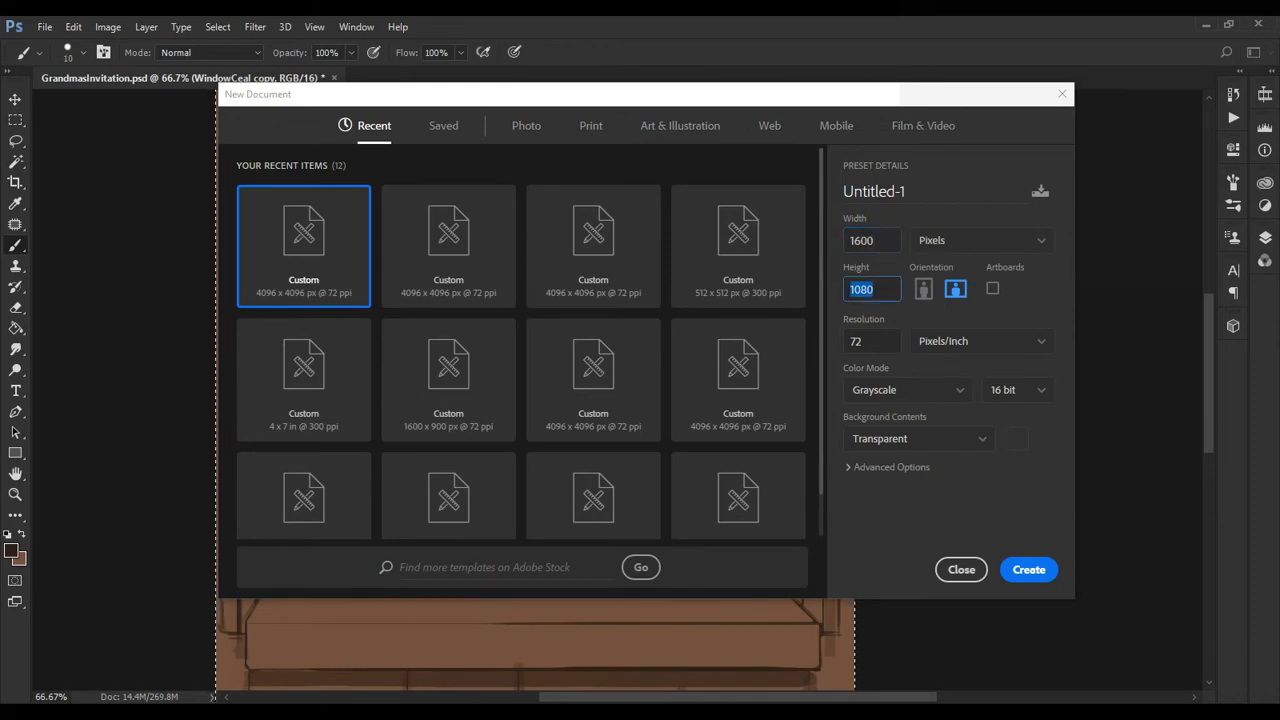
pyautogui.write('900')
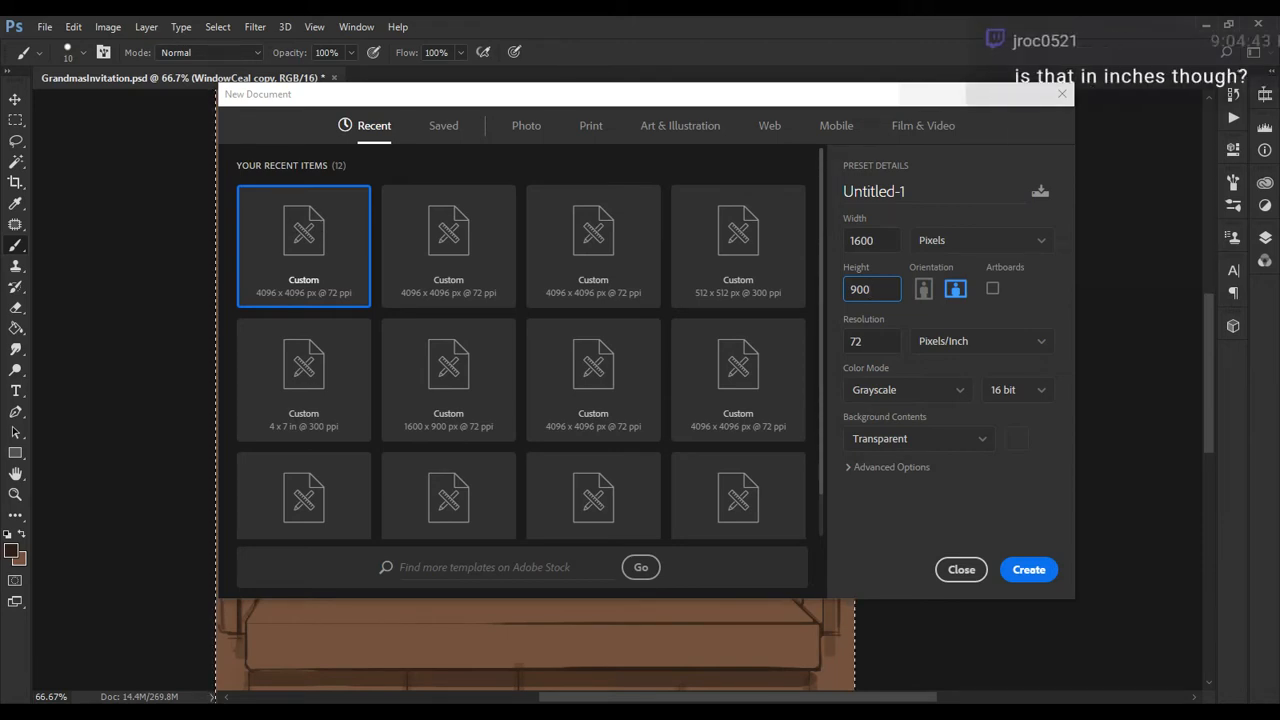
pyautogui.moveTo(593, 375)
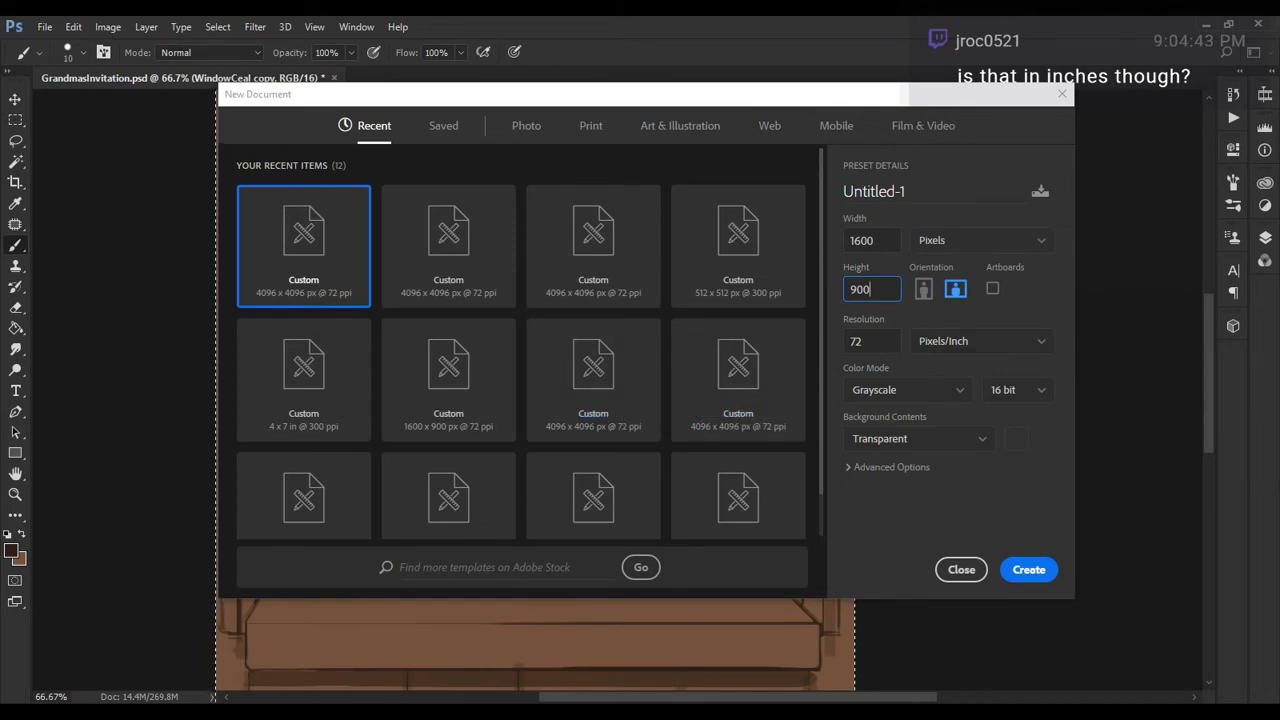
pyautogui.click(922, 288)
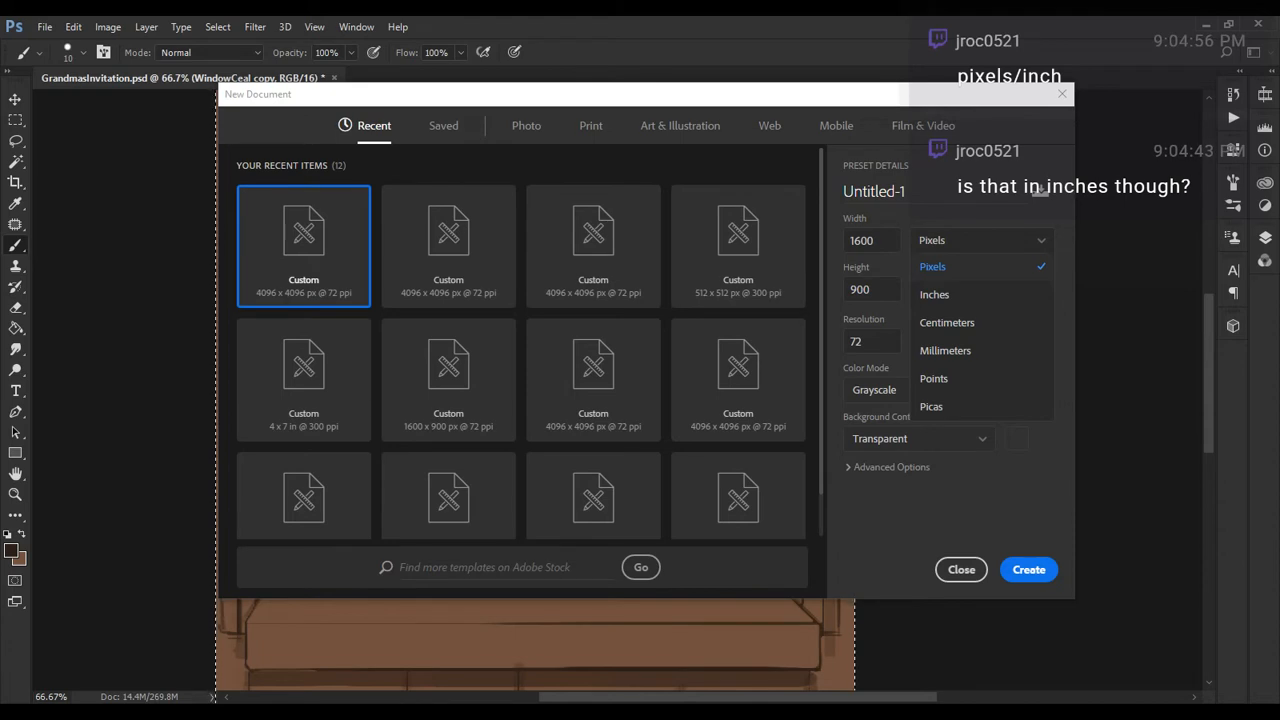
pyautogui.click(932, 266)
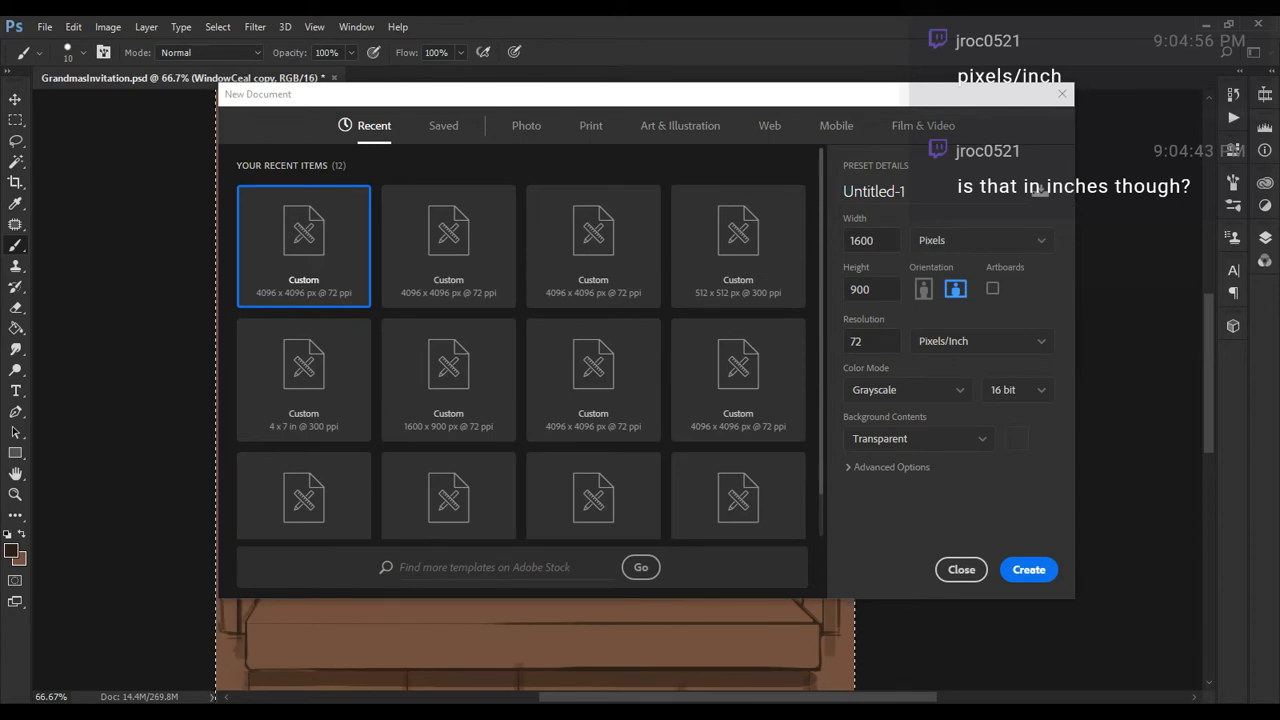
# - Set resolution to 300 pixels/inch and color mode to RGB Color
pyautogui.click(871, 341)
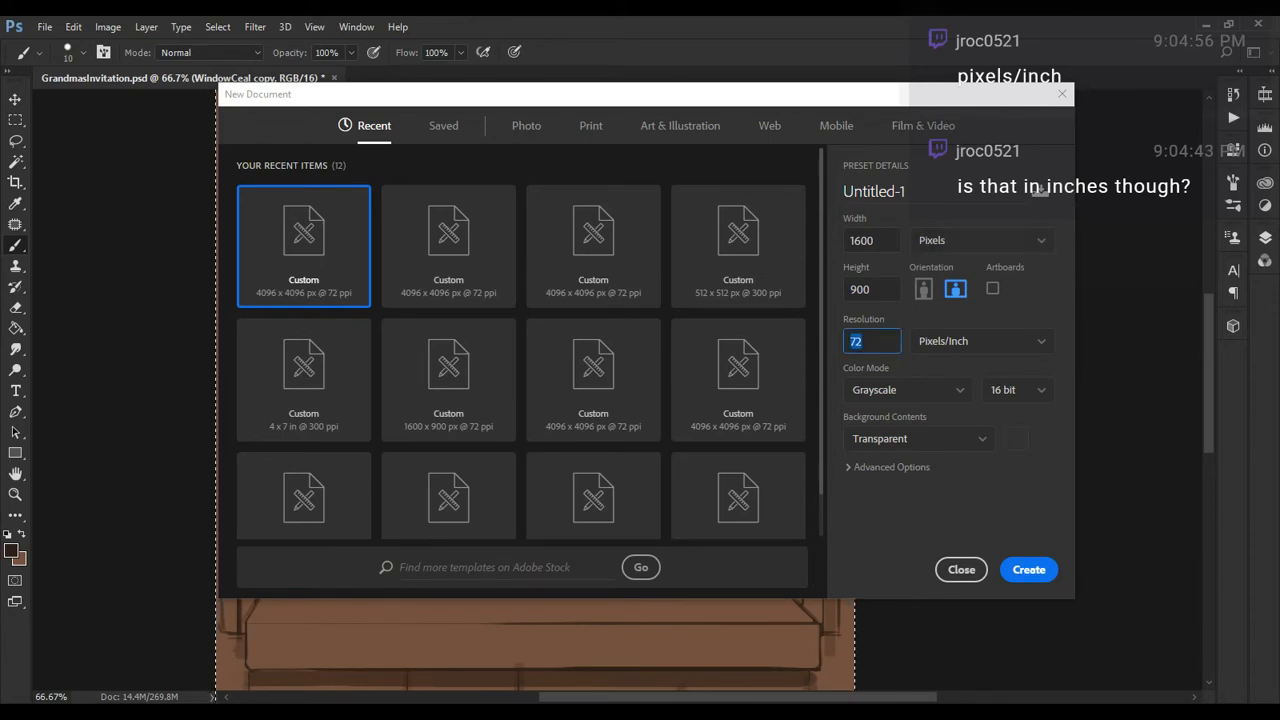
pyautogui.write('3')
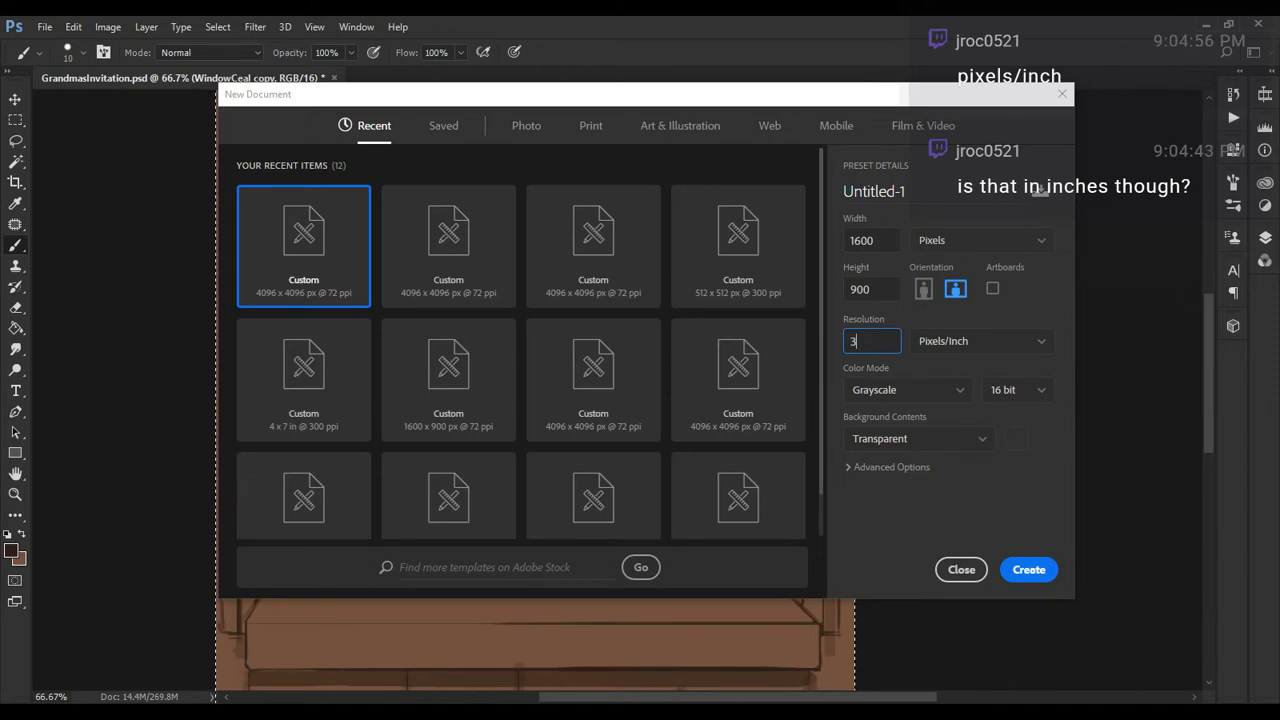
pyautogui.write('00')
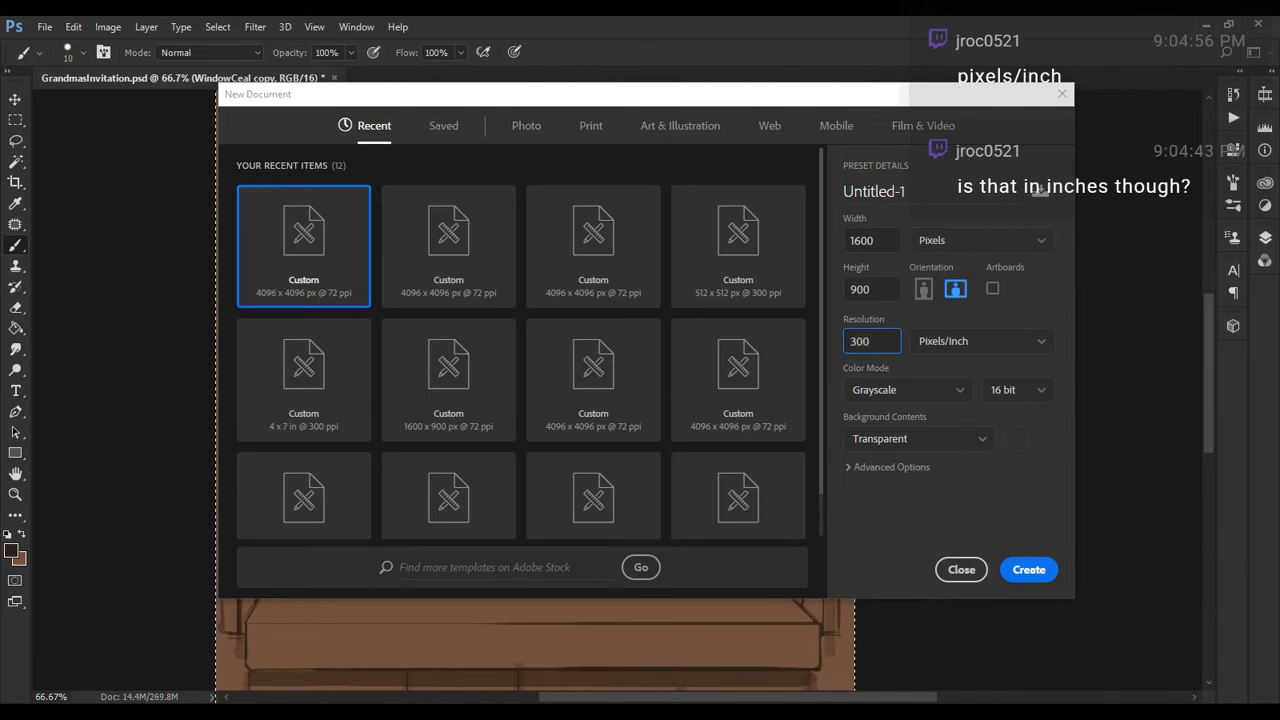
pyautogui.click(872, 341)
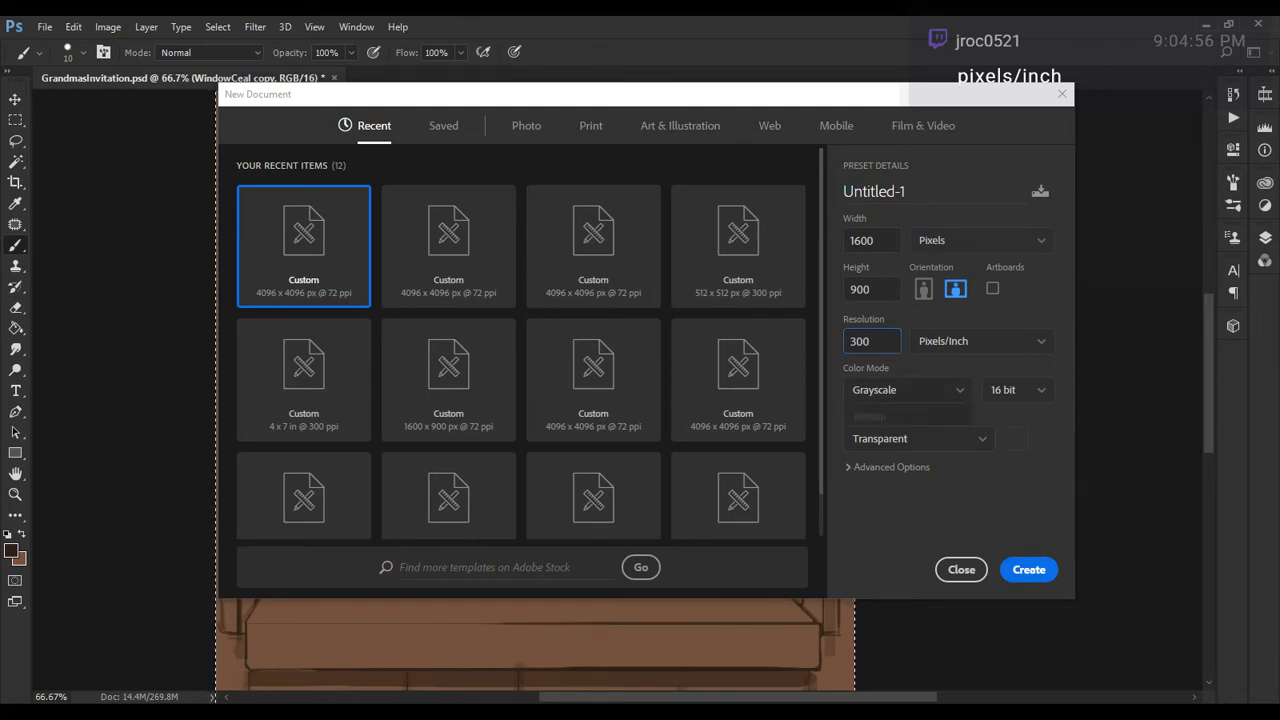
pyautogui.click(907, 390)
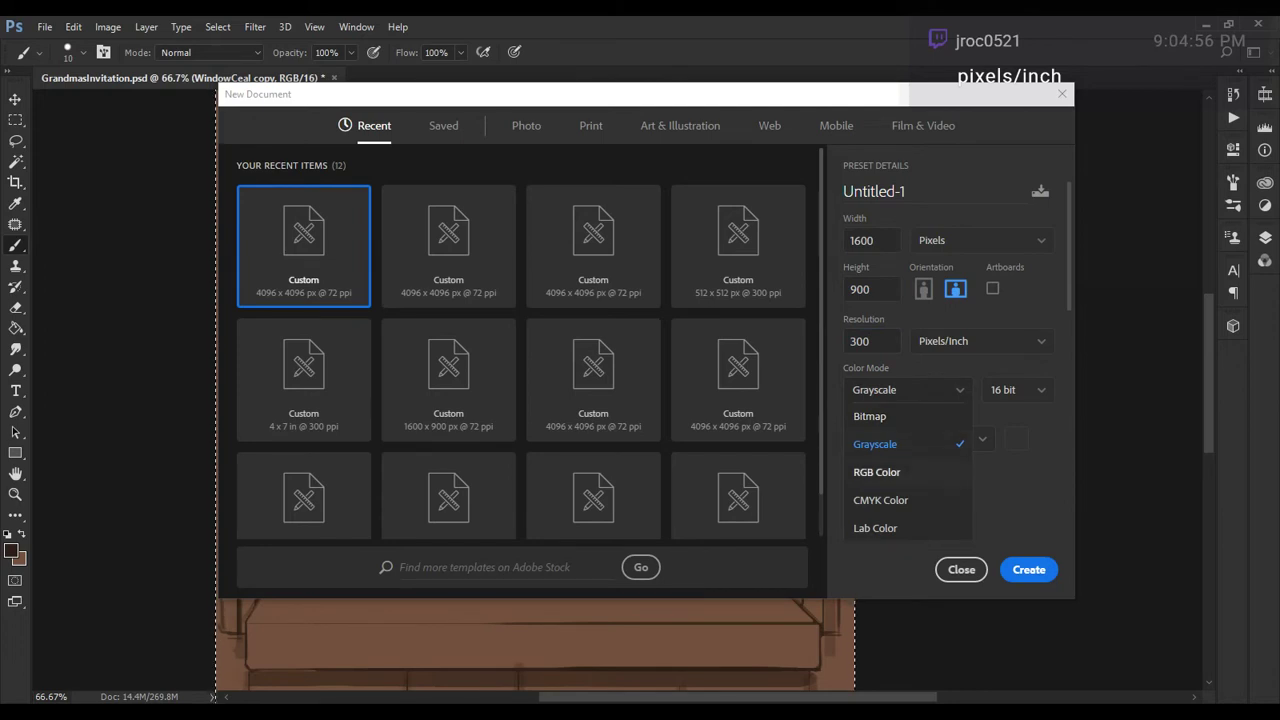
pyautogui.click(876, 472)
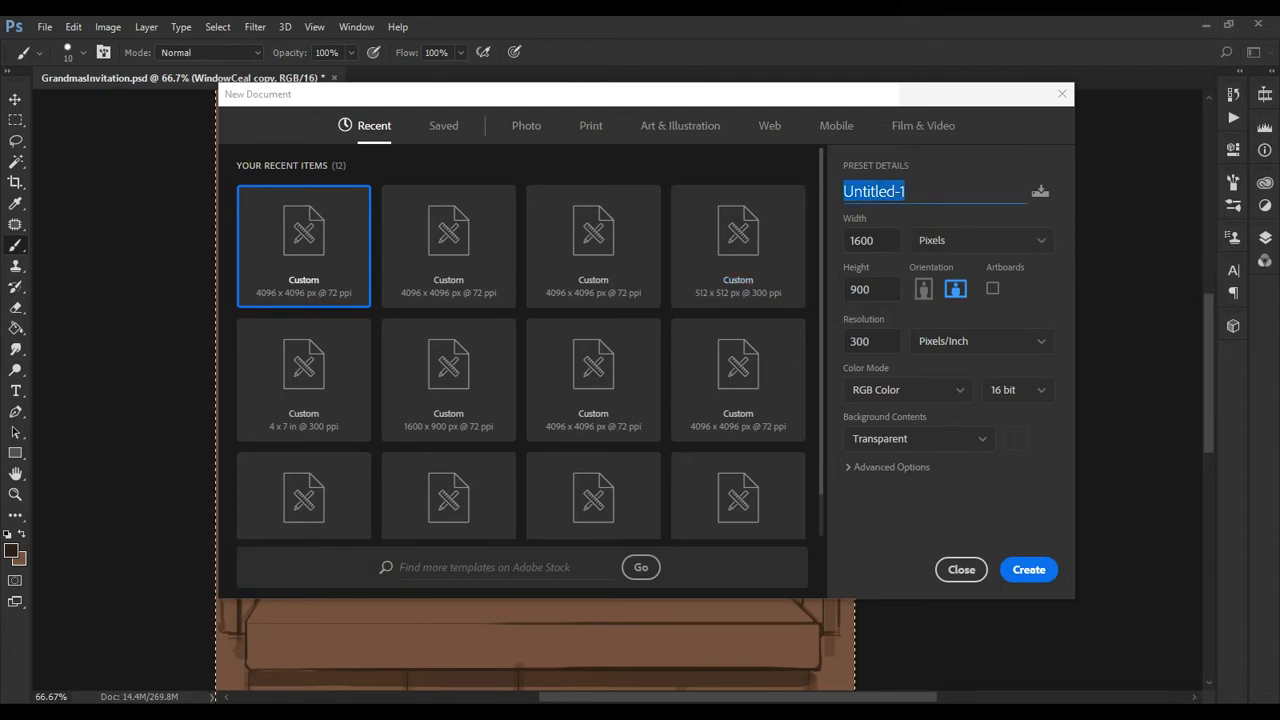
# - Name the document OverlayCreation and create it
pyautogui.write('Overl')
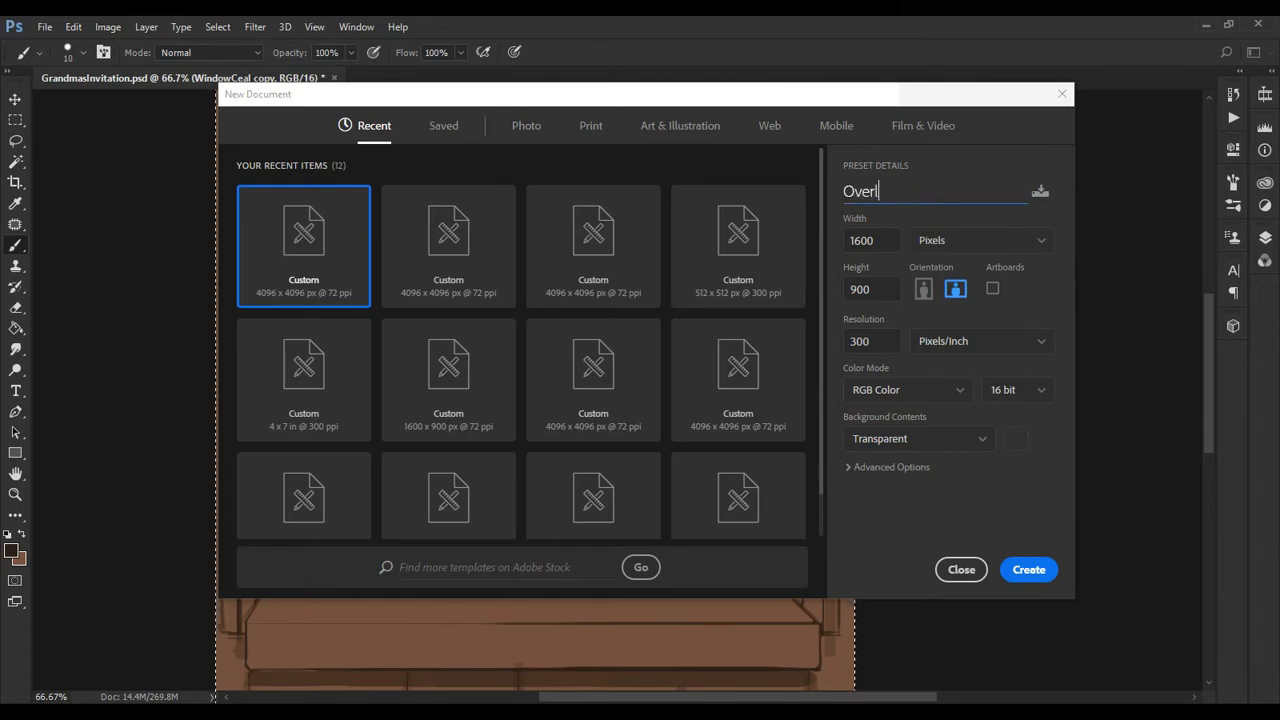
pyautogui.write('ayCreatio')
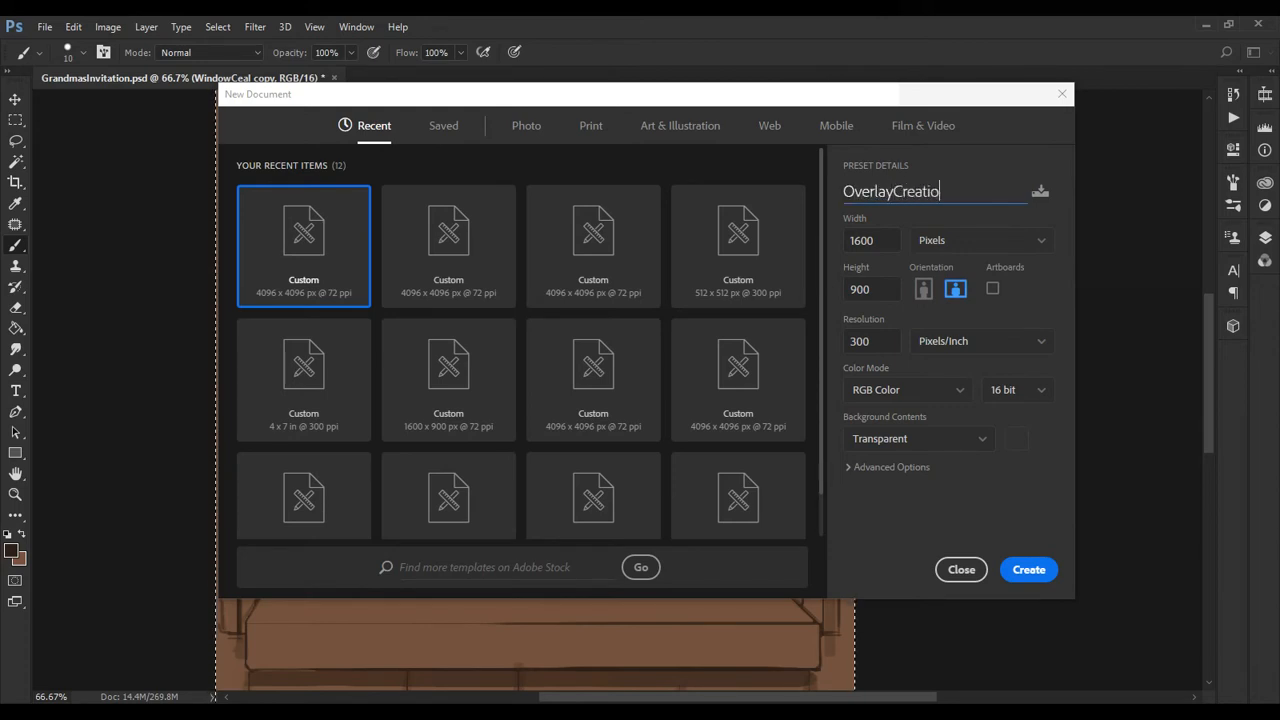
pyautogui.write('n')
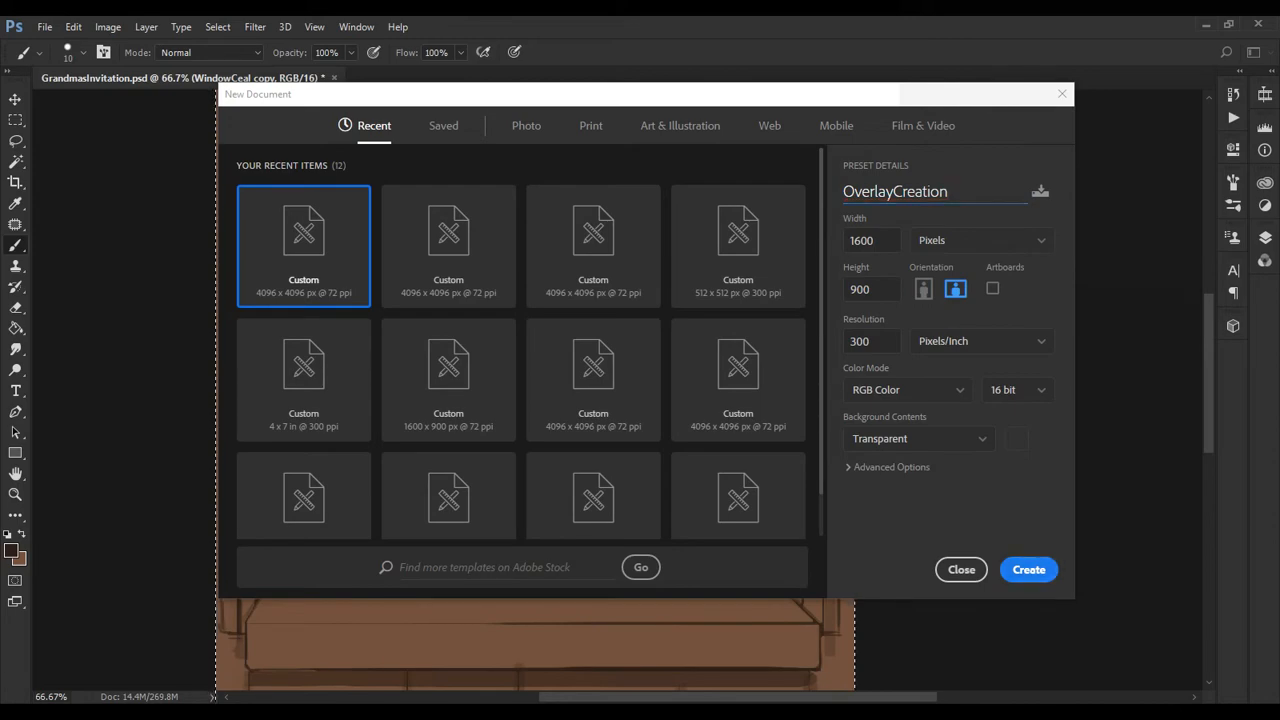
pyautogui.click(1028, 570)
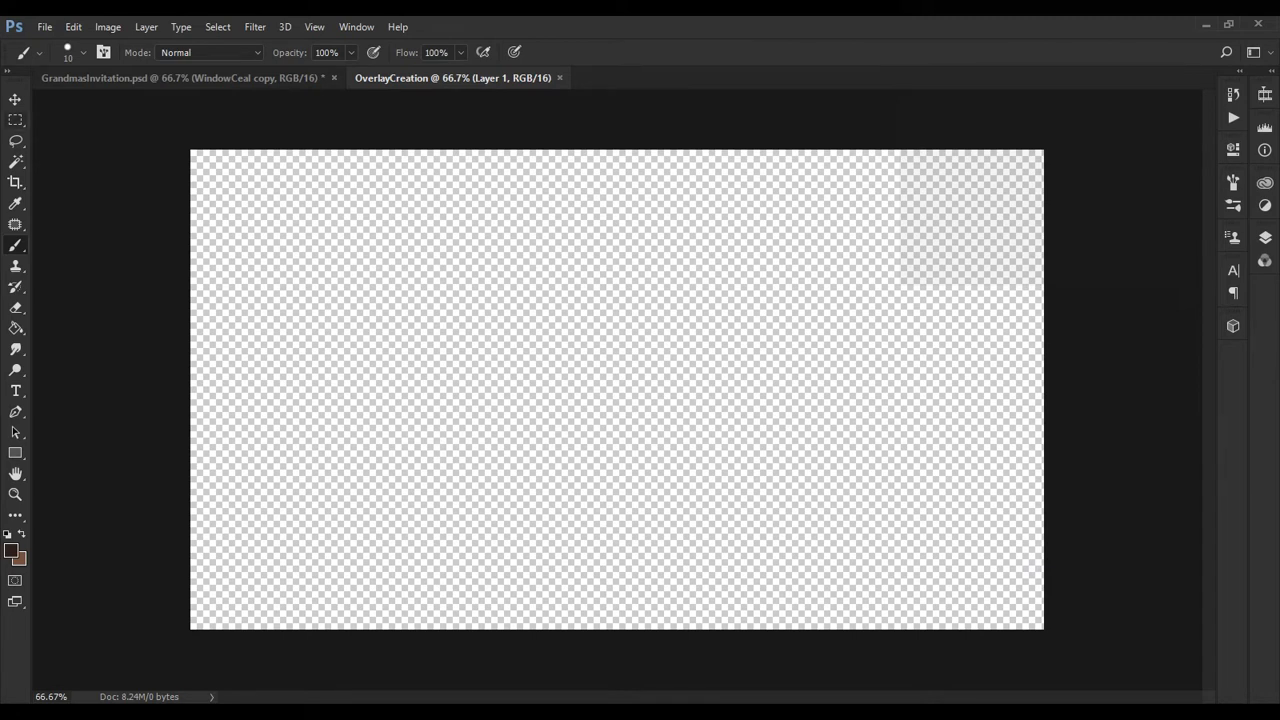
pyautogui.moveTo(192, 152); pyautogui.dragTo(1040, 195)
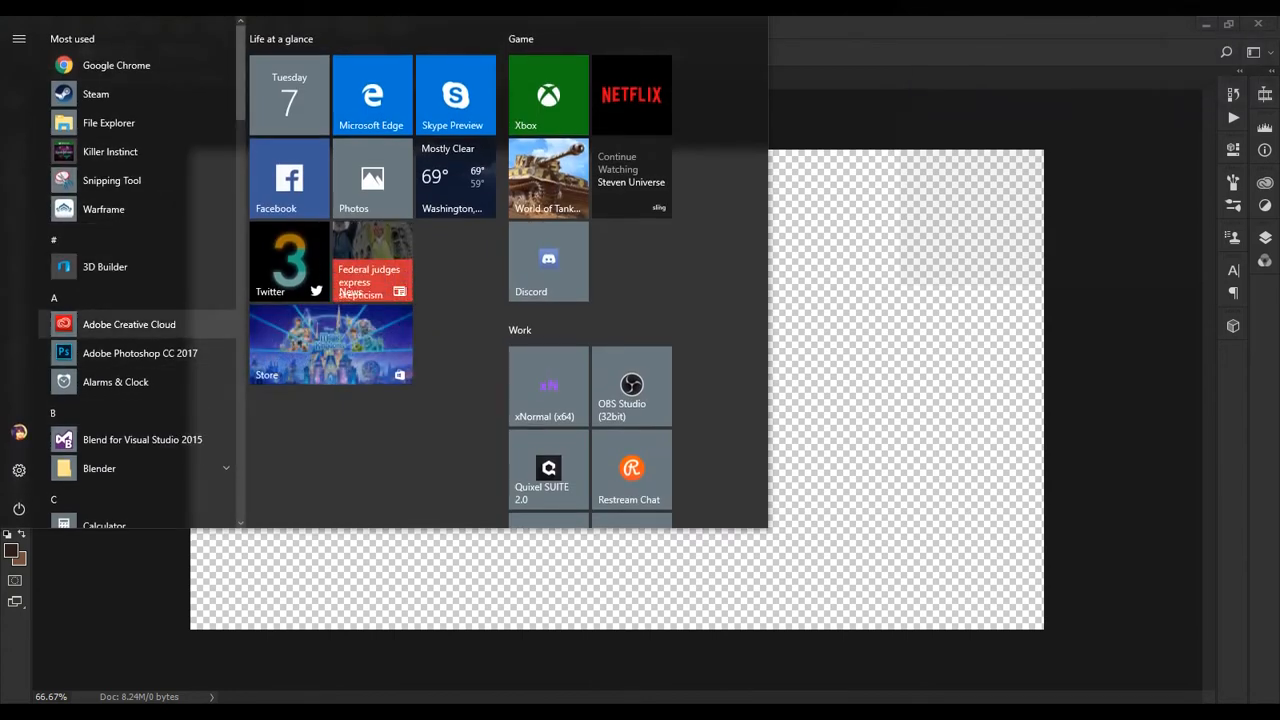
# - Move the Snipping Tool window aside and start a new snip
pyautogui.scroll(-3)
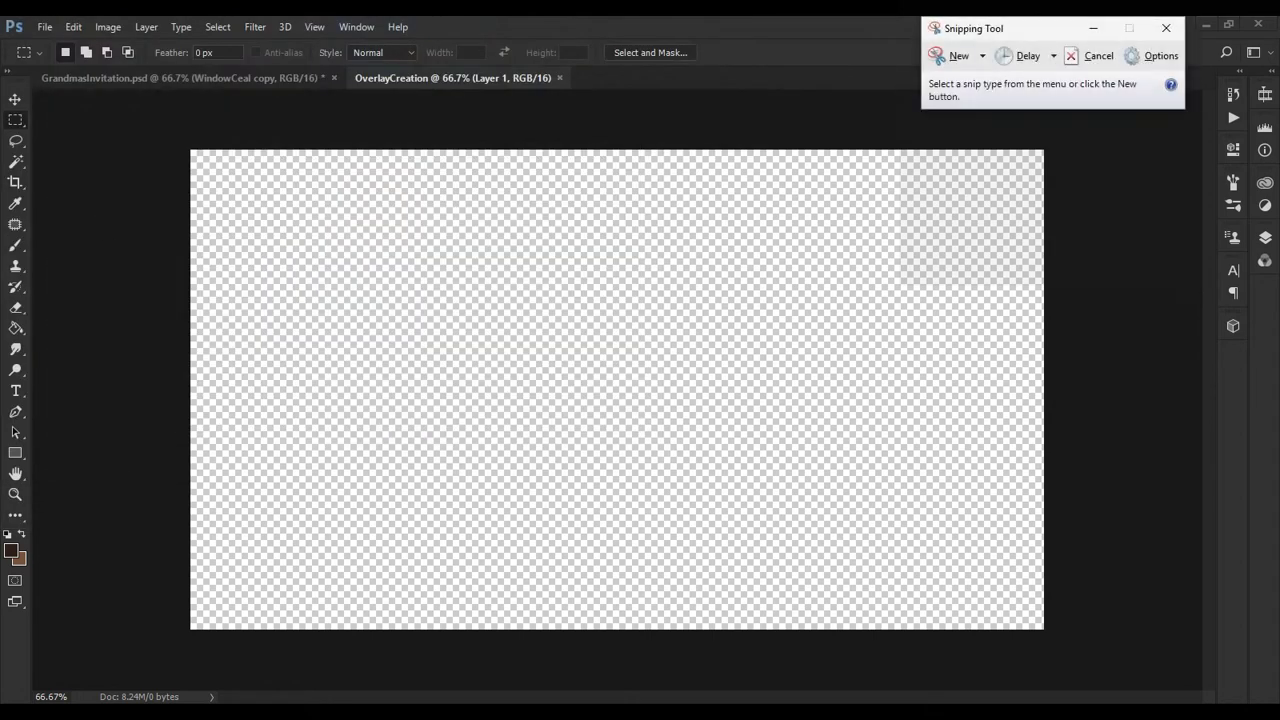
pyautogui.moveTo(973, 28); pyautogui.dragTo(872, 72)
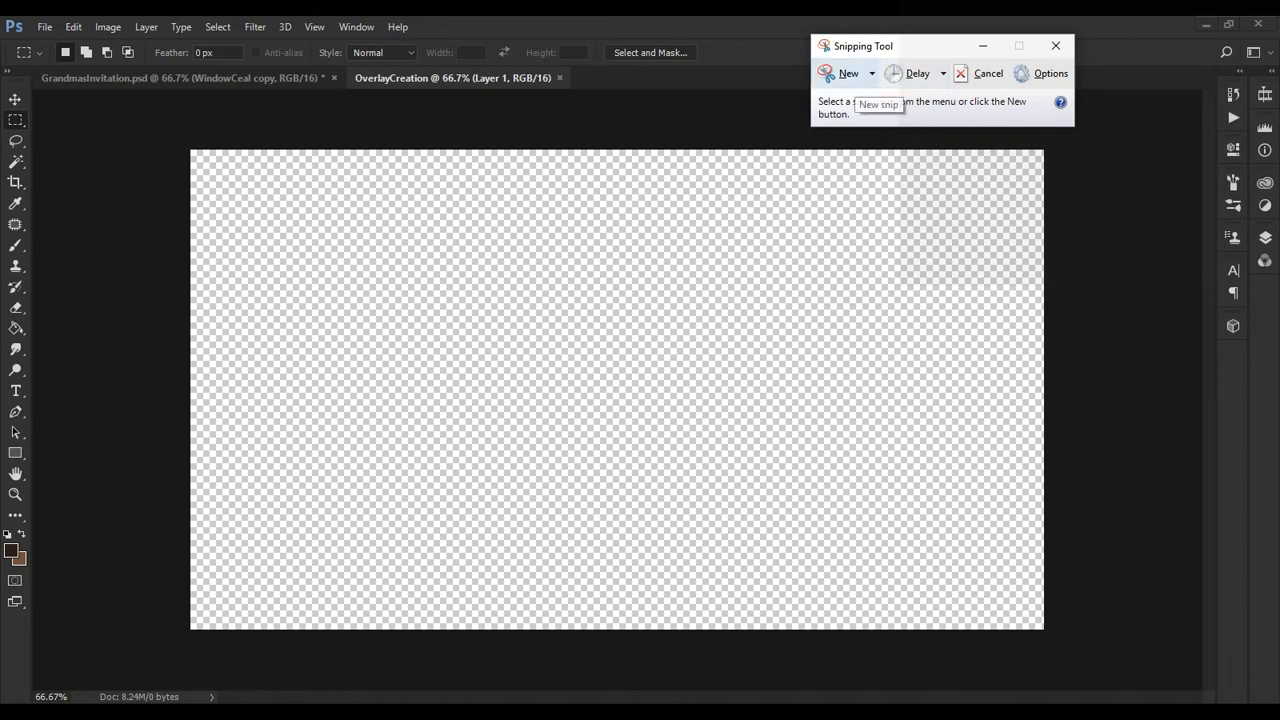
pyautogui.click(849, 73)
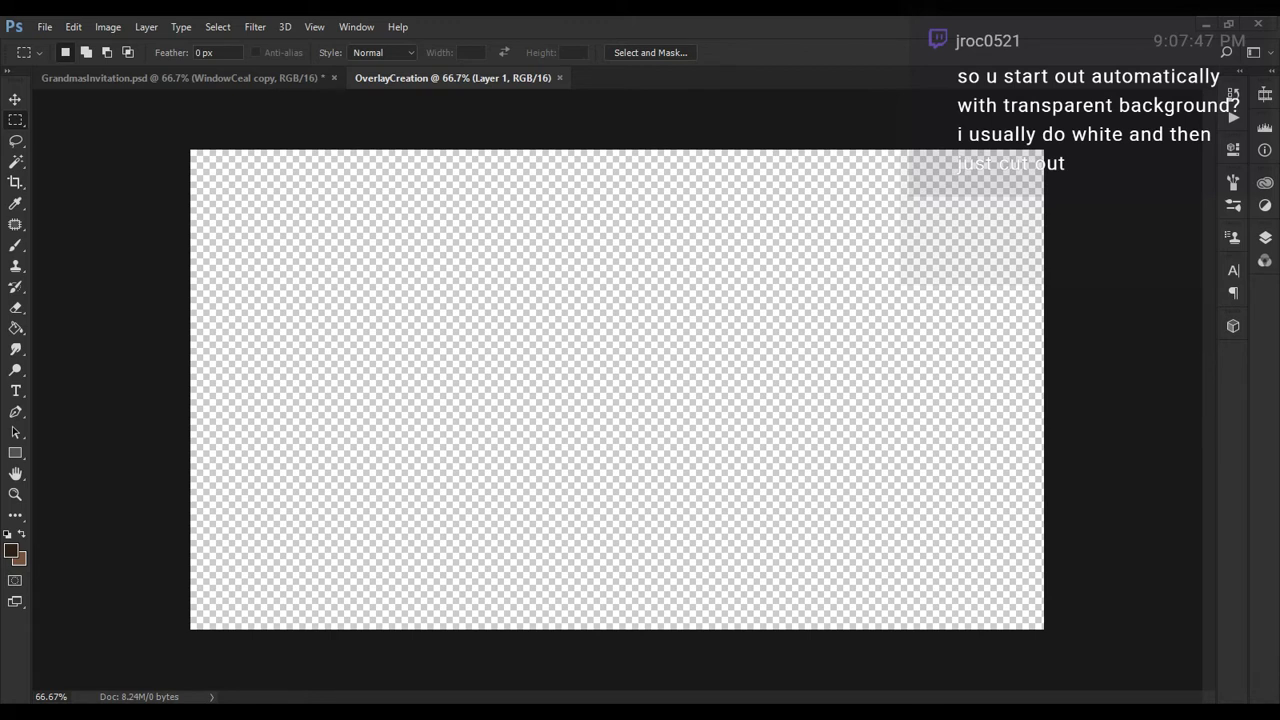
# - Browse the File menu entries toward Place Embedded
pyautogui.click(64, 27)
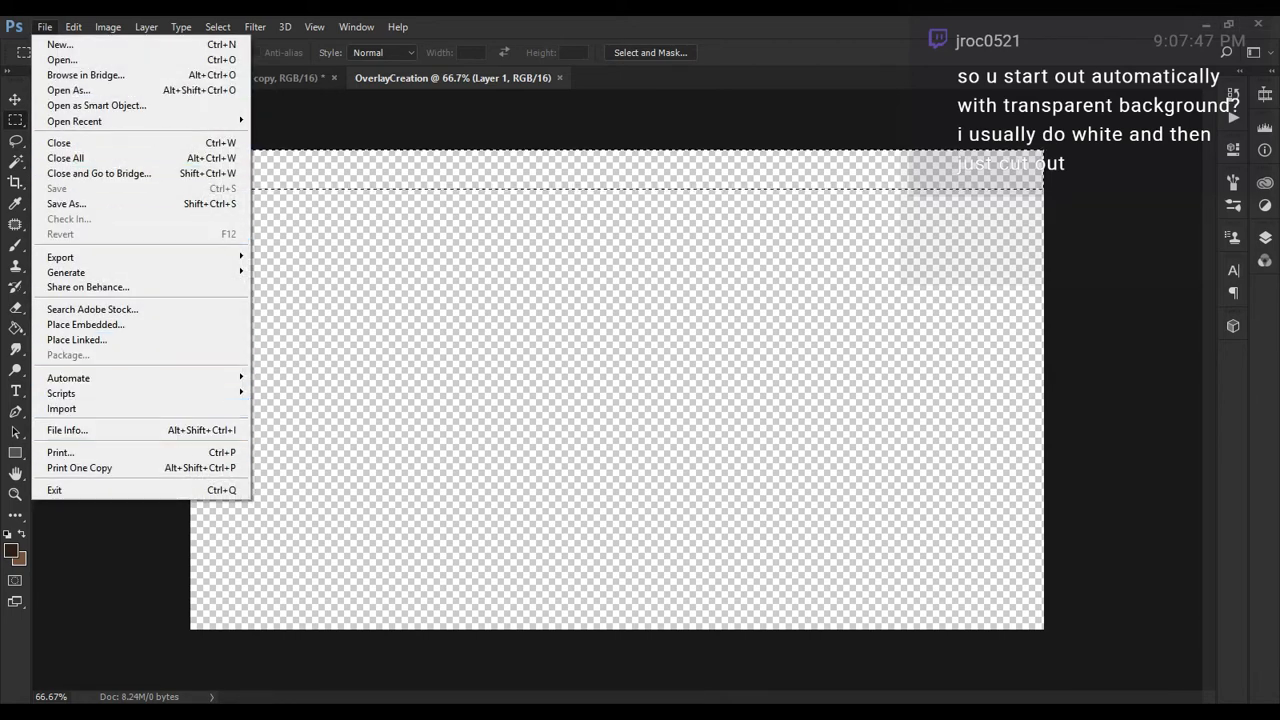
pyautogui.moveTo(65, 355)
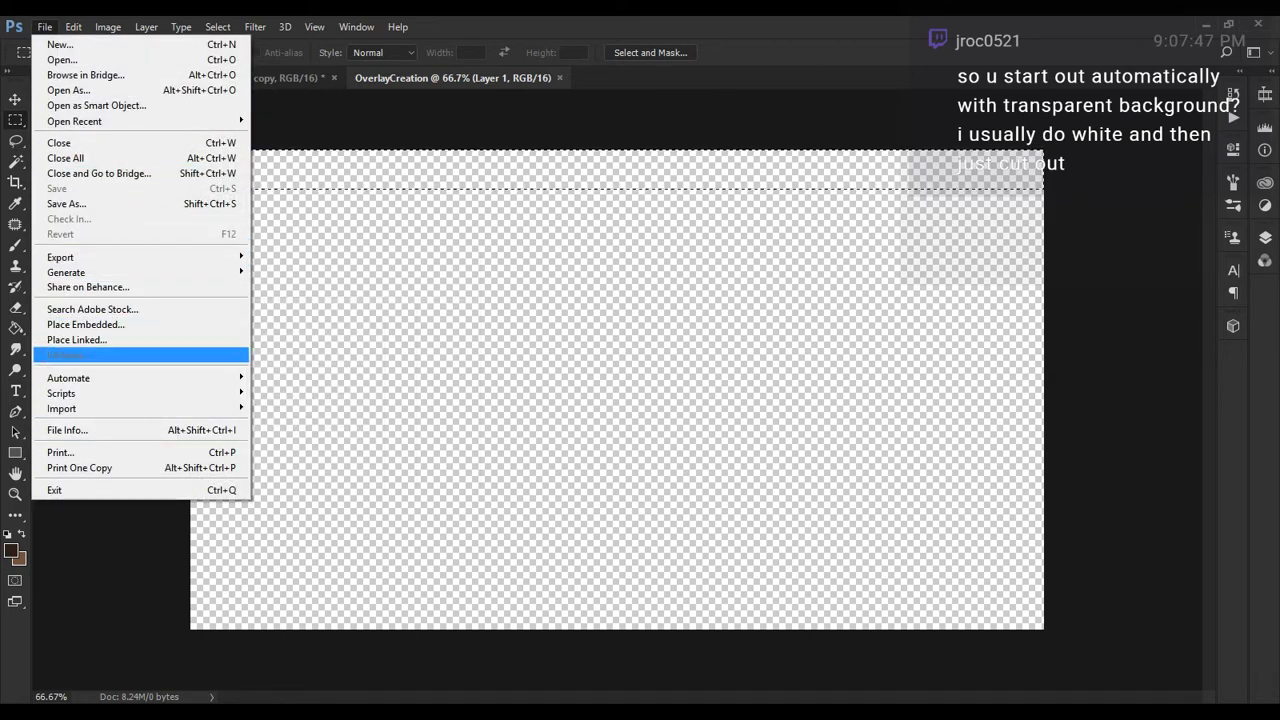
pyautogui.moveTo(66, 204)
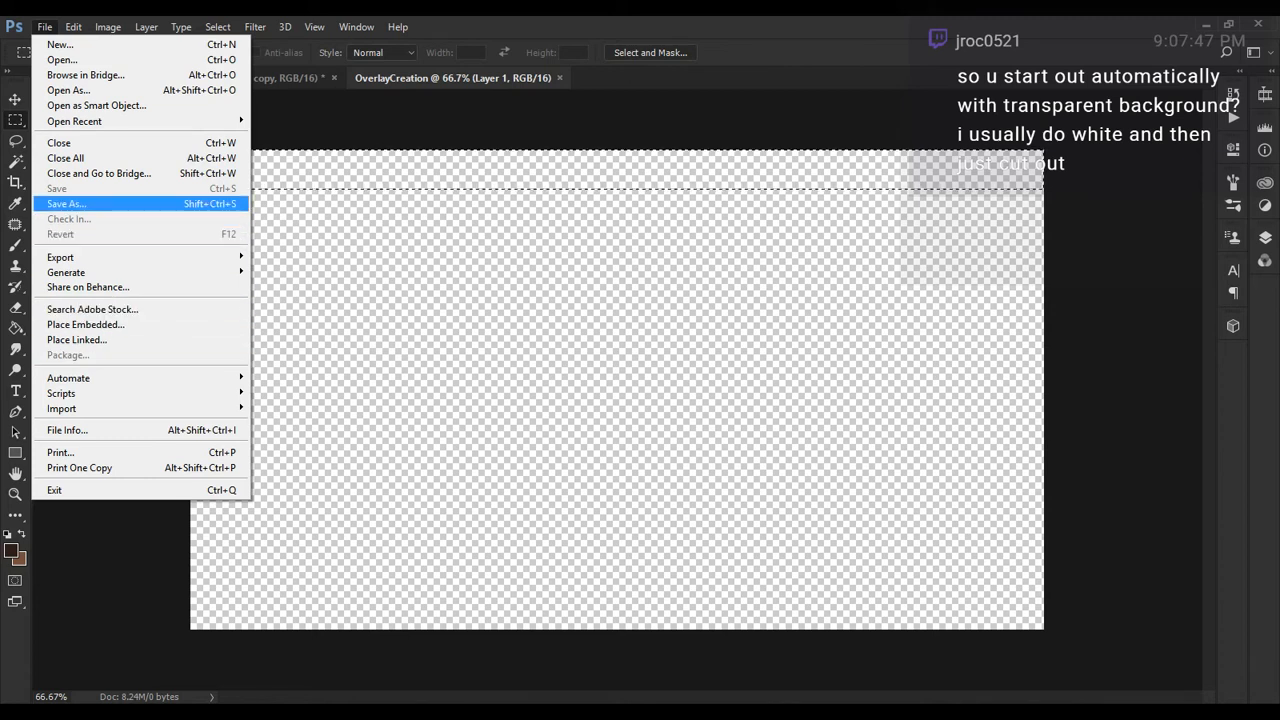
pyautogui.moveTo(62, 408)
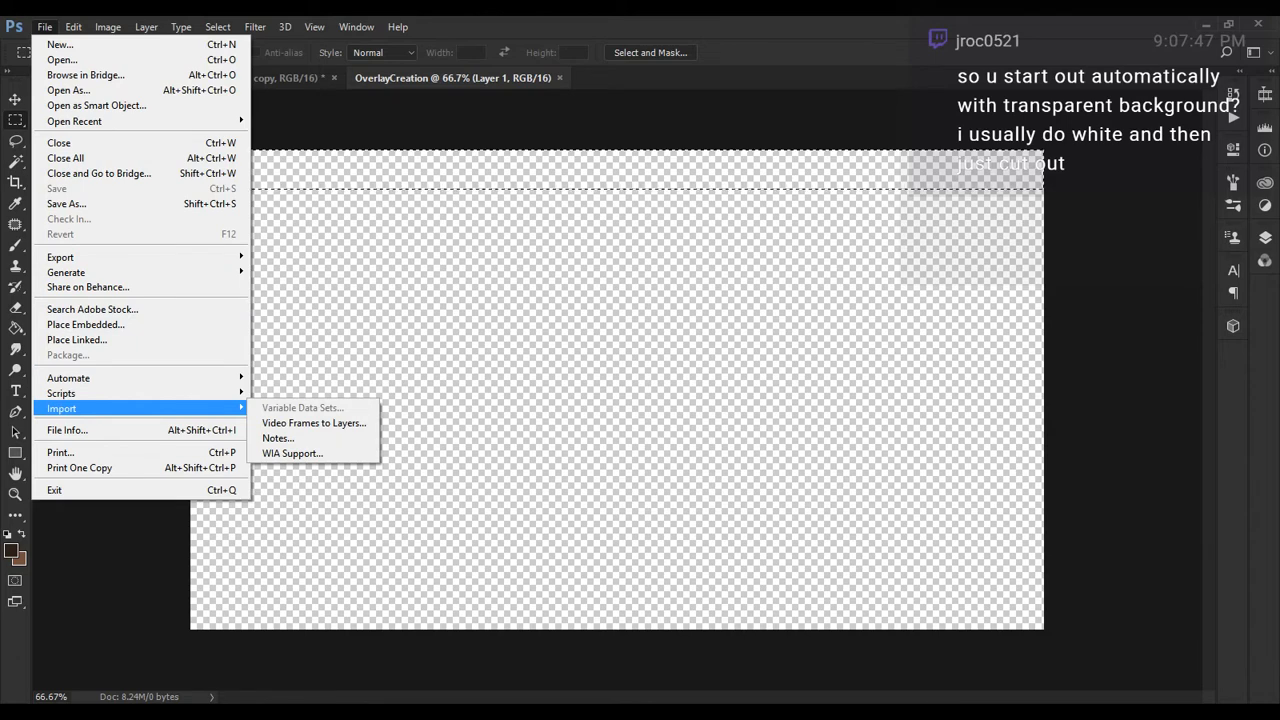
pyautogui.click(111, 27)
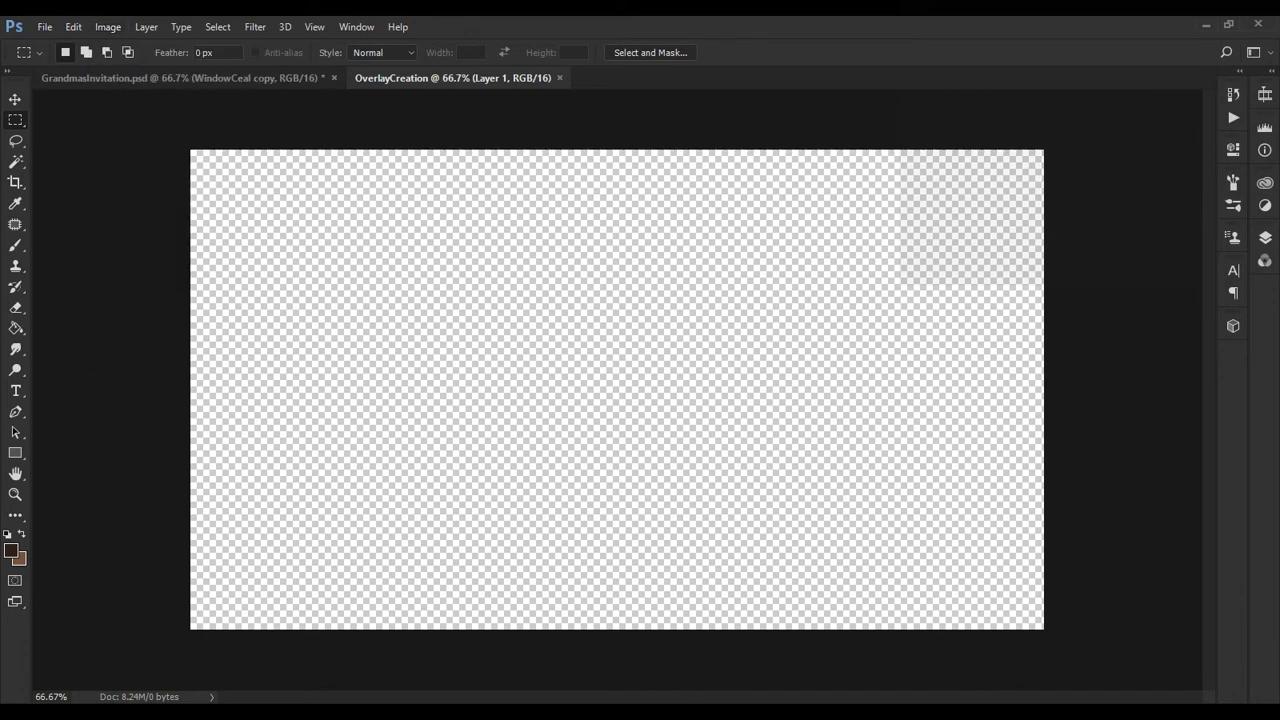
pyautogui.click(60, 26)
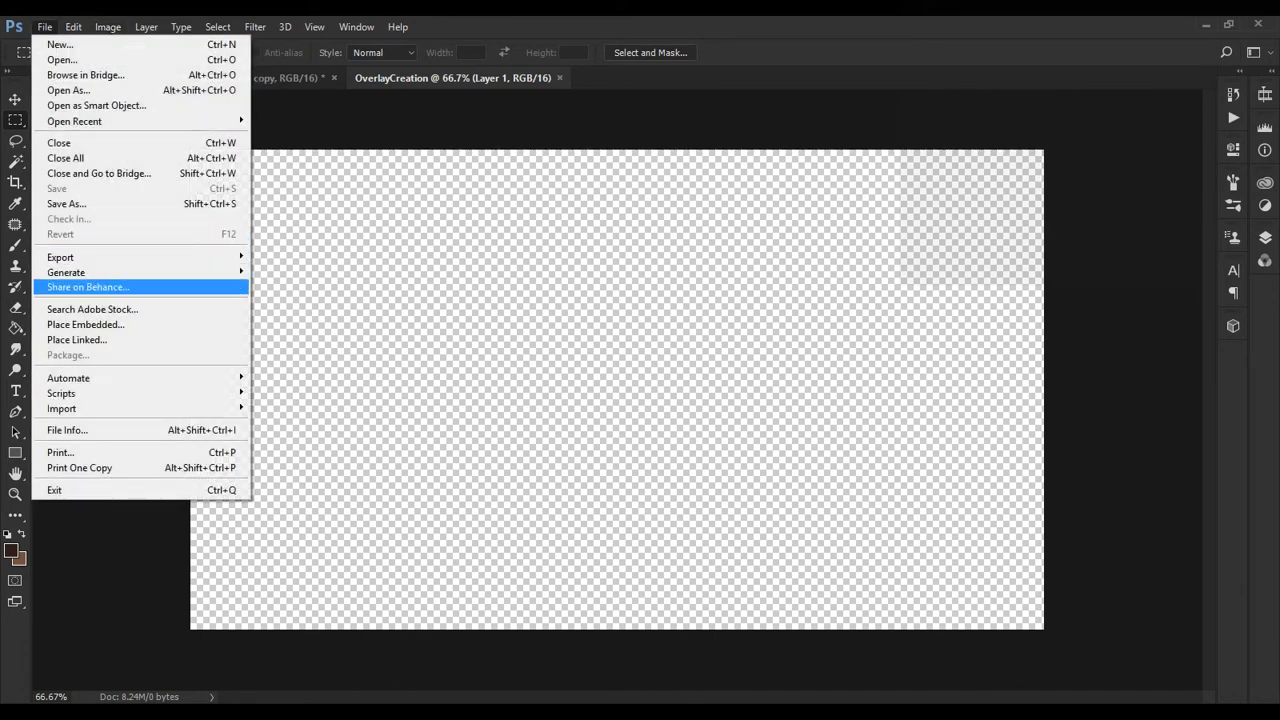
pyautogui.moveTo(60, 257)
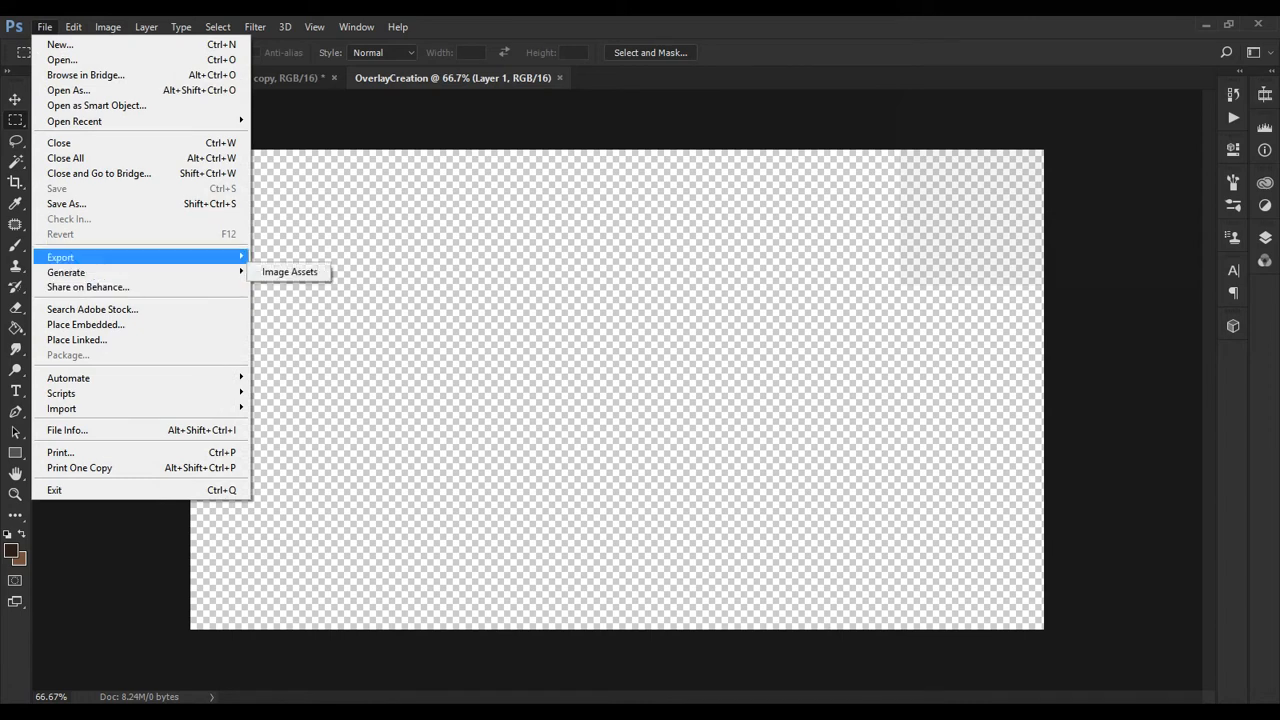
pyautogui.moveTo(85, 121)
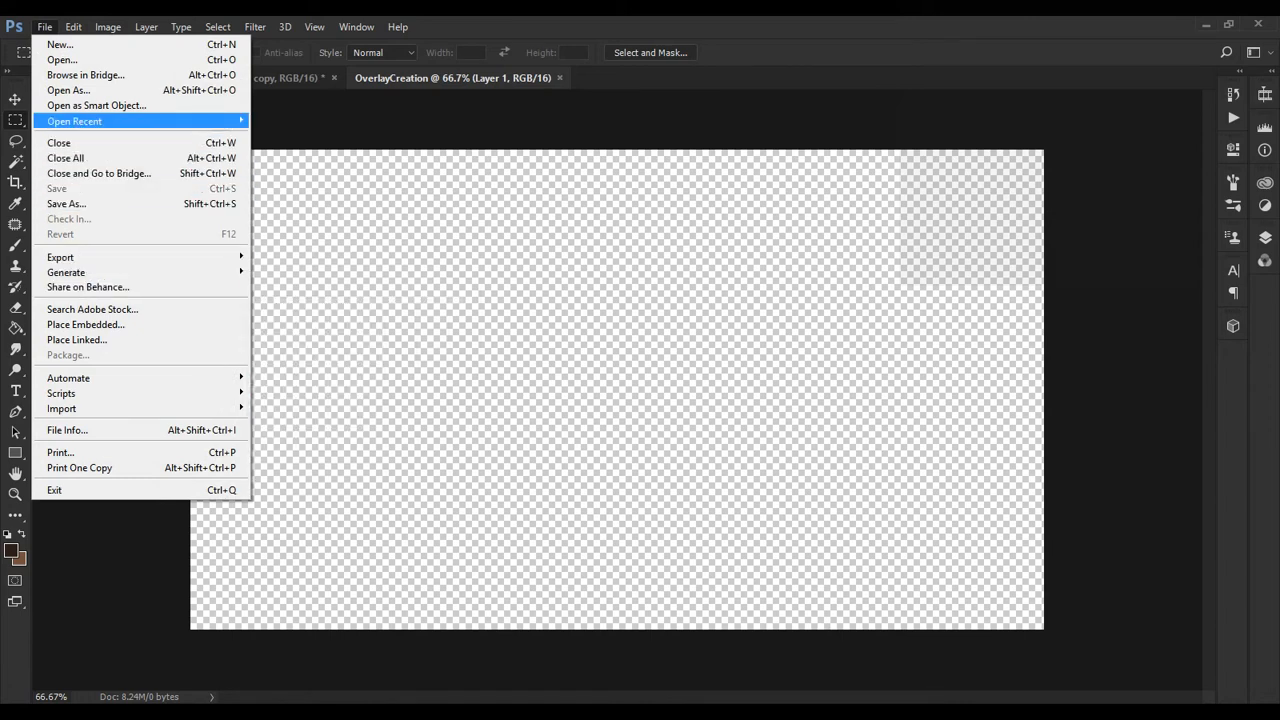
pyautogui.click(90, 122)
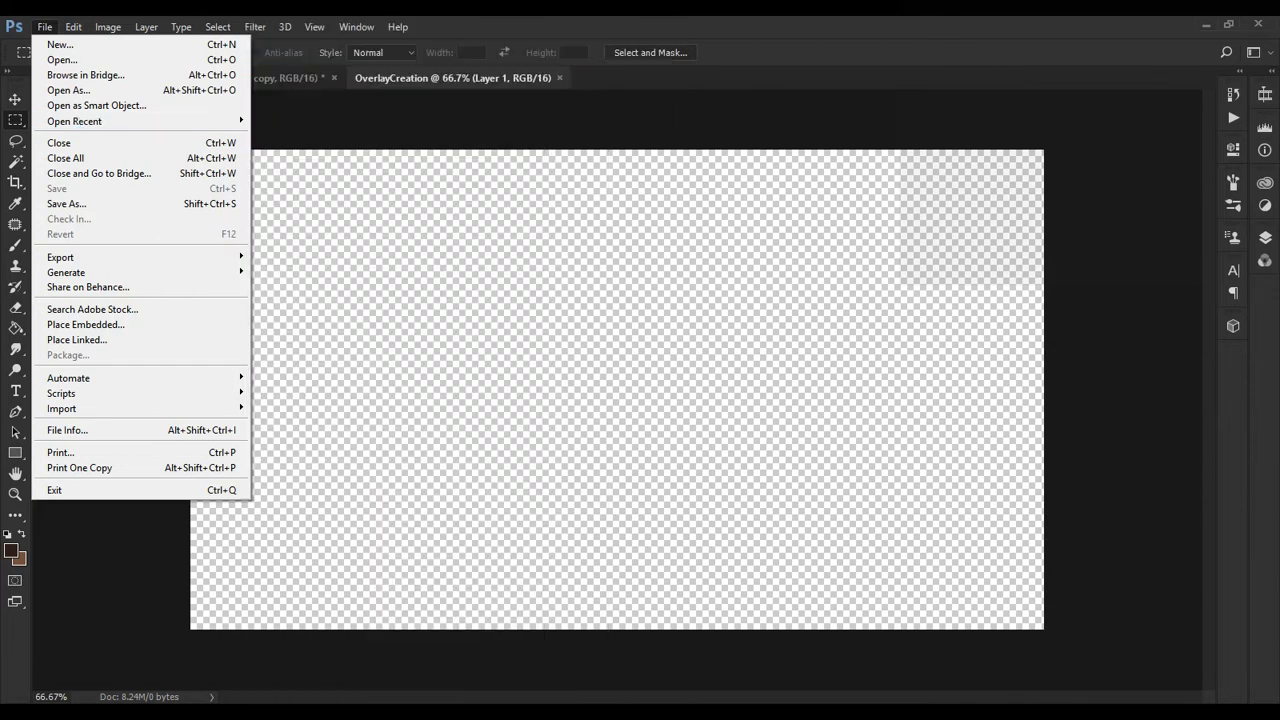
pyautogui.moveTo(68, 378)
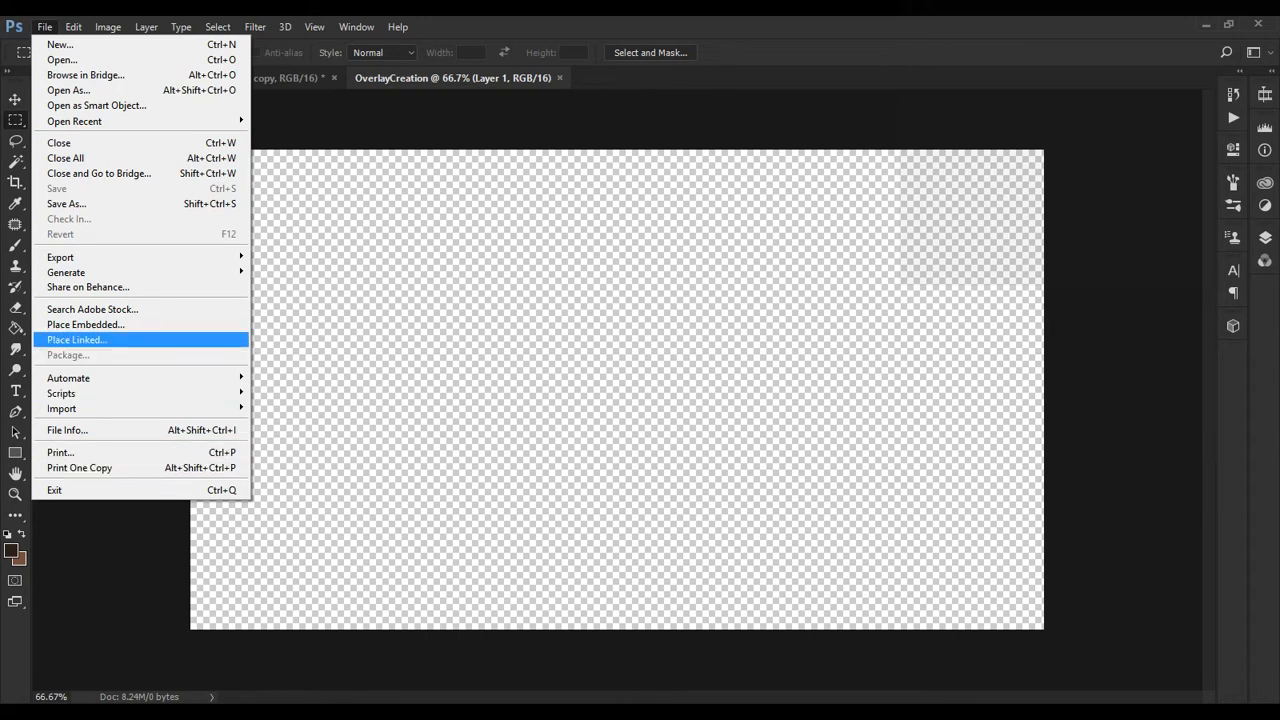
pyautogui.moveTo(86, 325)
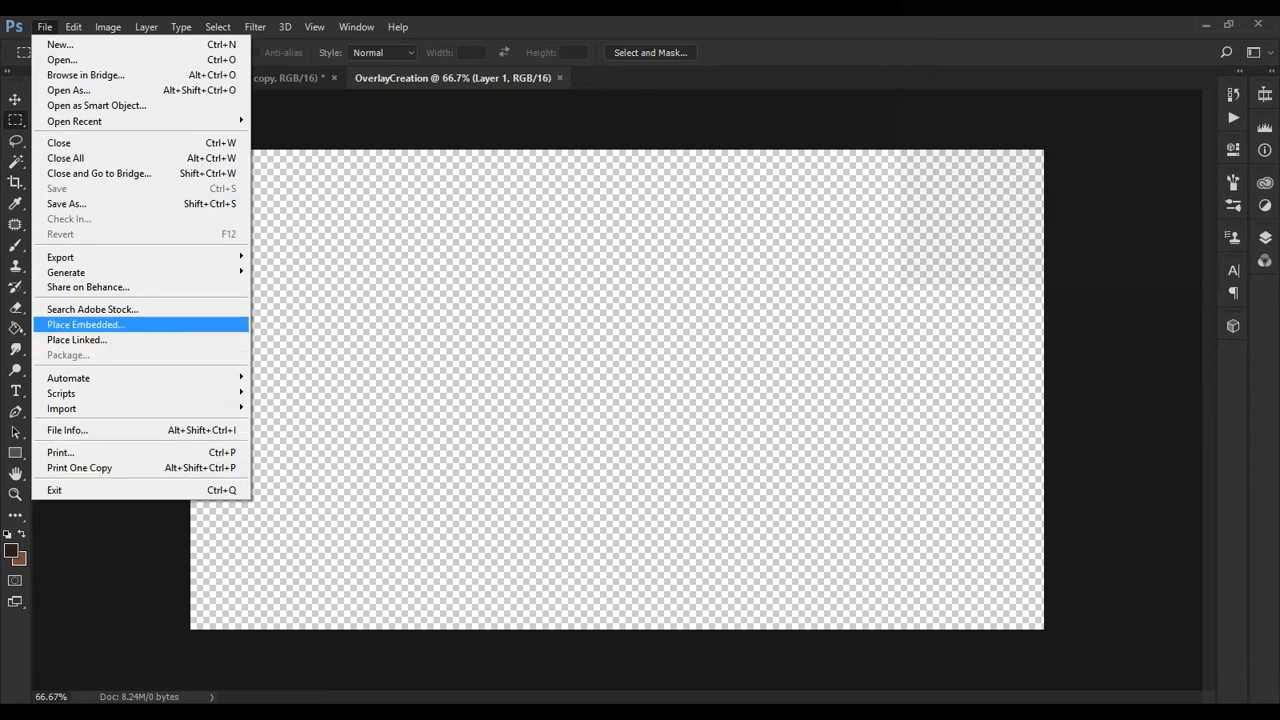
# - Place Embedded the referenceStreamwindow screenshot from the ArtStreams folder
pyautogui.click(86, 324)
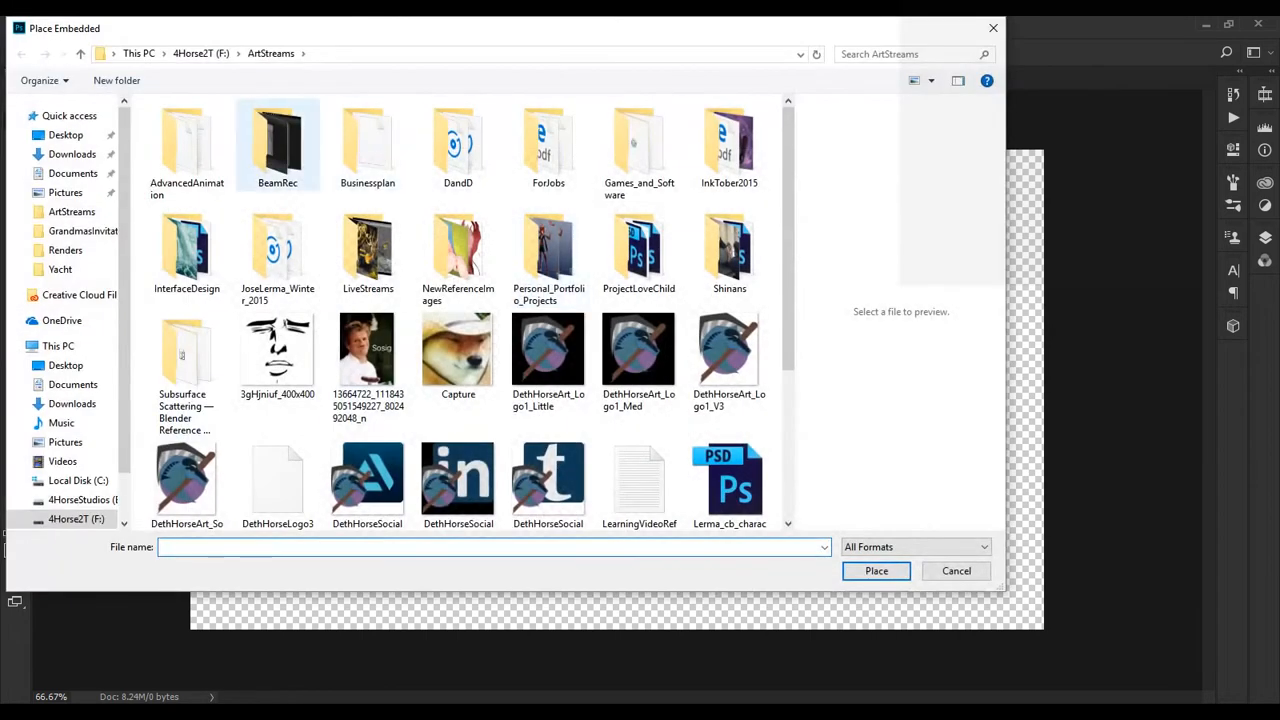
pyautogui.click(458, 250)
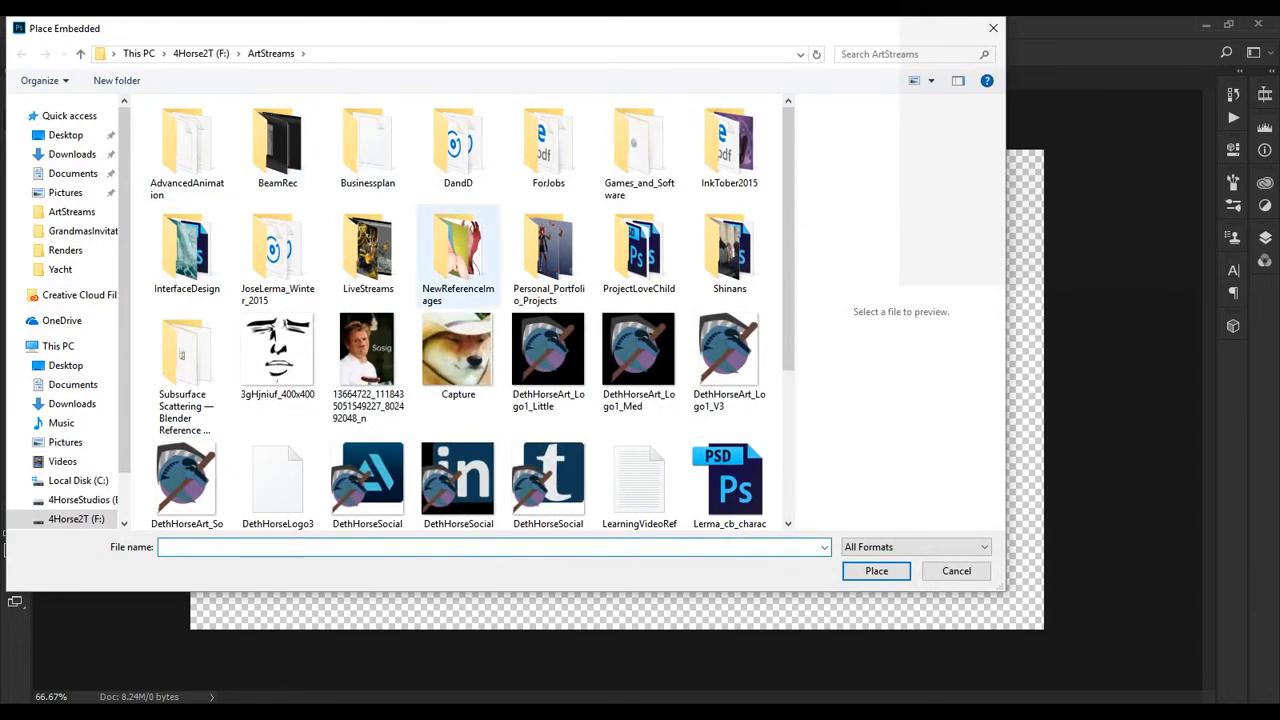
pyautogui.scroll(-3)
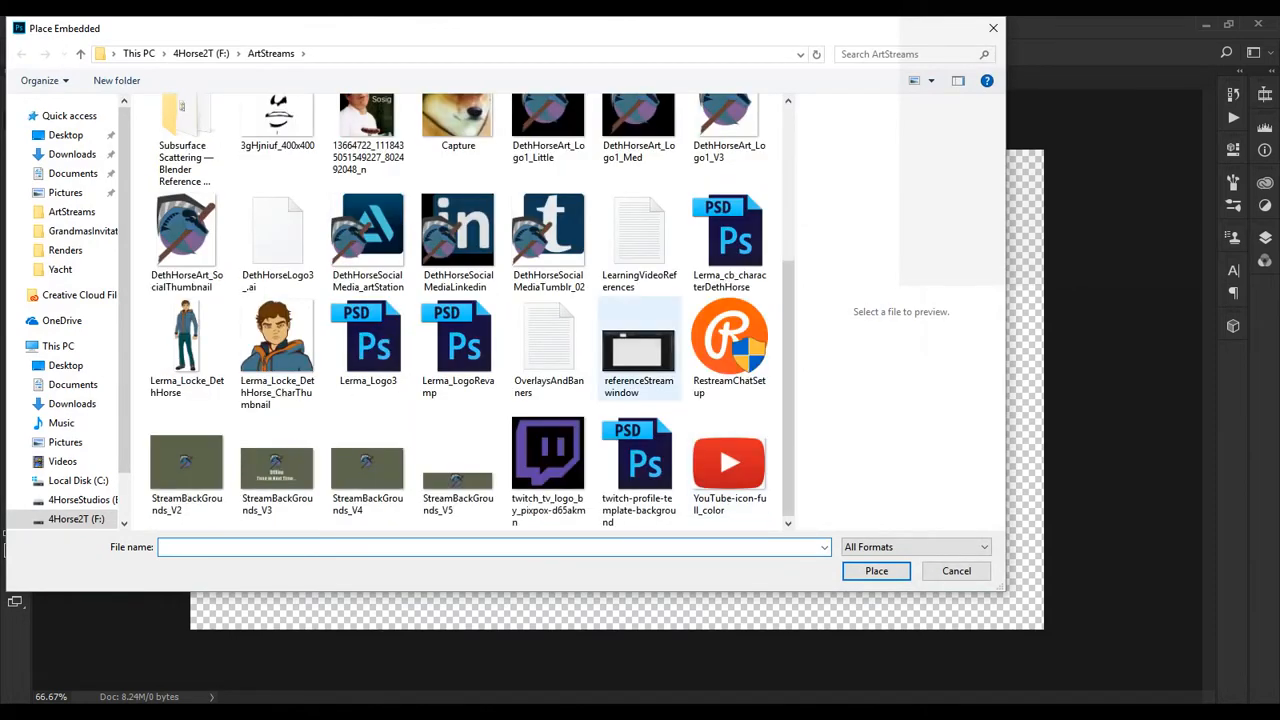
pyautogui.click(638, 338)
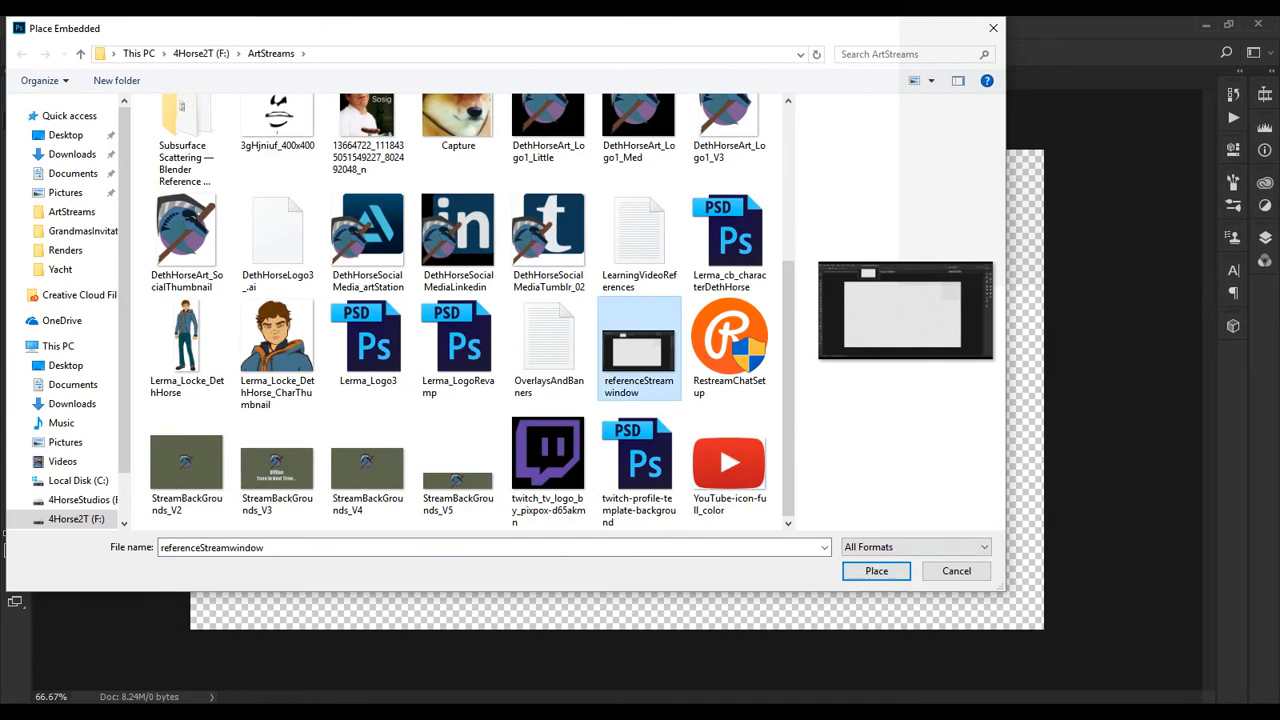
pyautogui.click(876, 571)
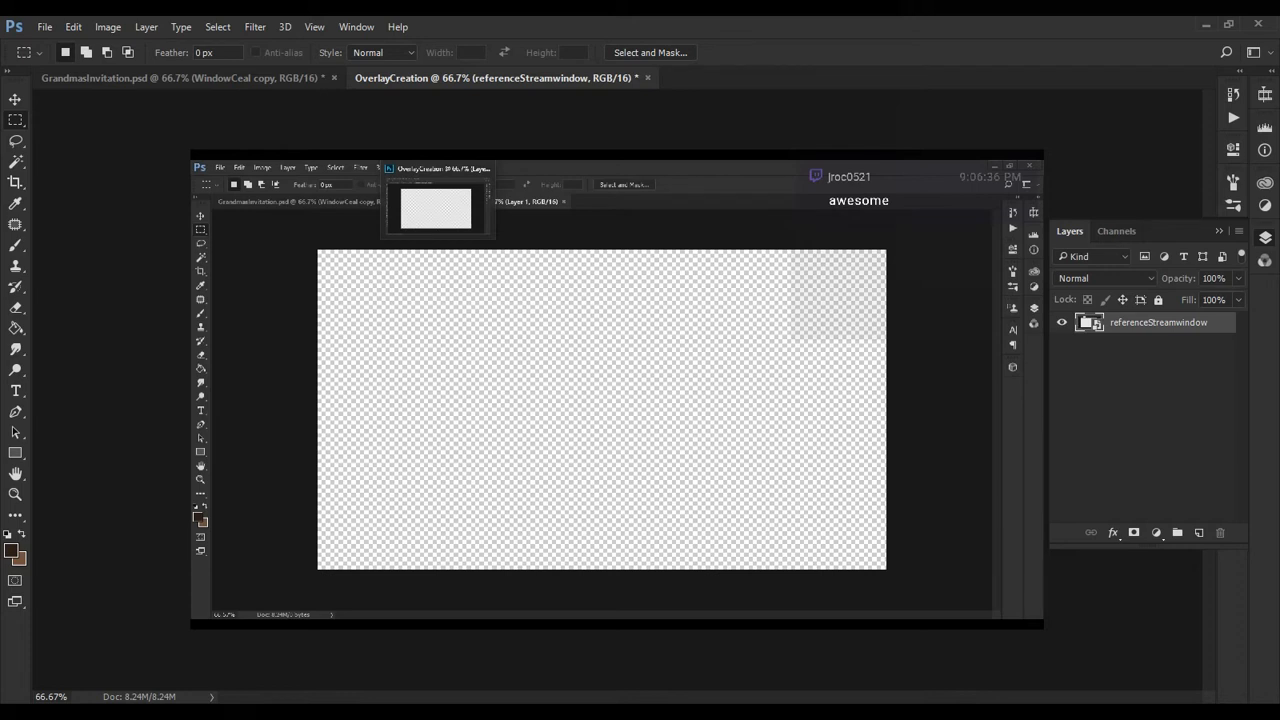
# - Lock the referenceStreamwindow layer and add a new blank layer above it
pyautogui.doubleClick(1158, 322)
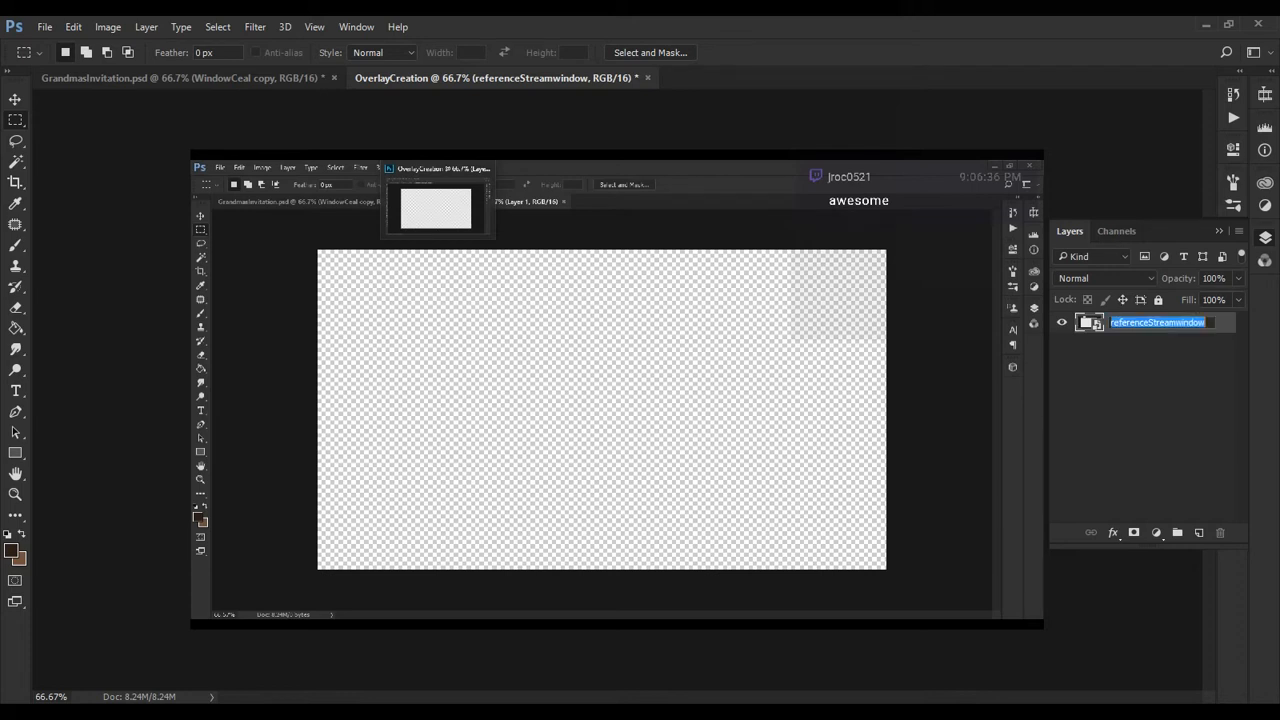
pyautogui.rightClick(1167, 322)
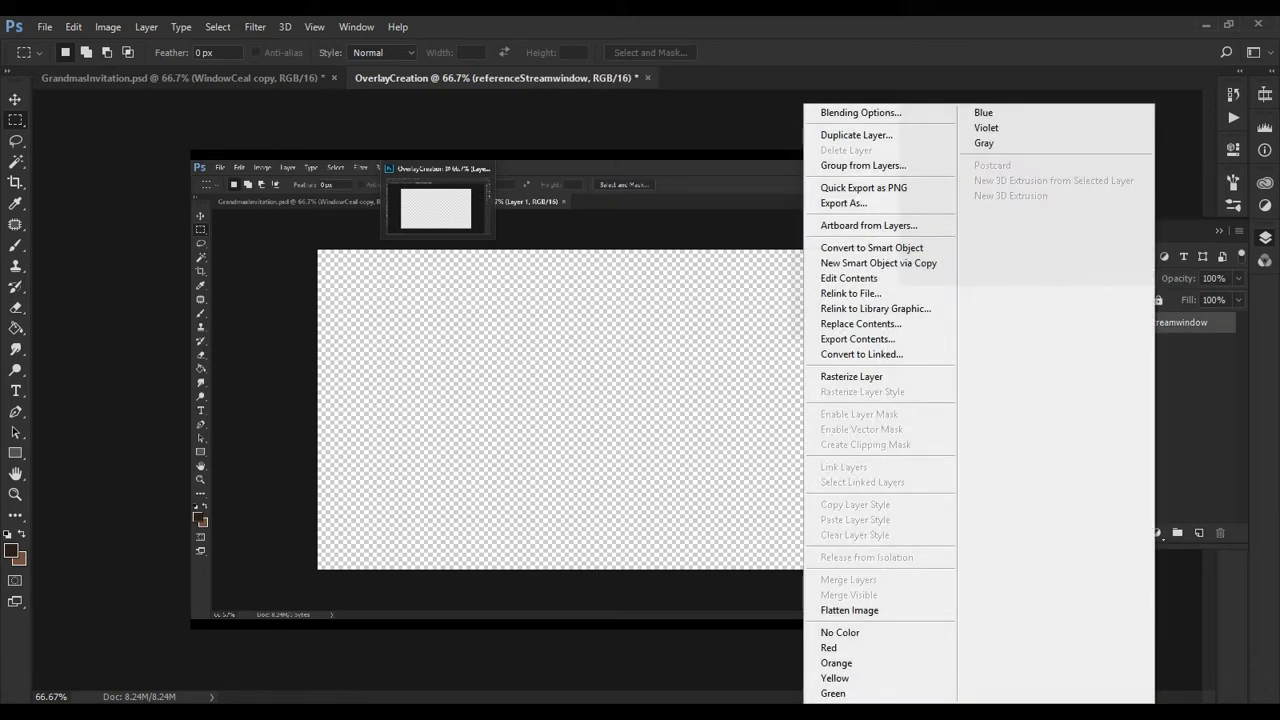
pyautogui.moveTo(879, 263)
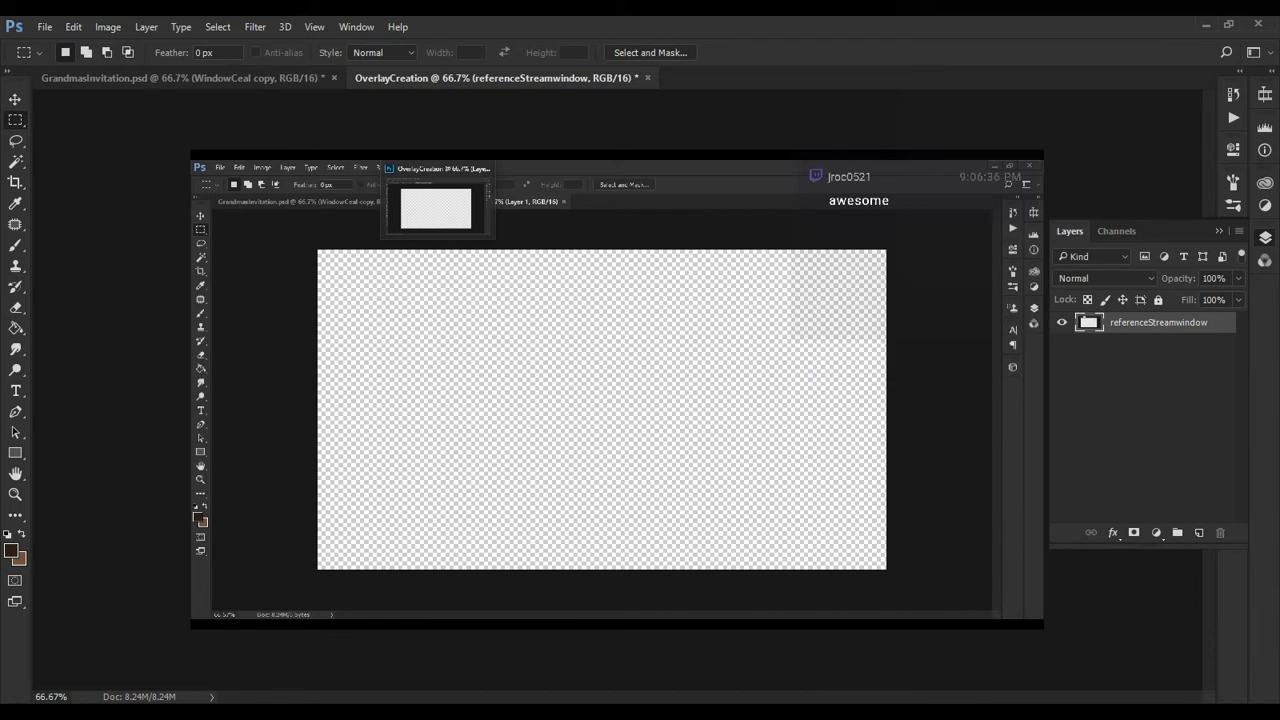
pyautogui.click(1199, 532)
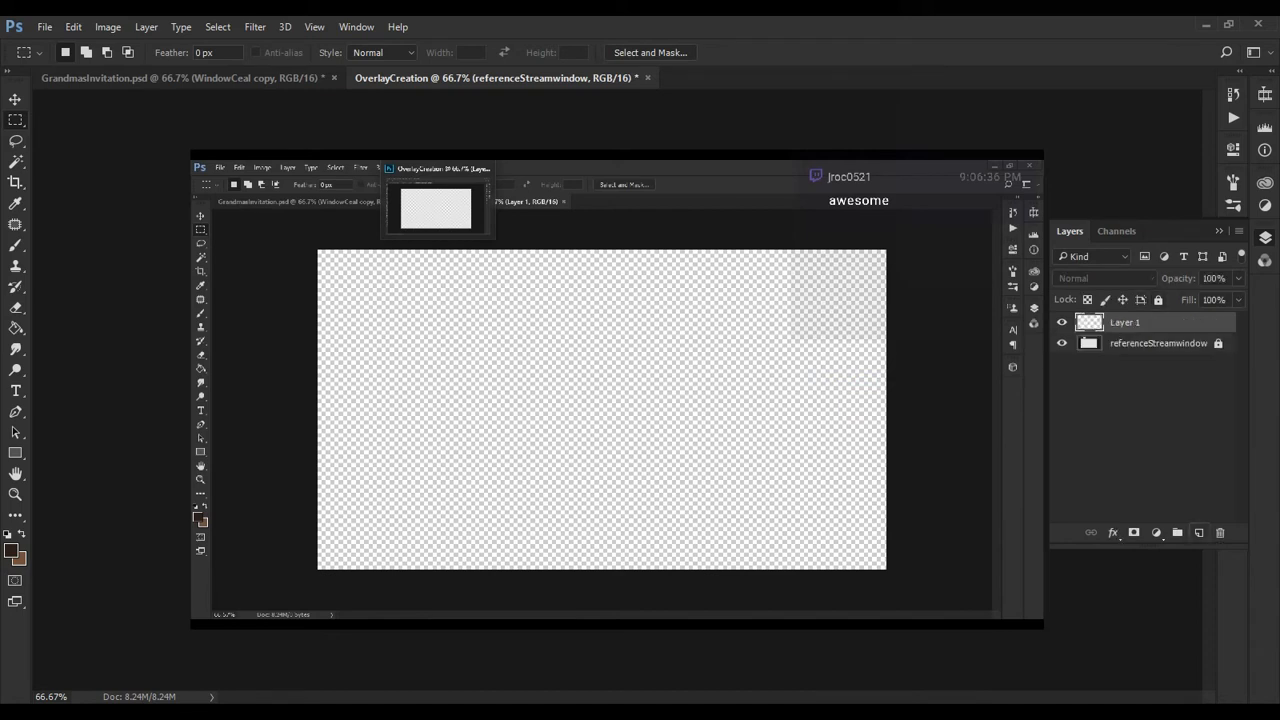
# - Rename the new layer to referencepoints
pyautogui.doubleClick(1123, 322)
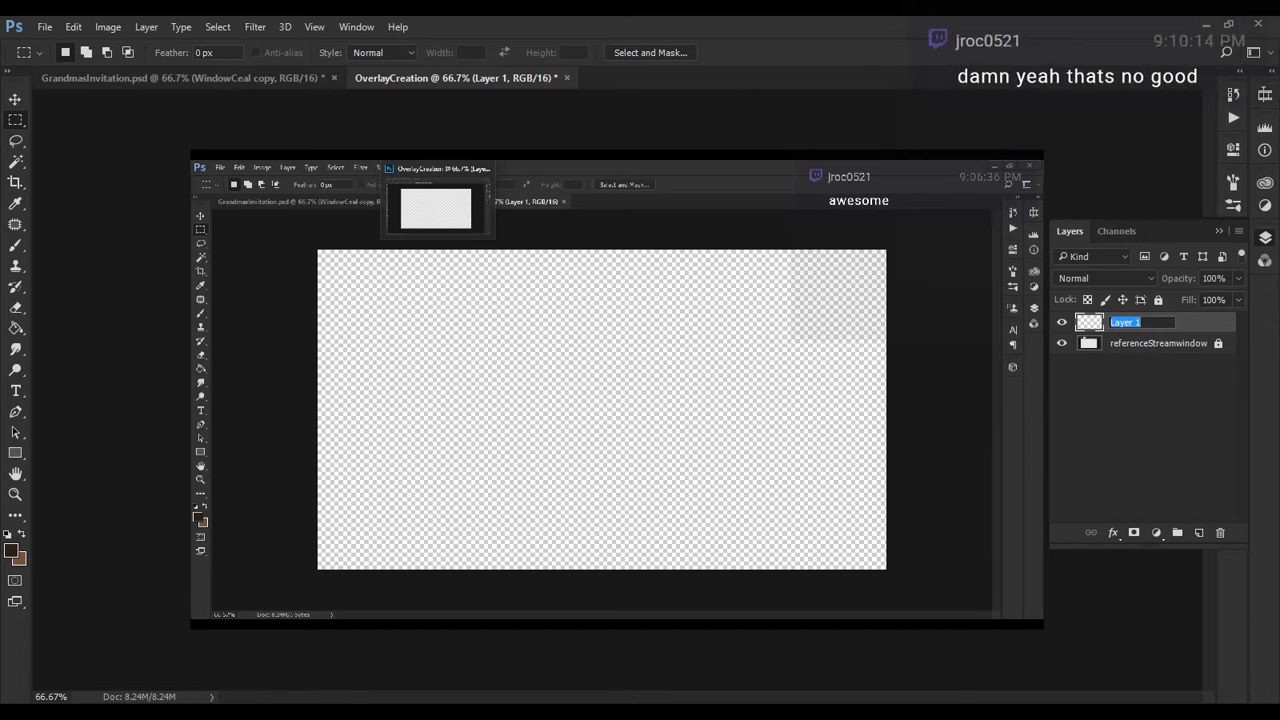
pyautogui.write('r')
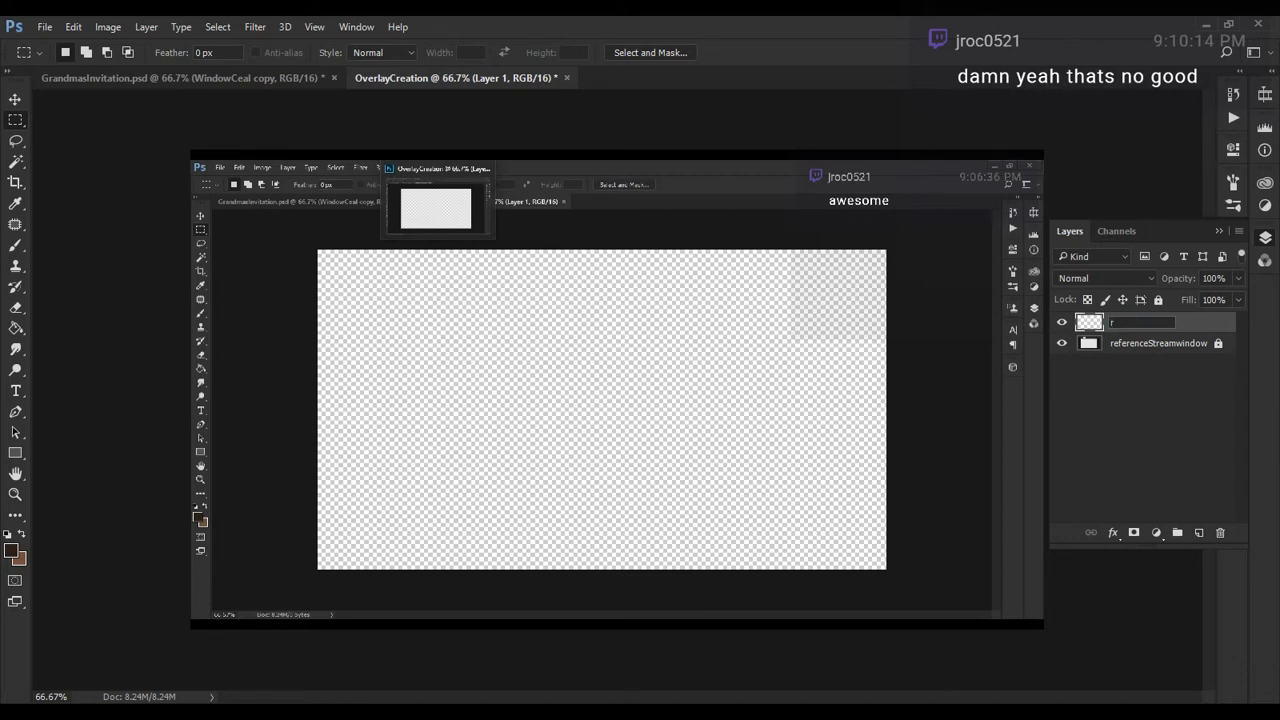
pyautogui.write('reference pints')
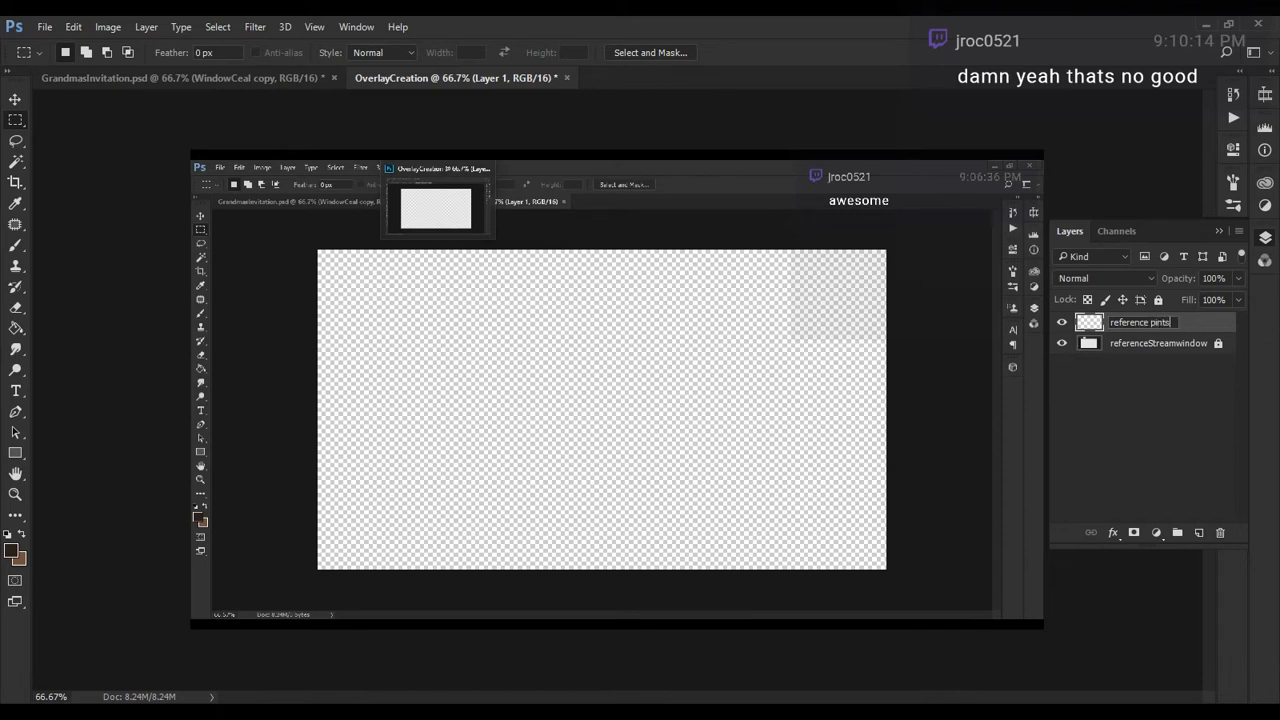
pyautogui.write('referencepo')
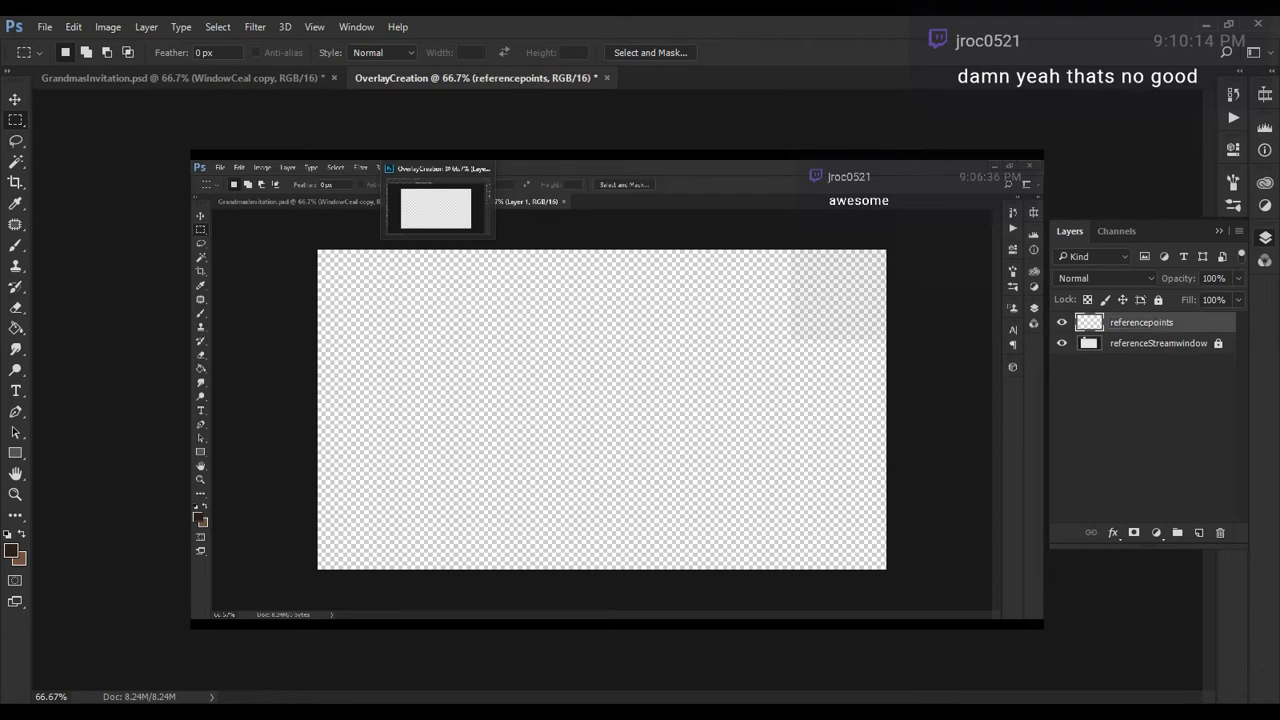
pyautogui.moveTo(1174, 343)
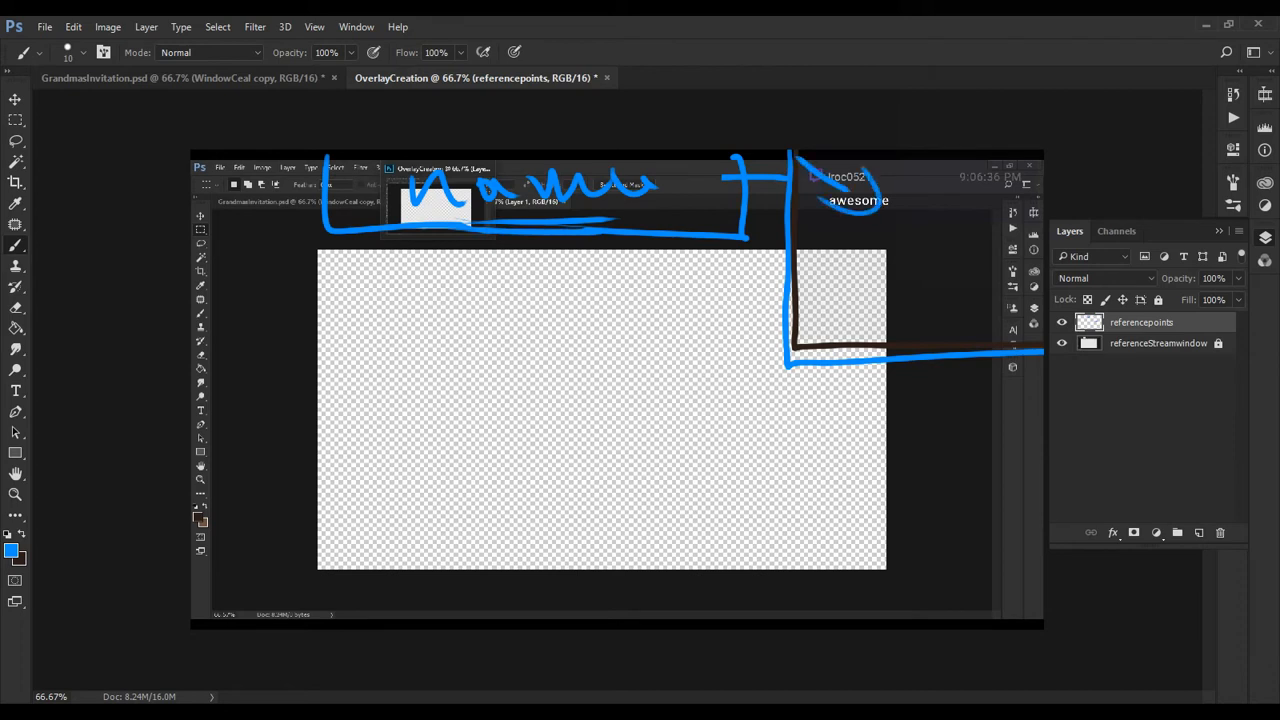
# - Draw blue chat-area guide lines, box outline, Chat label and an arrow toward it
pyautogui.moveTo(810, 330); pyautogui.dragTo(885, 280)
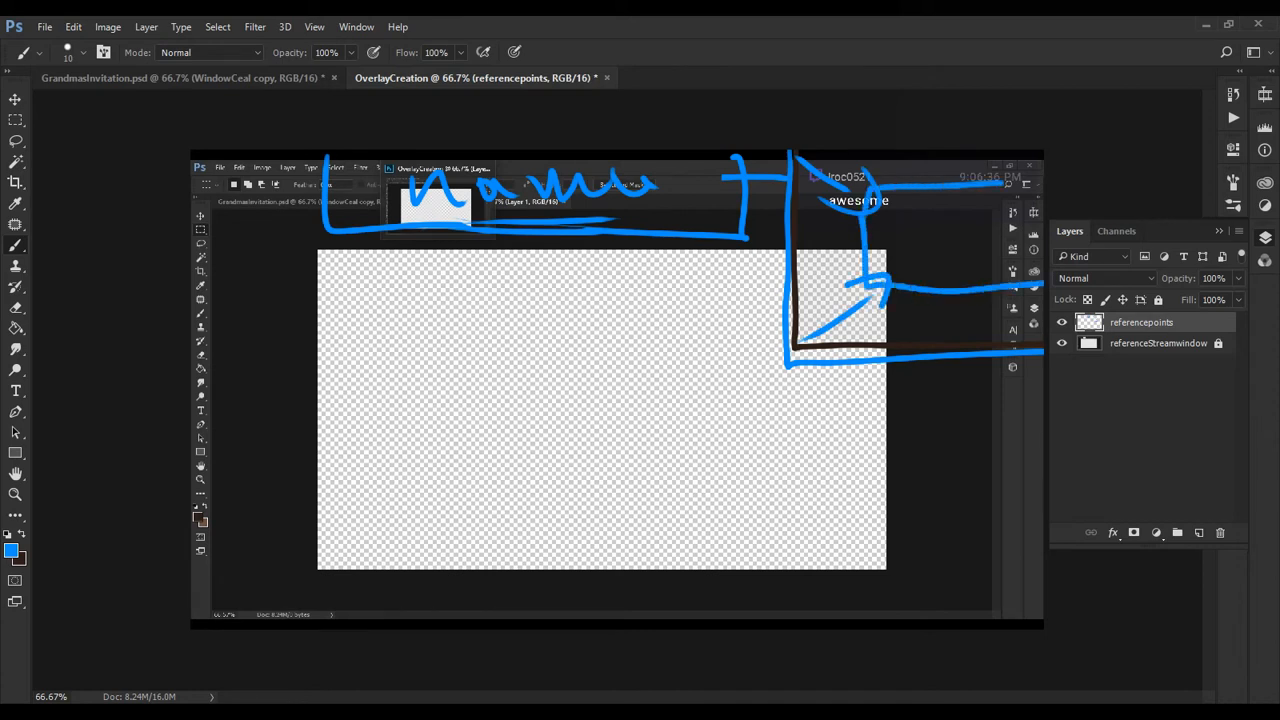
pyautogui.moveTo(935, 225); pyautogui.dragTo(925, 255)
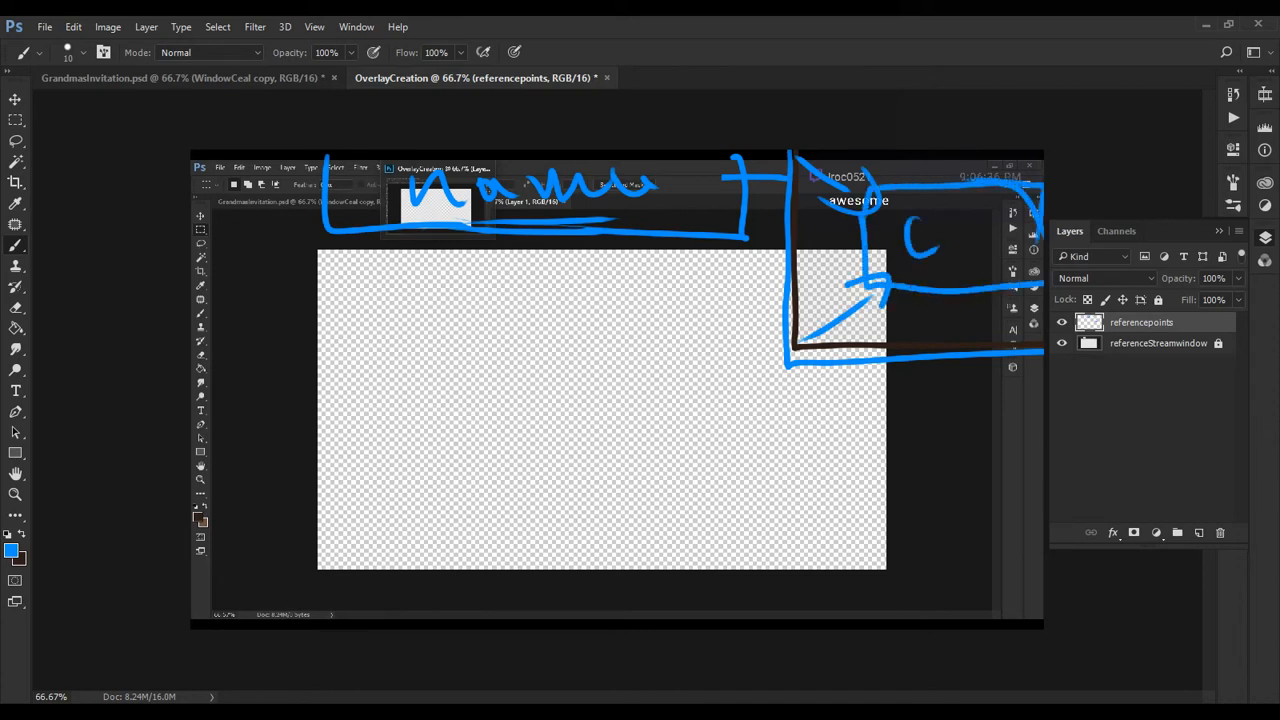
pyautogui.moveTo(920, 240); pyautogui.dragTo(1010, 230)
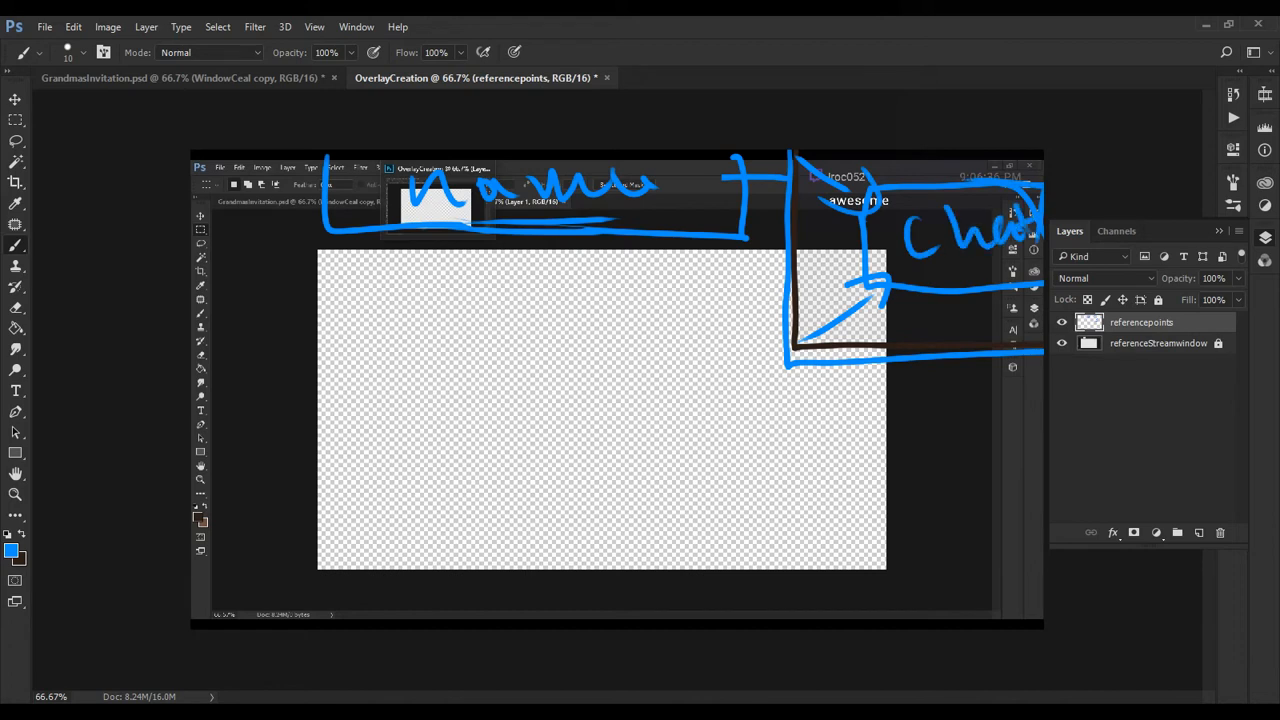
pyautogui.moveTo(535, 270); pyautogui.dragTo(760, 270)
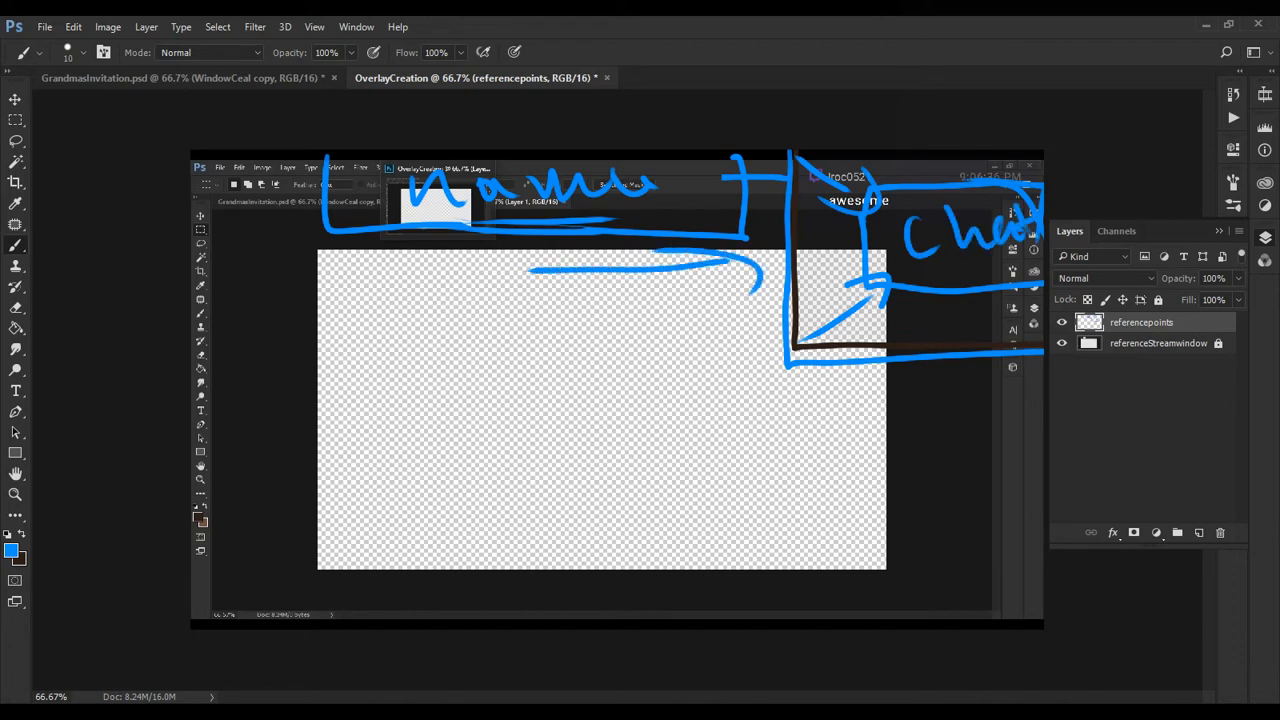
# - Add a new empty layer and pick red as the foreground colour
pyautogui.click(1198, 532)
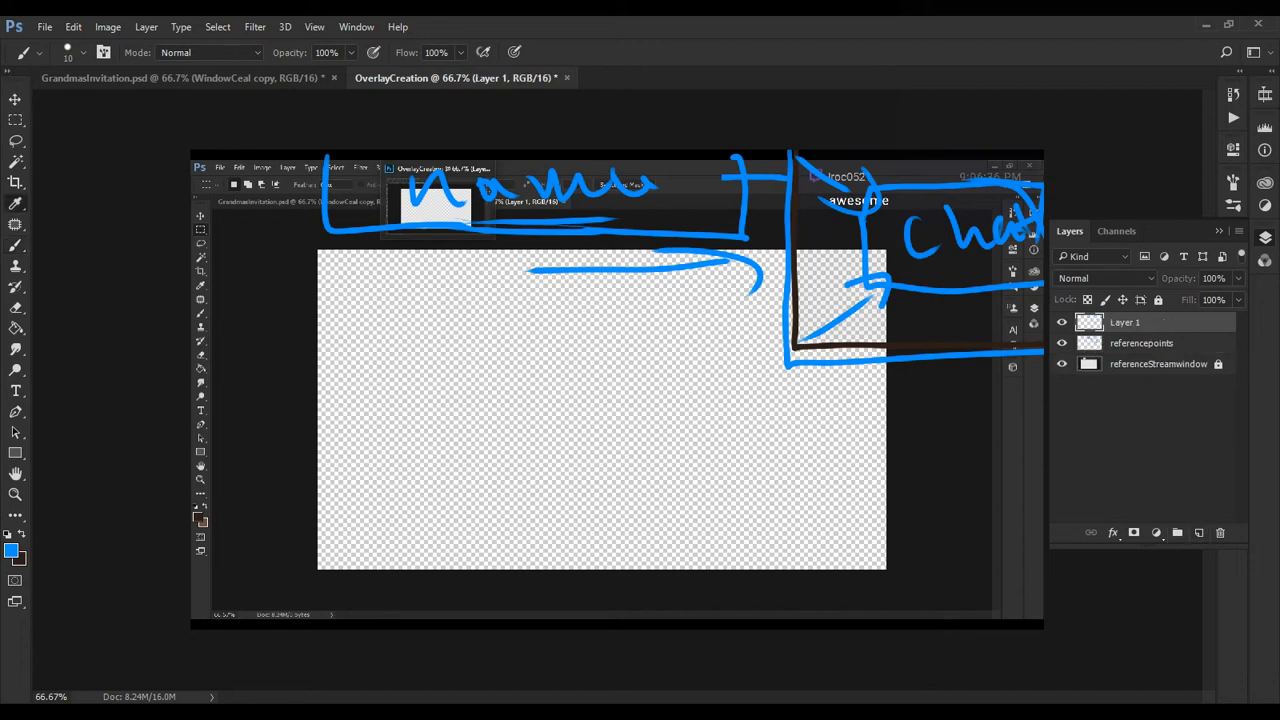
pyautogui.click(14, 547)
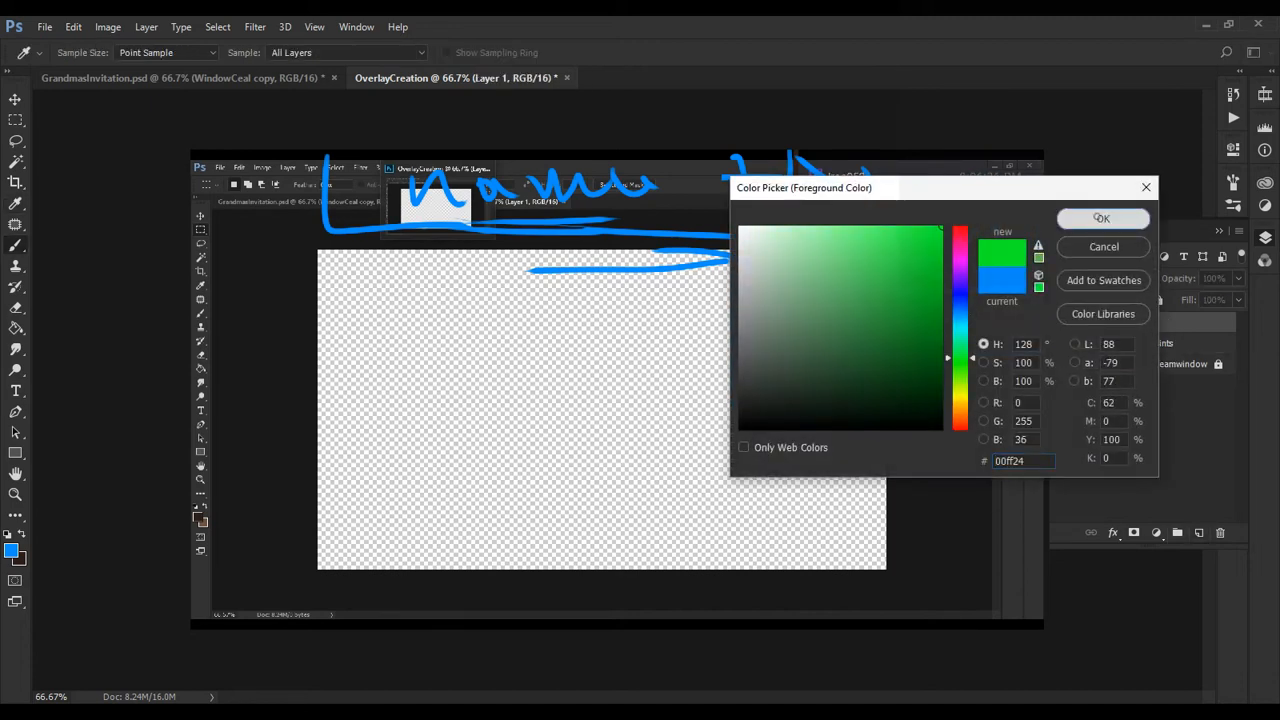
pyautogui.click(1103, 218)
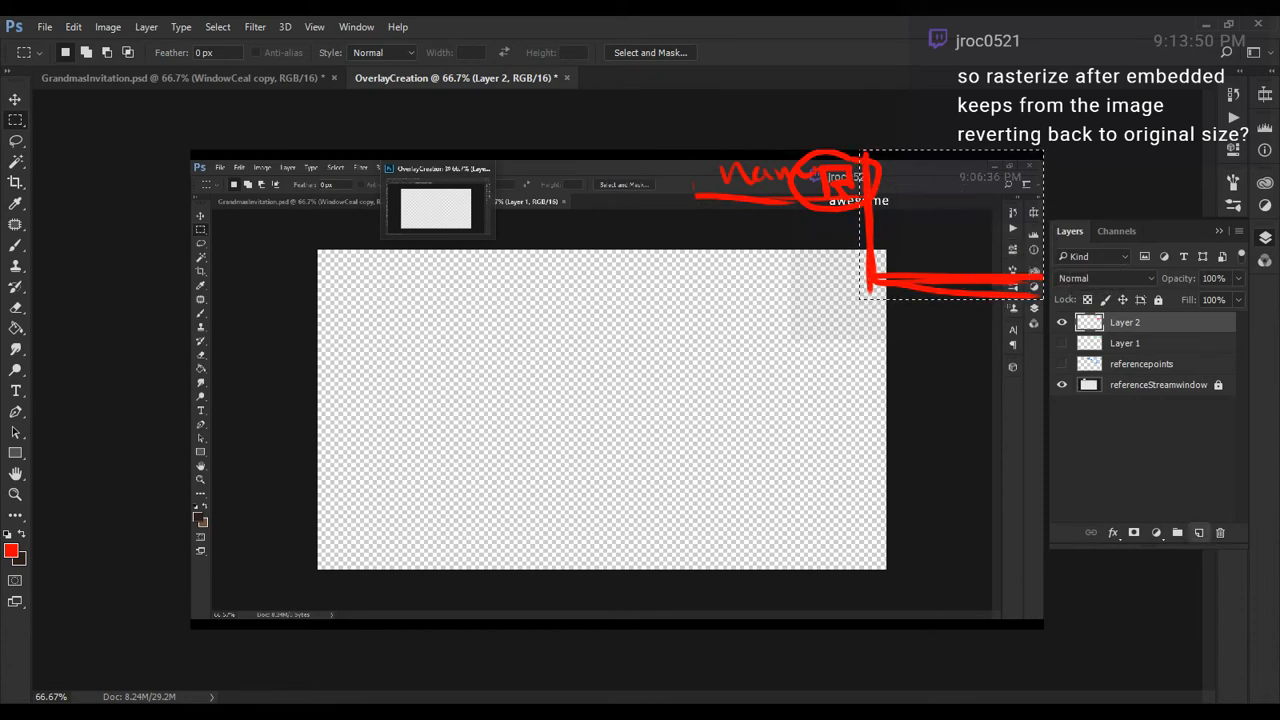
# - Add Layer 3 for the chat fill and pick a new foreground fill colour
pyautogui.click(1178, 533)
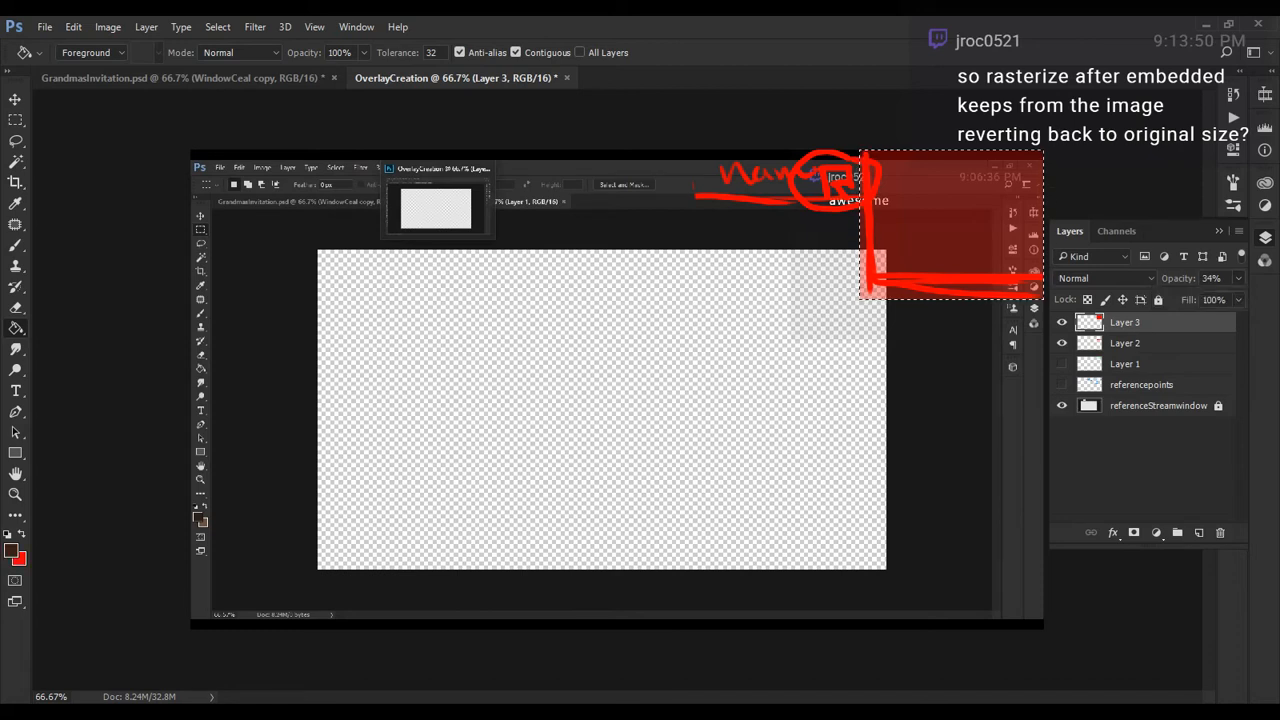
pyautogui.click(15, 552)
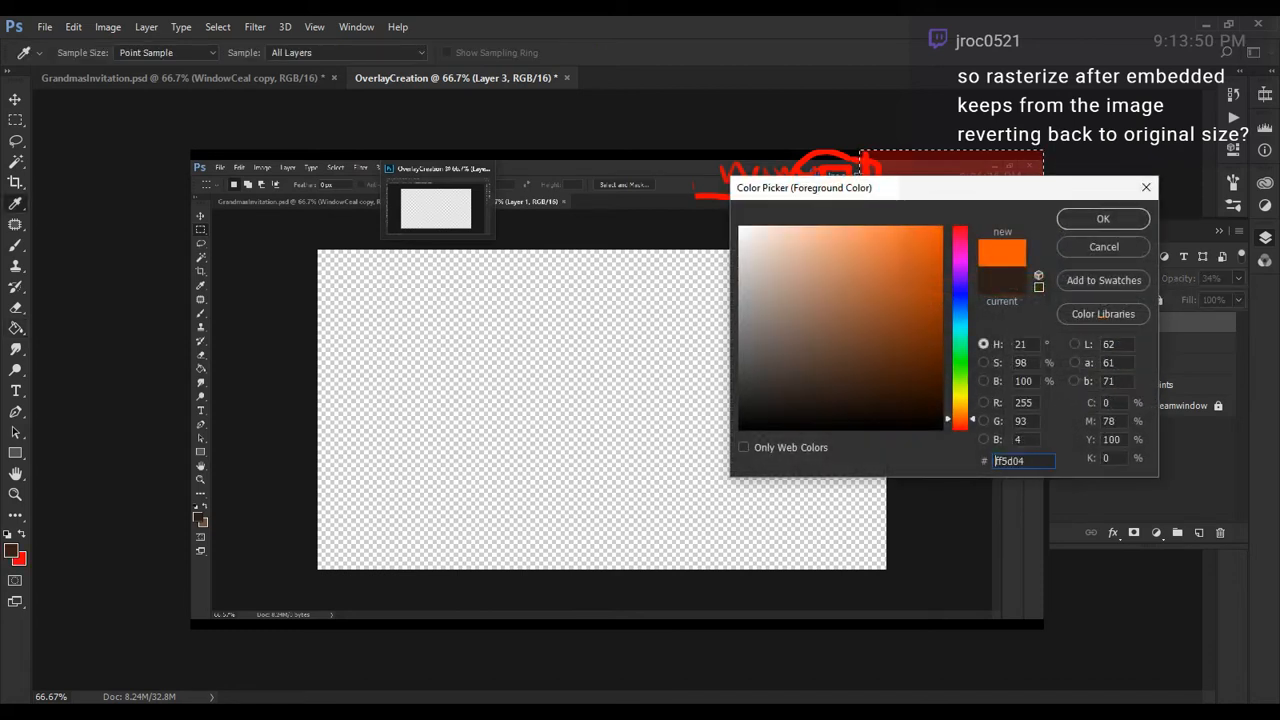
pyautogui.click(1102, 218)
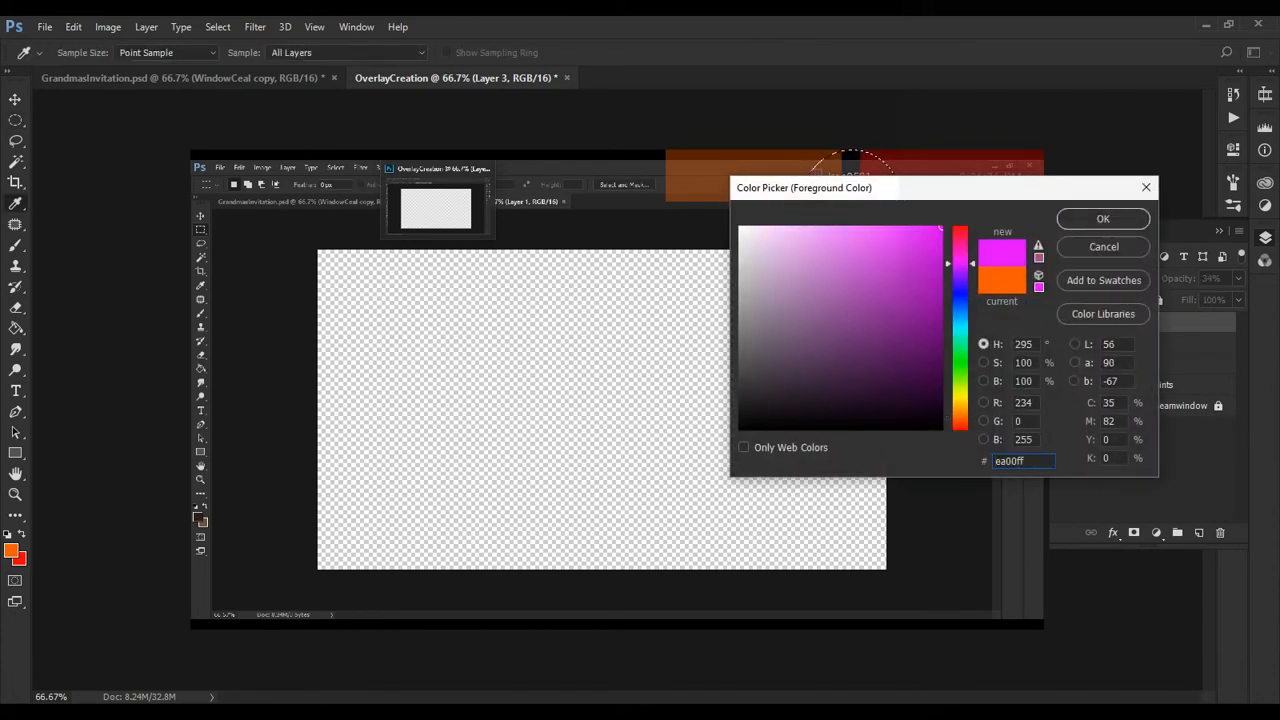
# - Pick magenta as the foreground colour in the Color Picker
pyautogui.click(1102, 219)
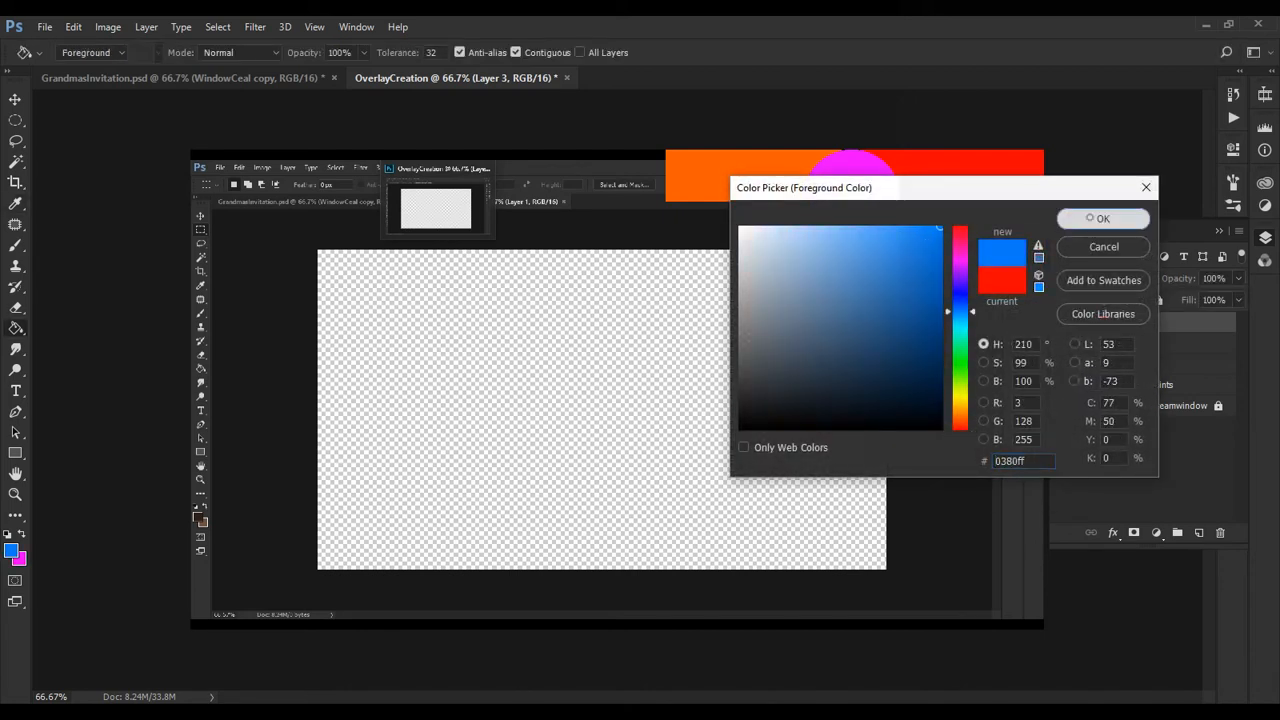
# - Paint in blue: a 'name' label, 'FB' below the bottom line, and 'scrolling text' beside Social
pyautogui.click(1102, 218)
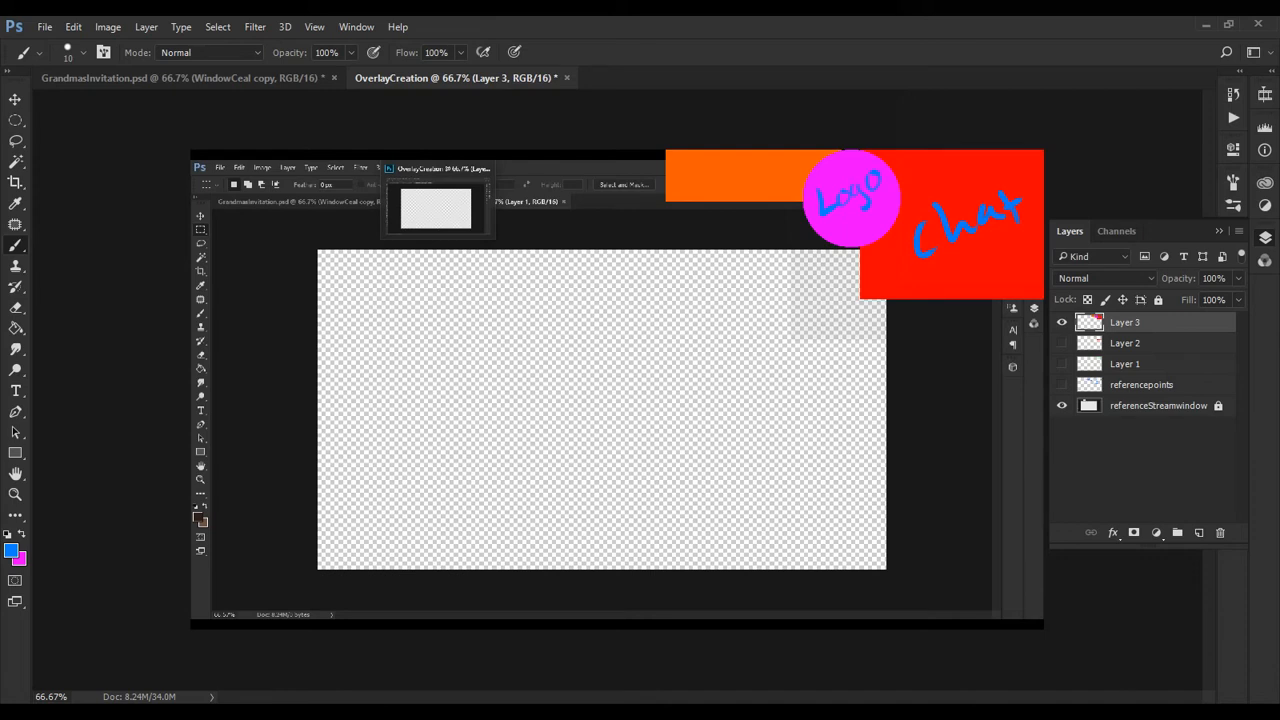
pyautogui.moveTo(685, 165); pyautogui.dragTo(730, 185)
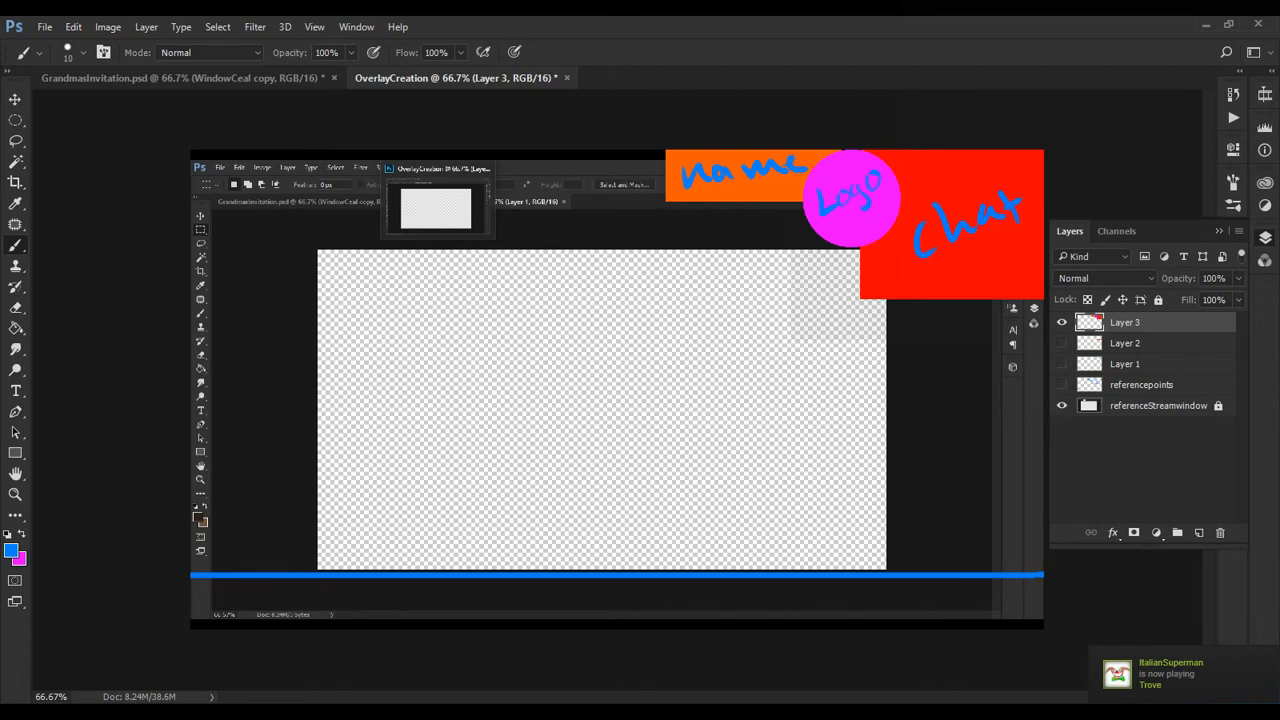
pyautogui.moveTo(215, 600); pyautogui.dragTo(390, 590)
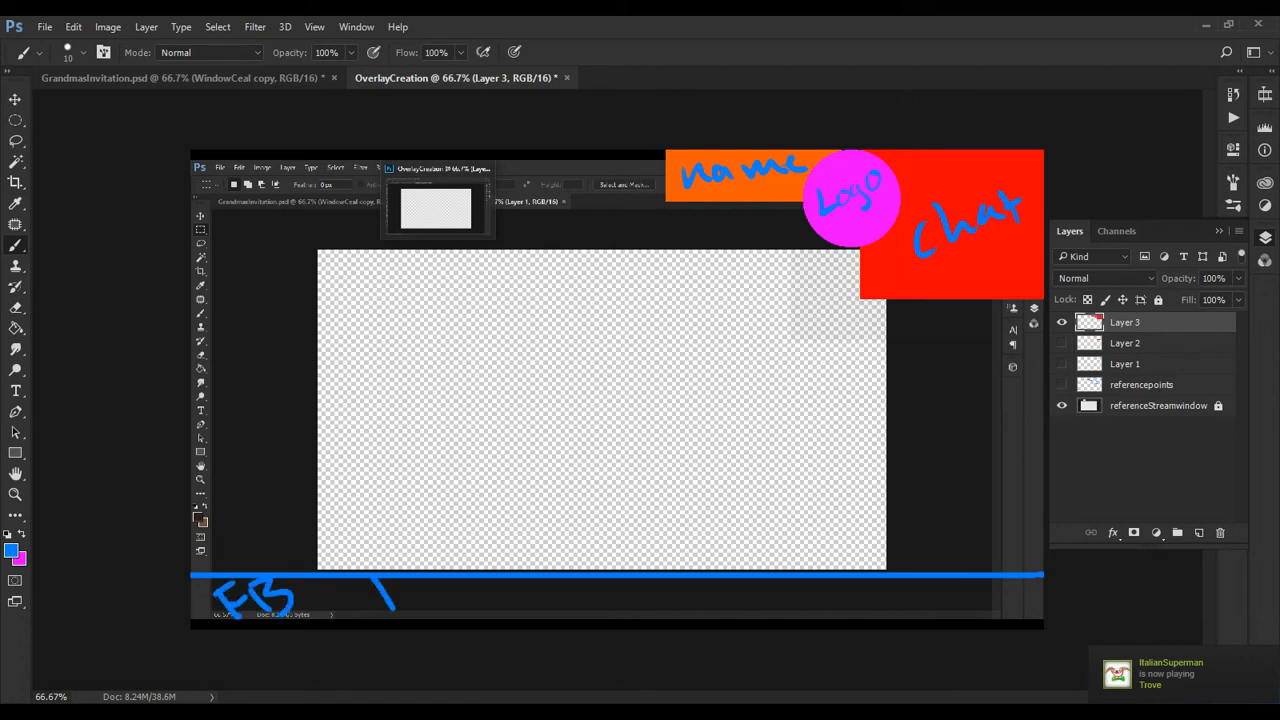
pyautogui.moveTo(380, 595); pyautogui.dragTo(495, 585)
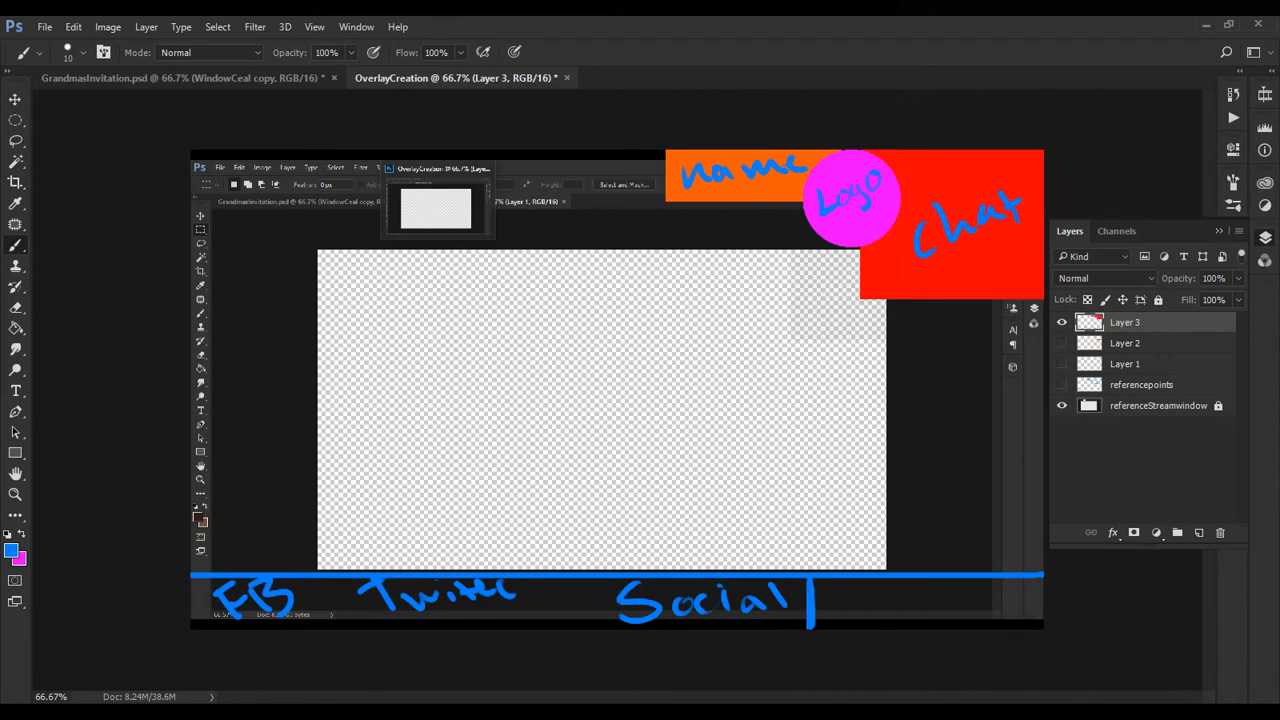
pyautogui.moveTo(820, 595); pyautogui.dragTo(850, 605)
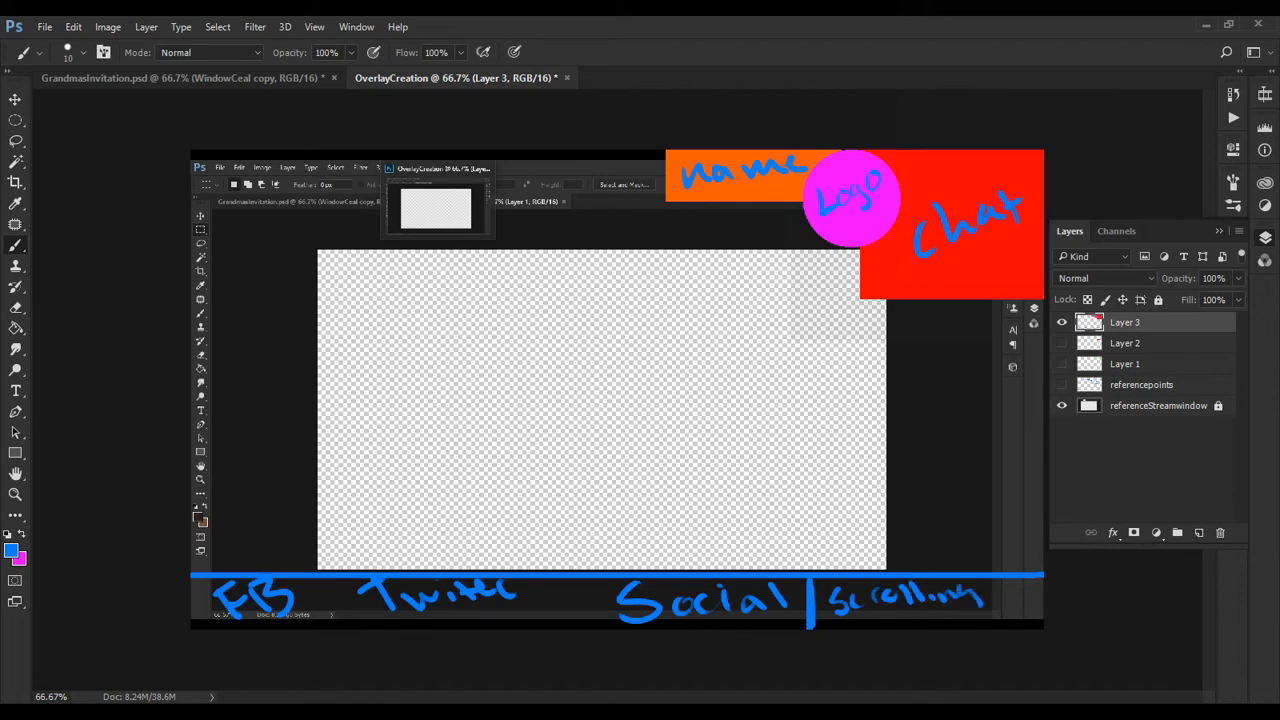
pyautogui.moveTo(955, 600); pyautogui.dragTo(1020, 625)
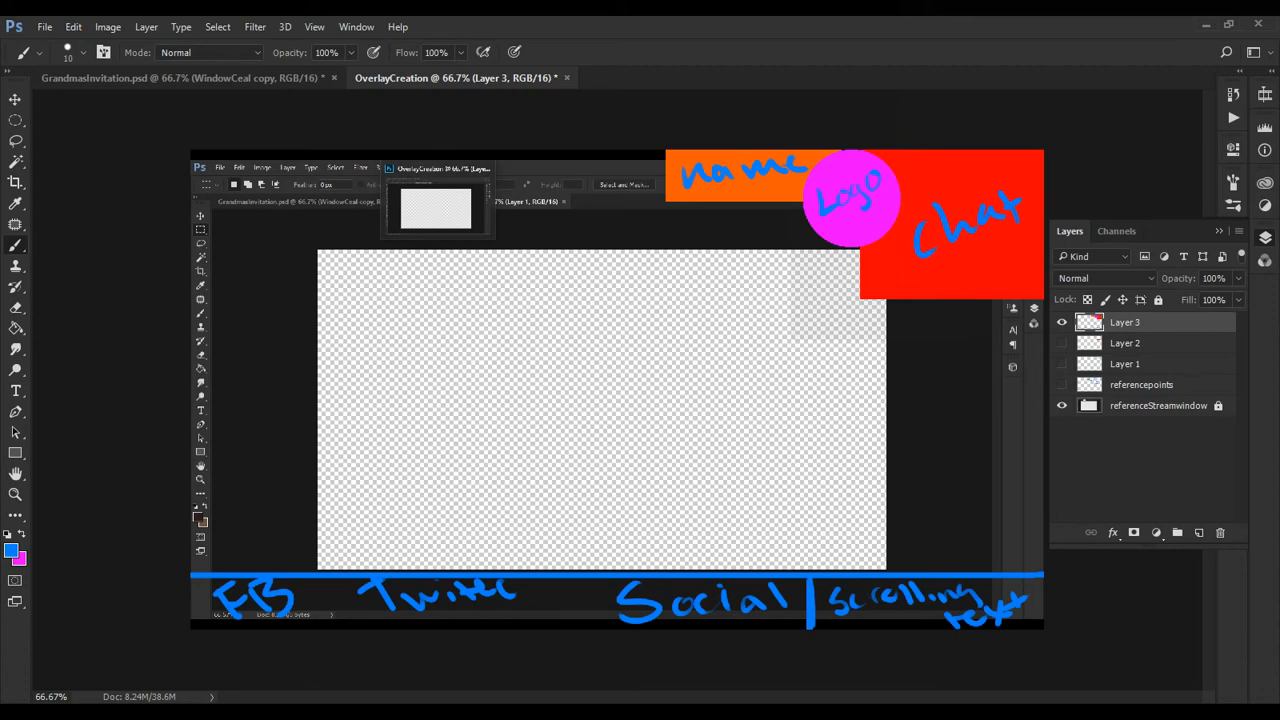
pyautogui.moveTo(1060, 405)
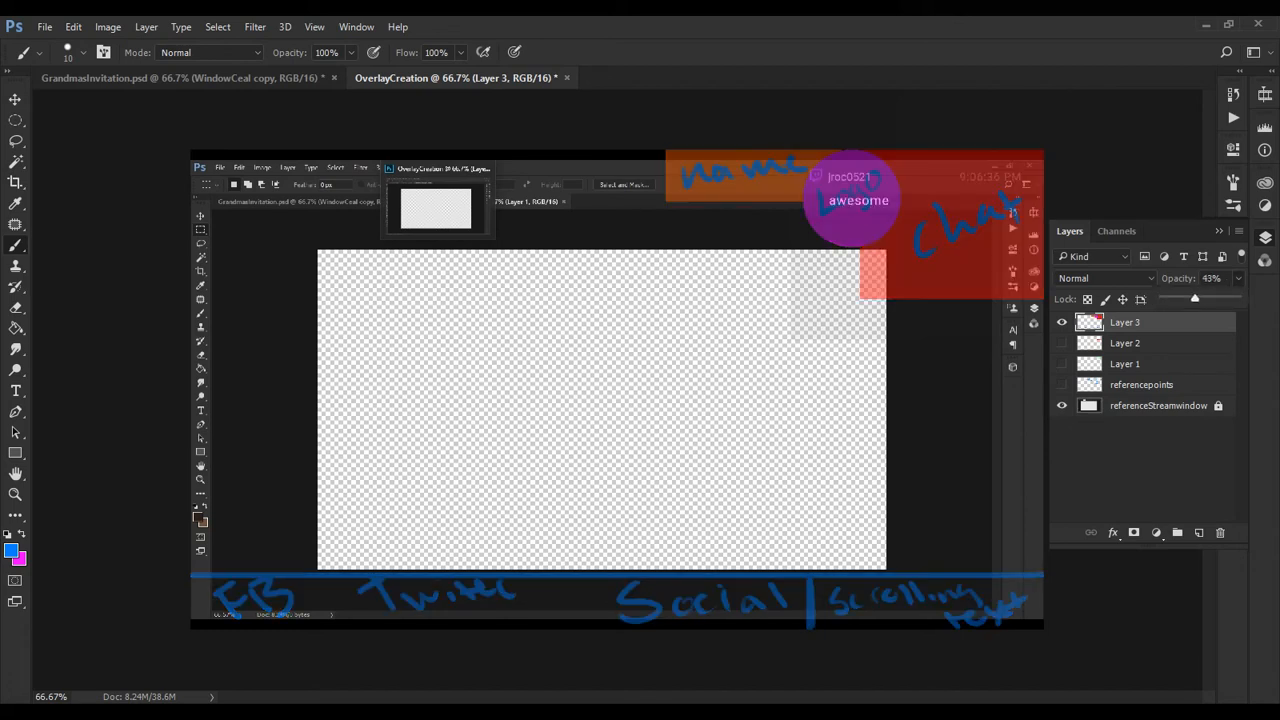
# - Drag in the Layers panel while setting up Layer 4 for the alternative layout
pyautogui.moveTo(1195, 298); pyautogui.dragTo(1175, 298)
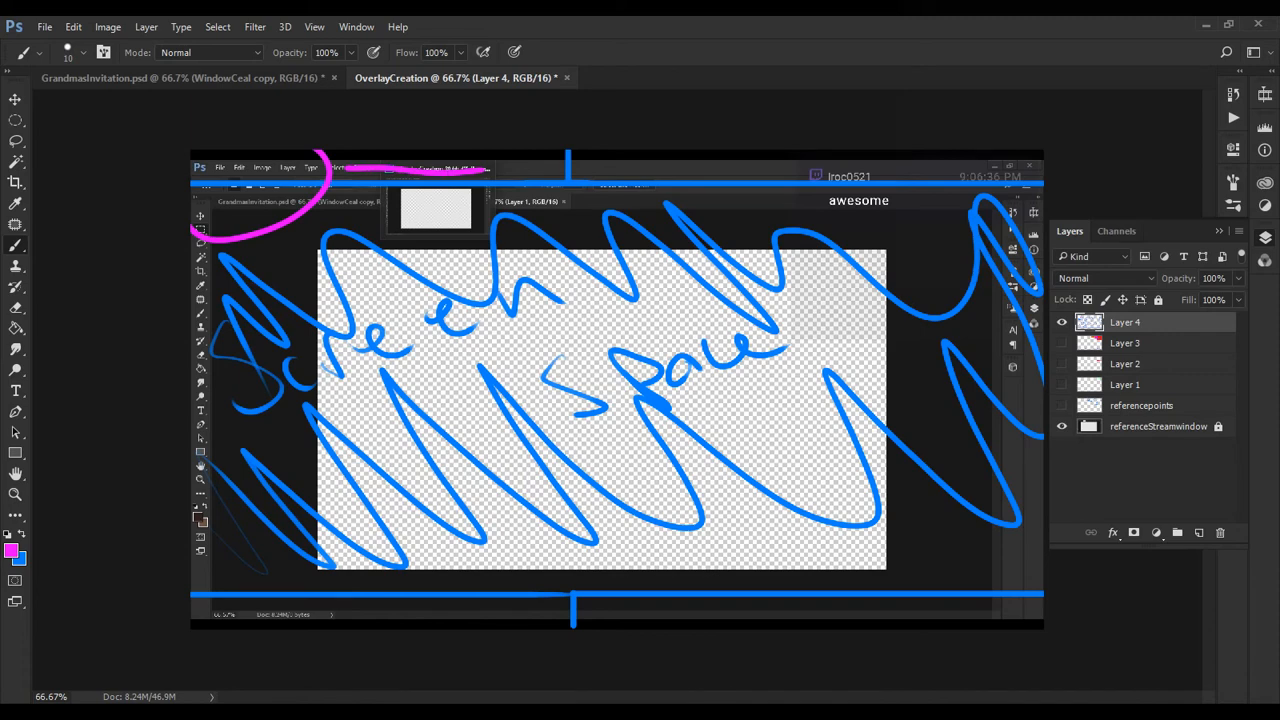
# - Switch the brush to green and write Logo, name, Content and Social labels on Layer 4
pyautogui.click(11, 553)
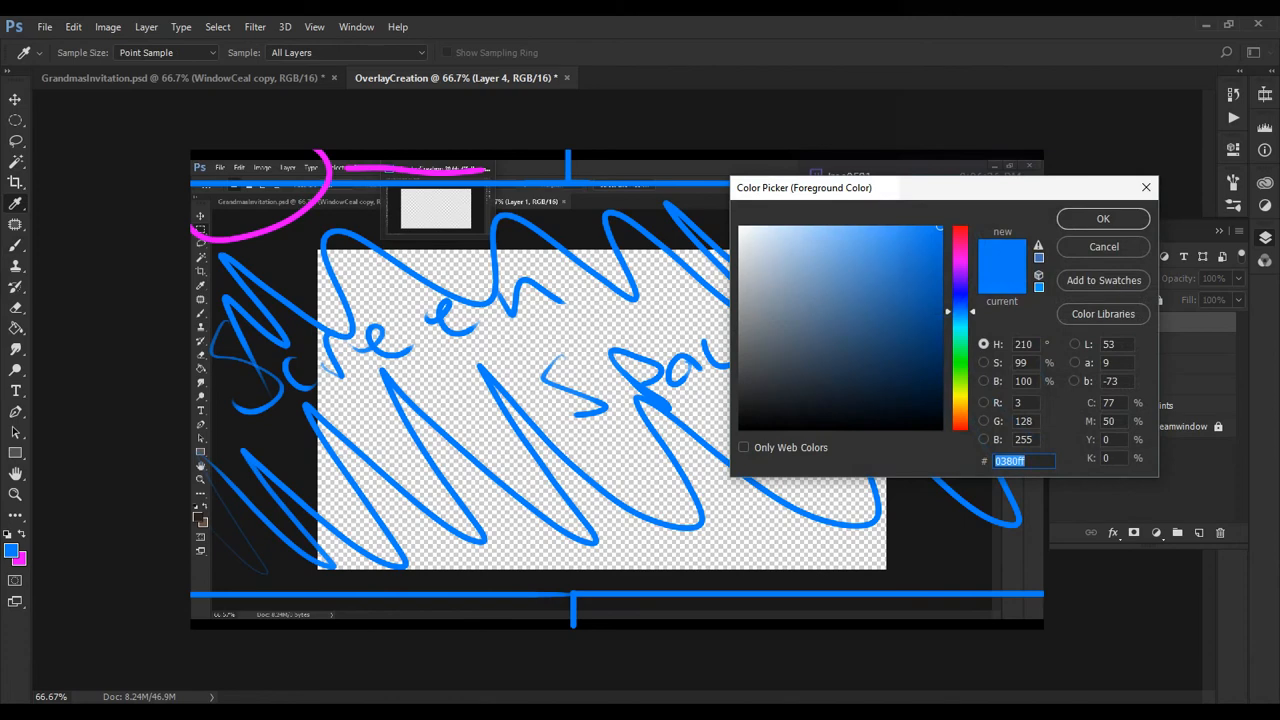
pyautogui.click(1102, 218)
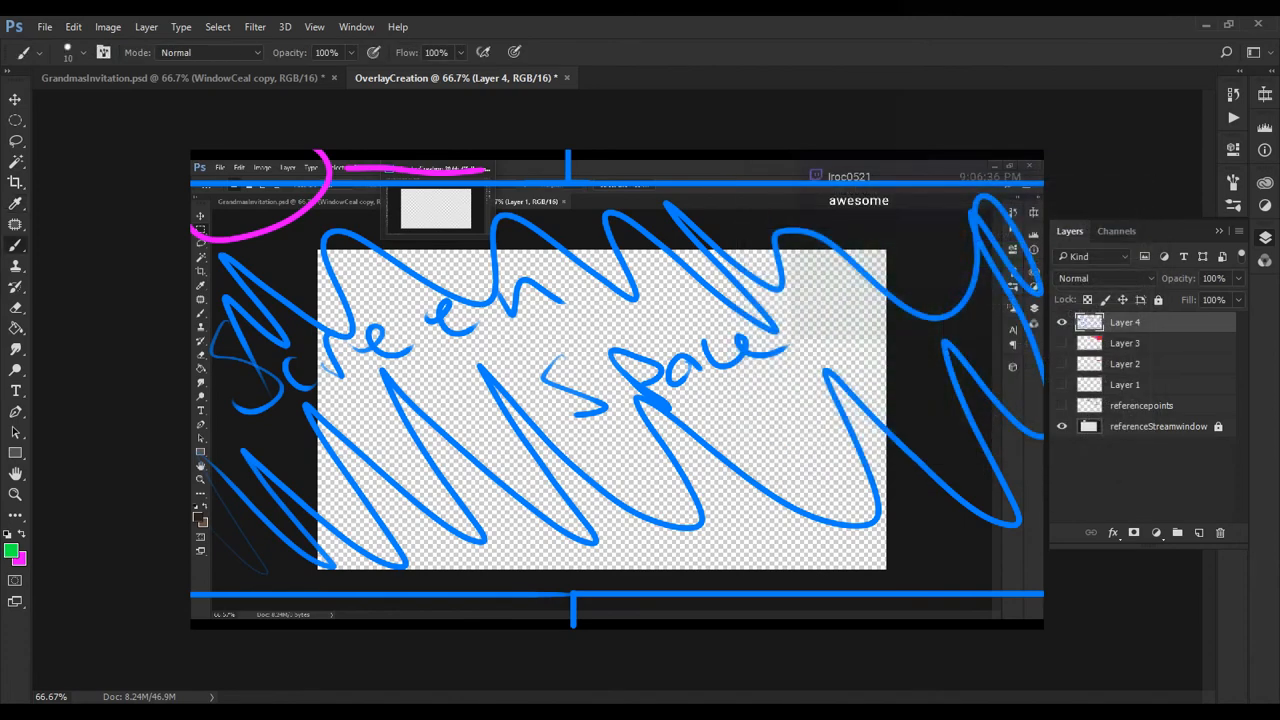
pyautogui.moveTo(300, 245); pyautogui.dragTo(445, 360)
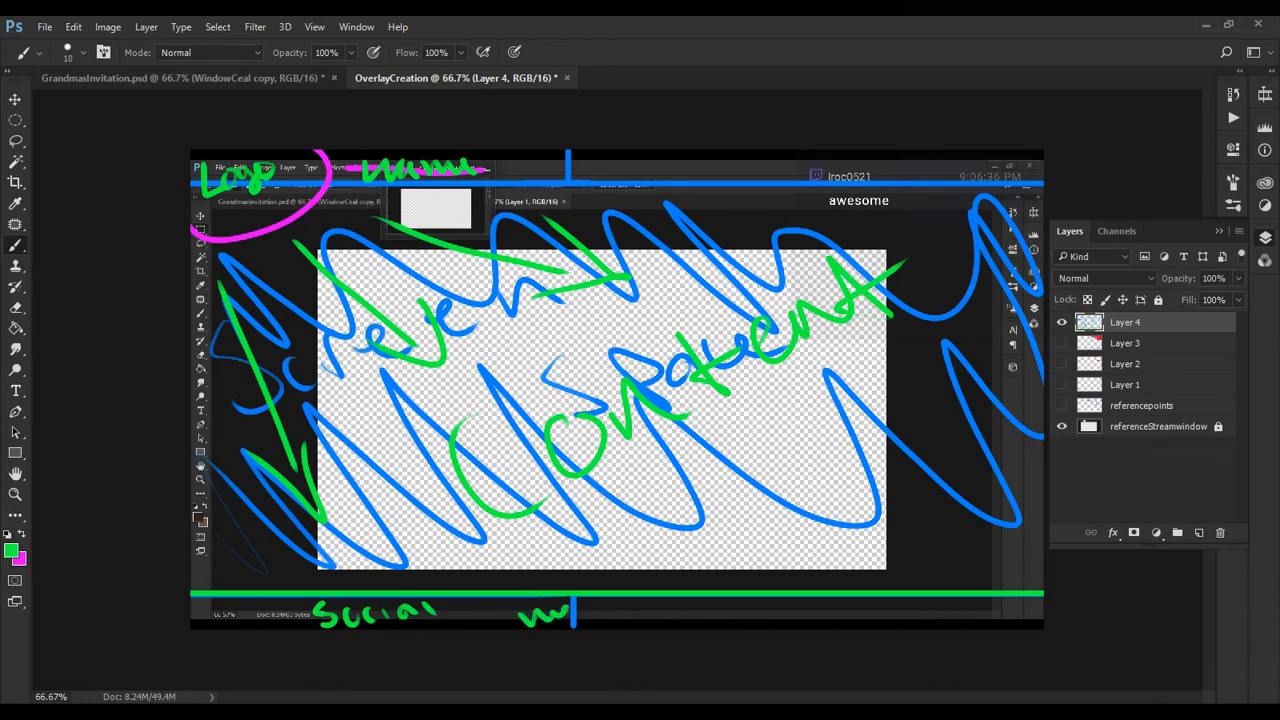
pyautogui.moveTo(575, 610); pyautogui.dragTo(675, 610)
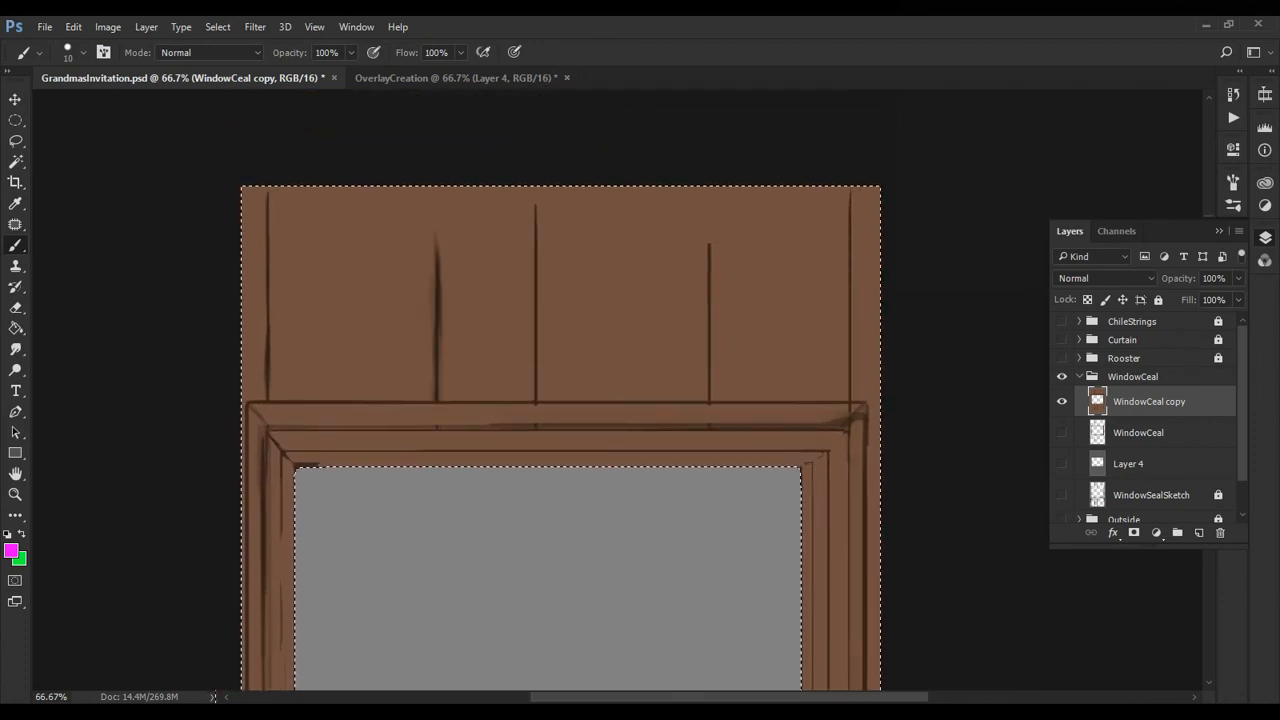
# - Sample the frame's dark brown outline as the foreground colour
pyautogui.click(13, 550)
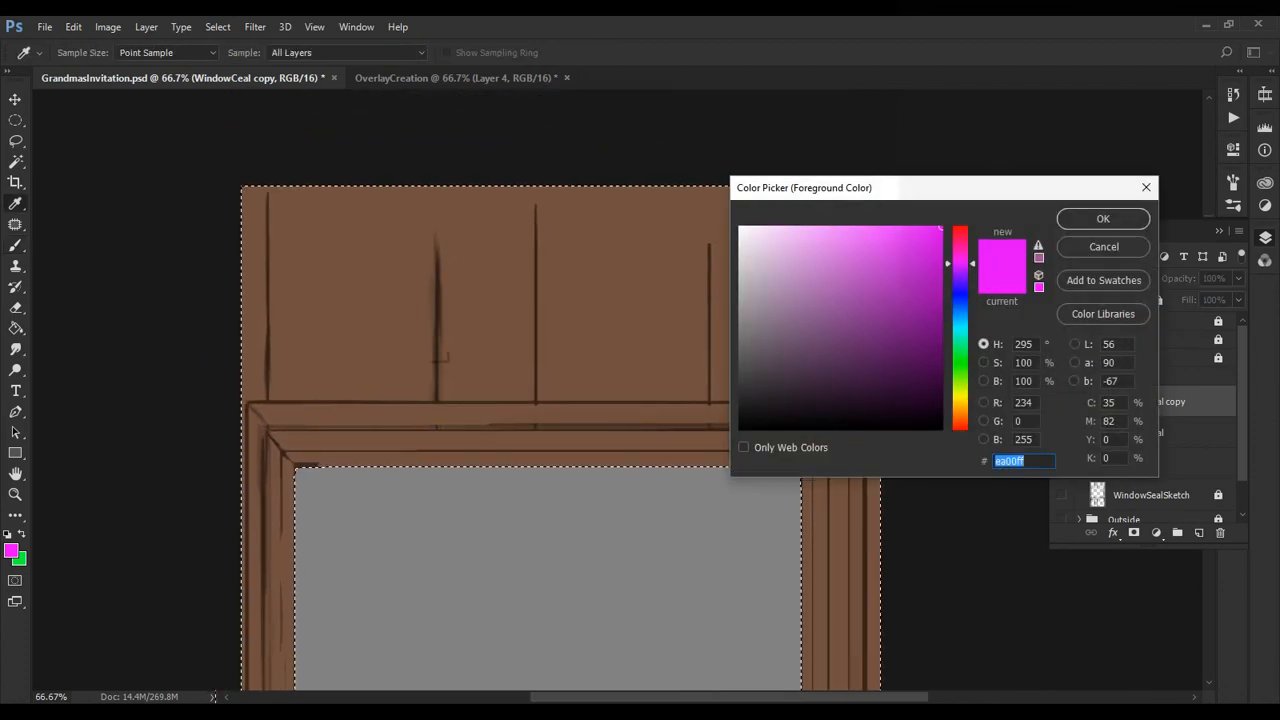
pyautogui.click(838, 391)
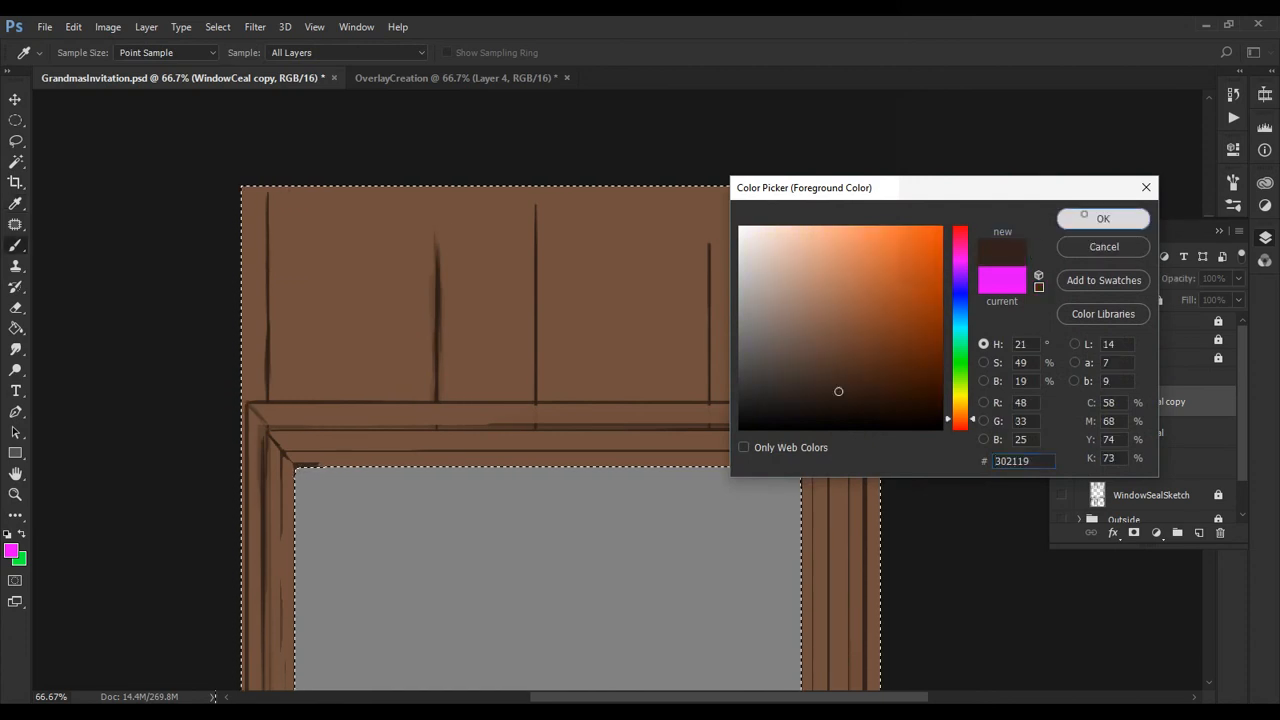
pyautogui.click(1102, 218)
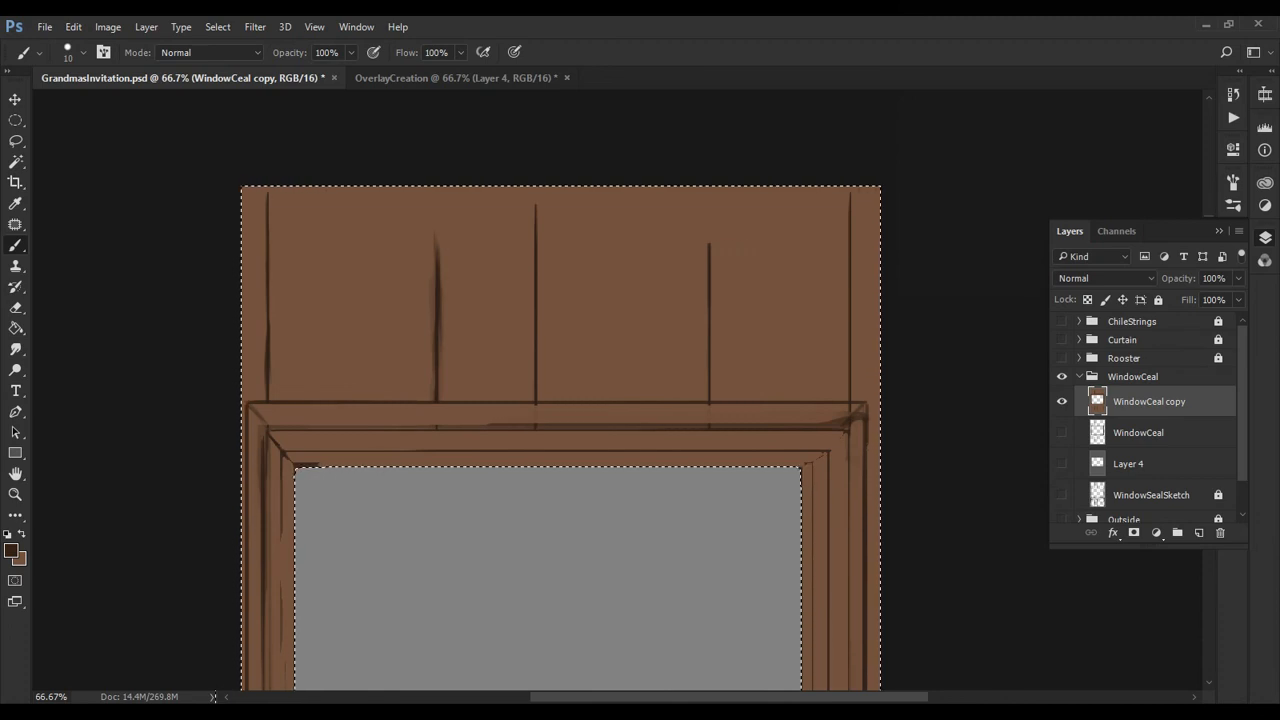
# - Scroll to the window and paint a straight horizontal line across the grey pane
pyautogui.scroll(-3)
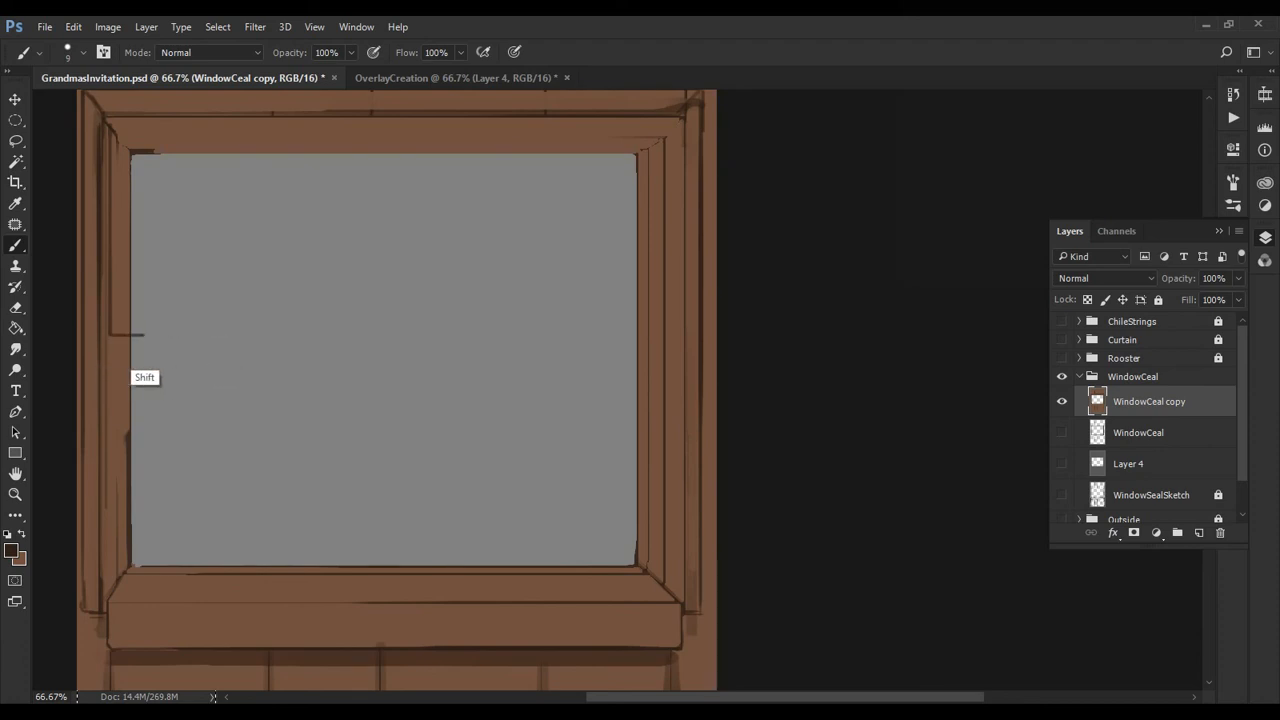
pyautogui.moveTo(135, 333); pyautogui.dragTo(650, 333)
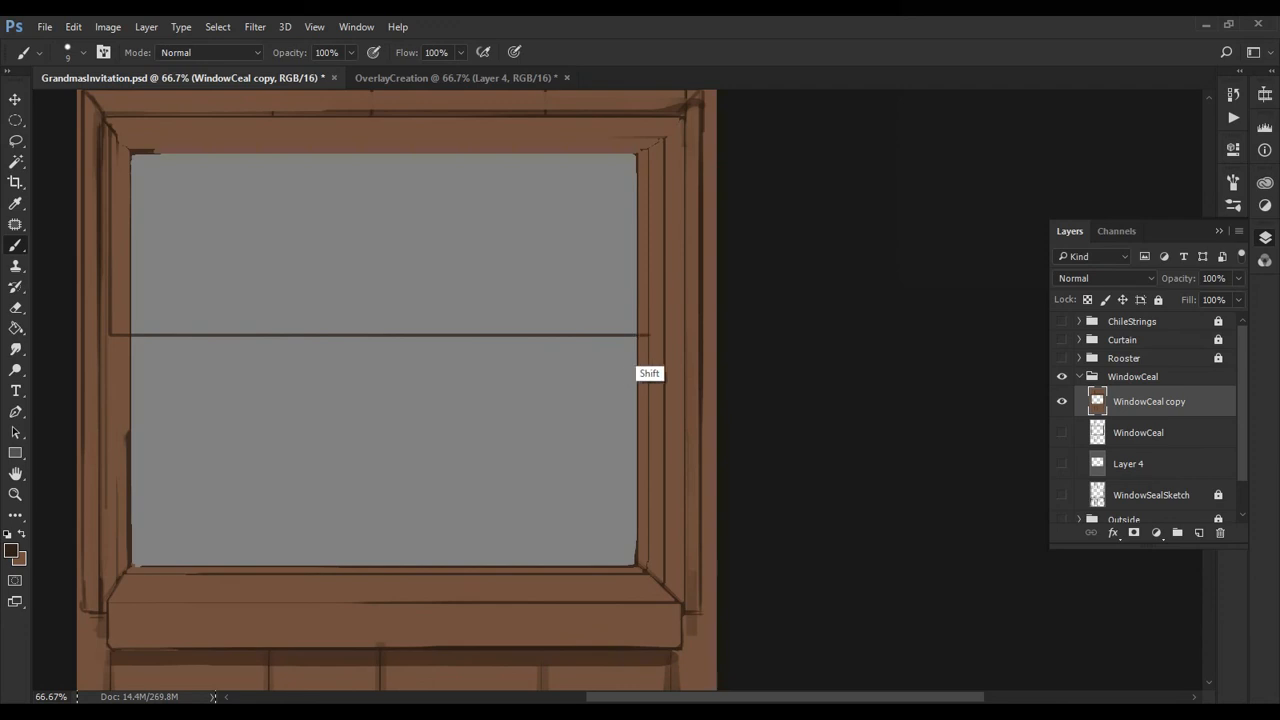